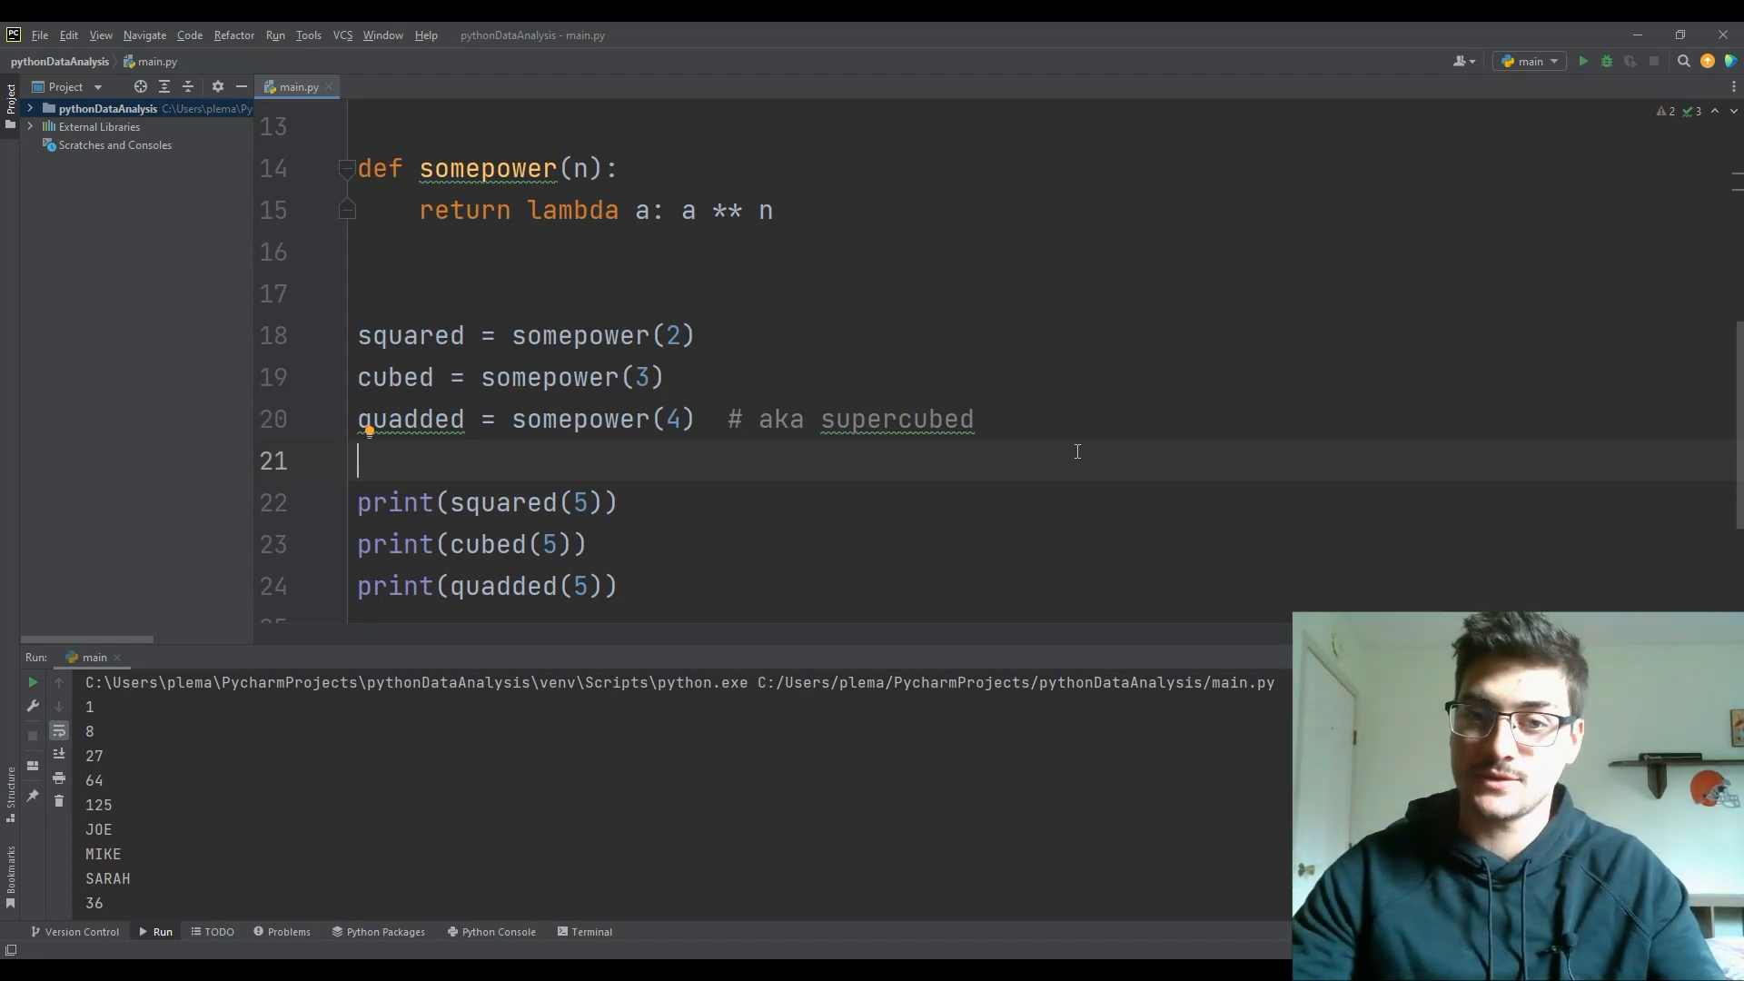
- Scroll main.py to line 1 to show the cubed and uppercase lambda definitions and loops
scroll("up", 3)
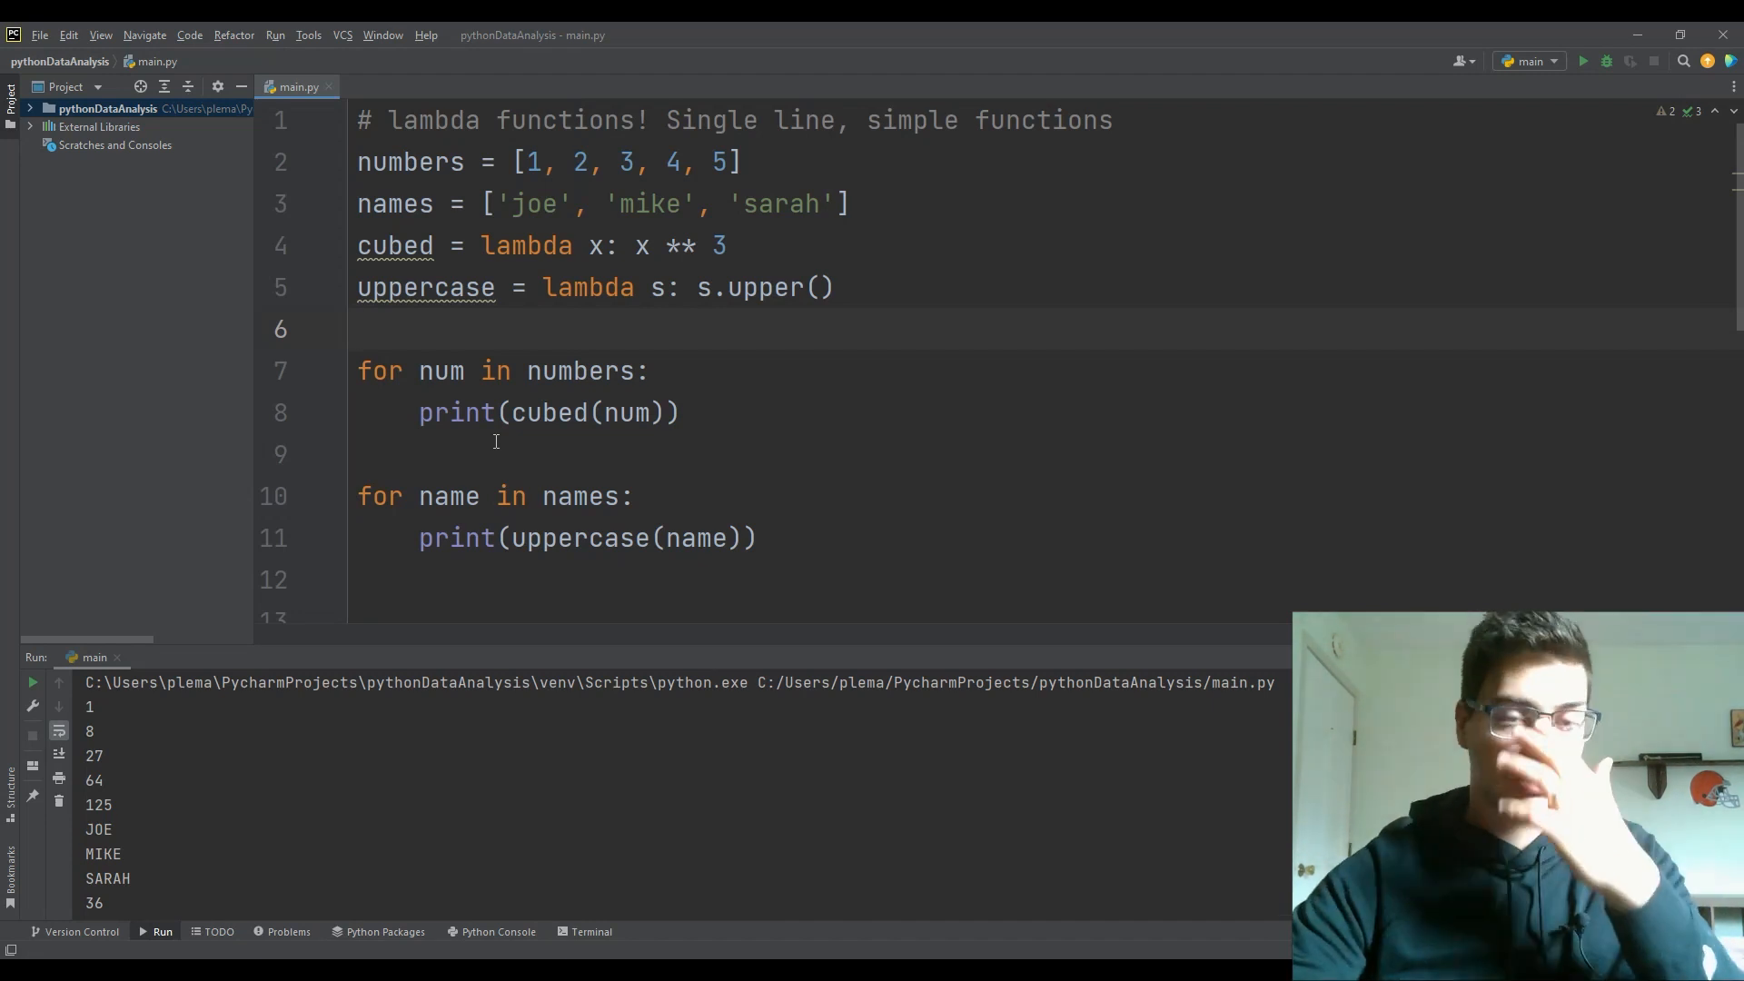
left_click(650, 370)
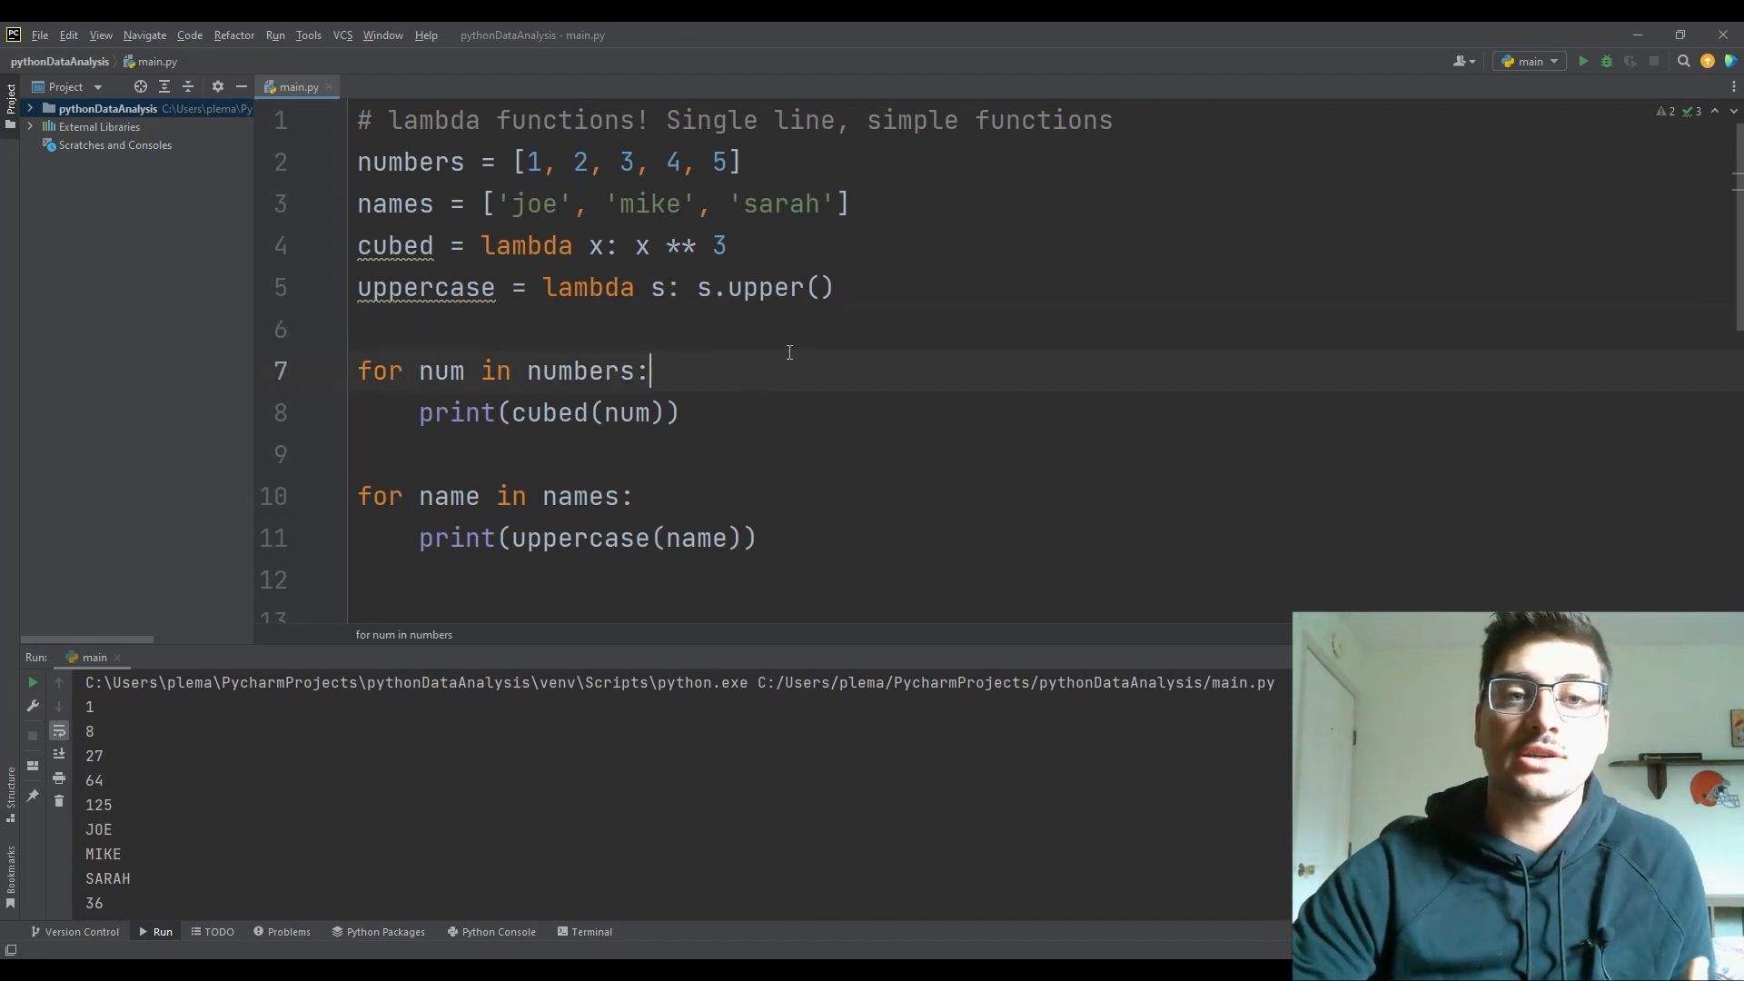
left_click(672, 328)
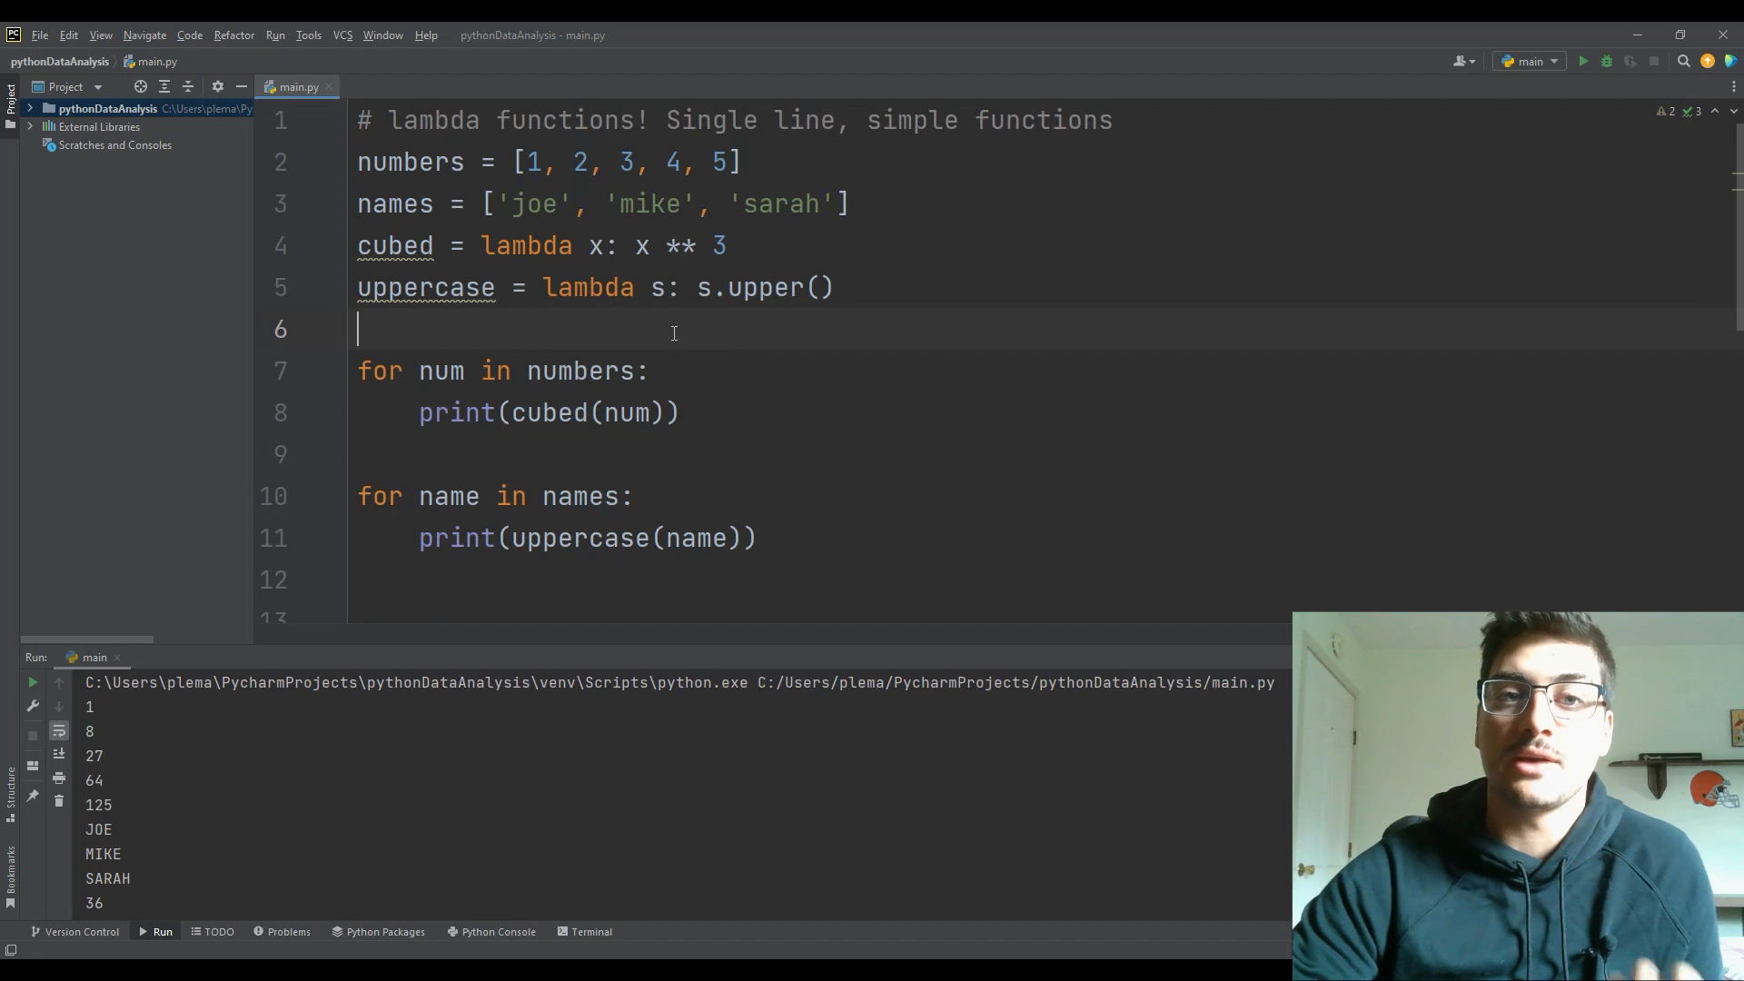
left_click(727, 245)
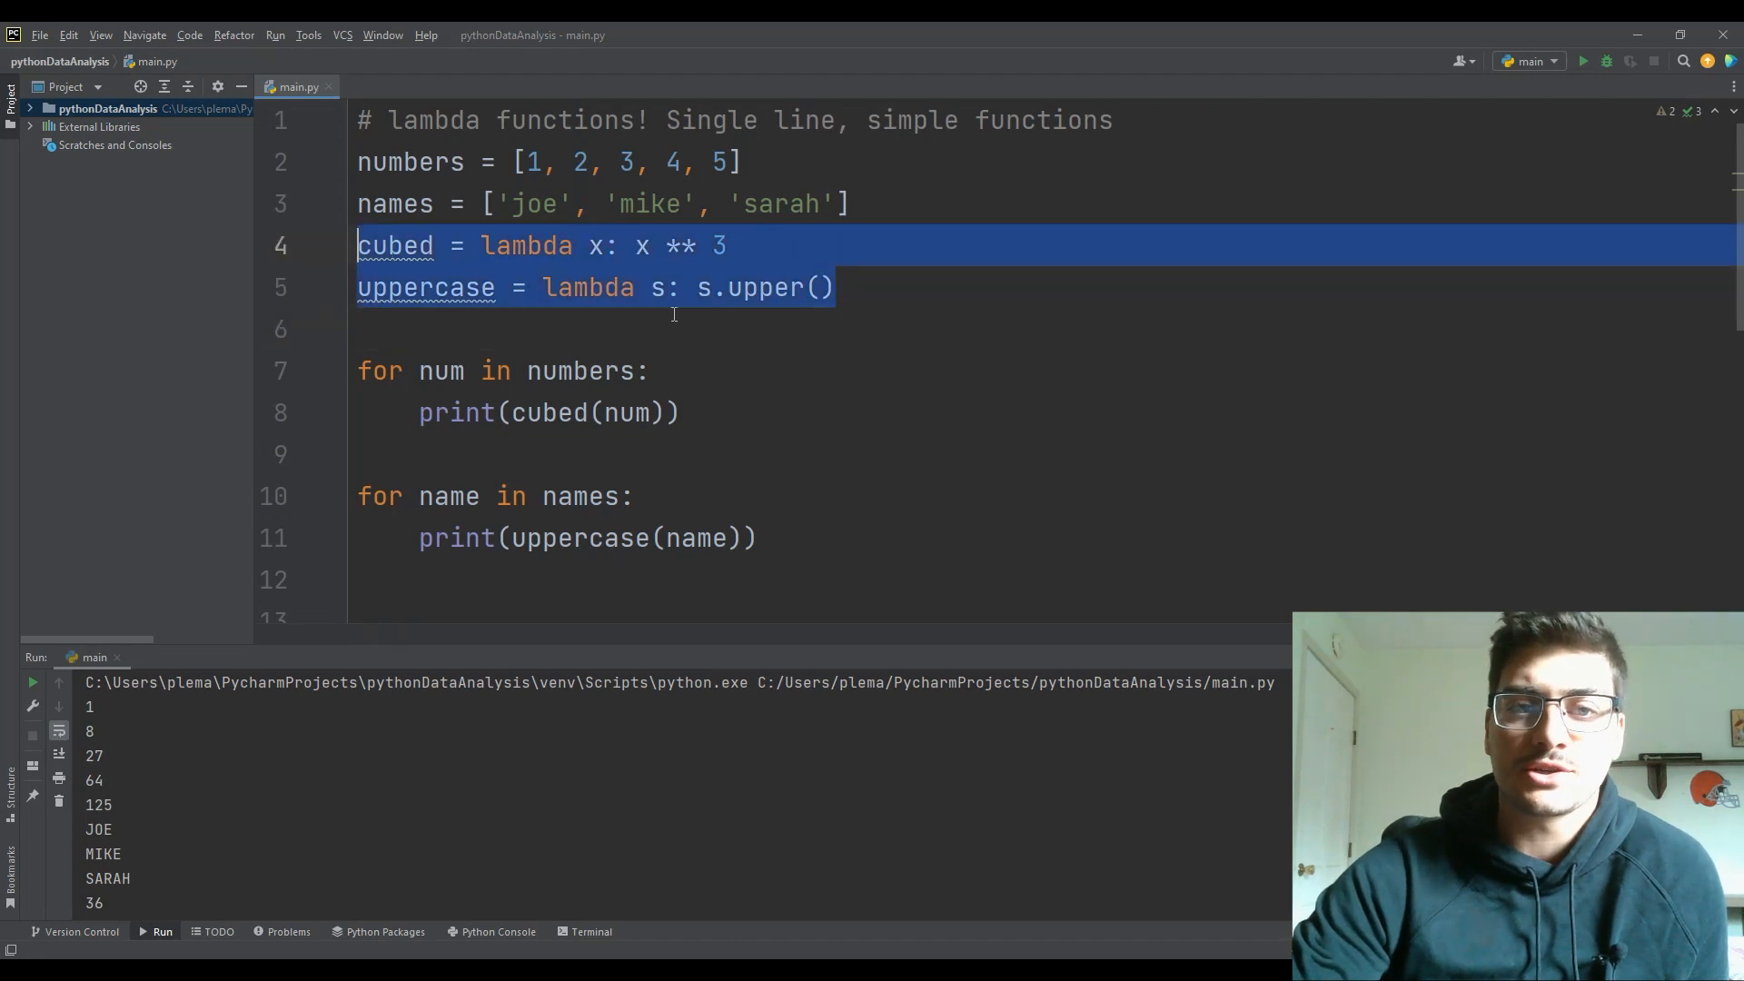
left_click(654, 287)
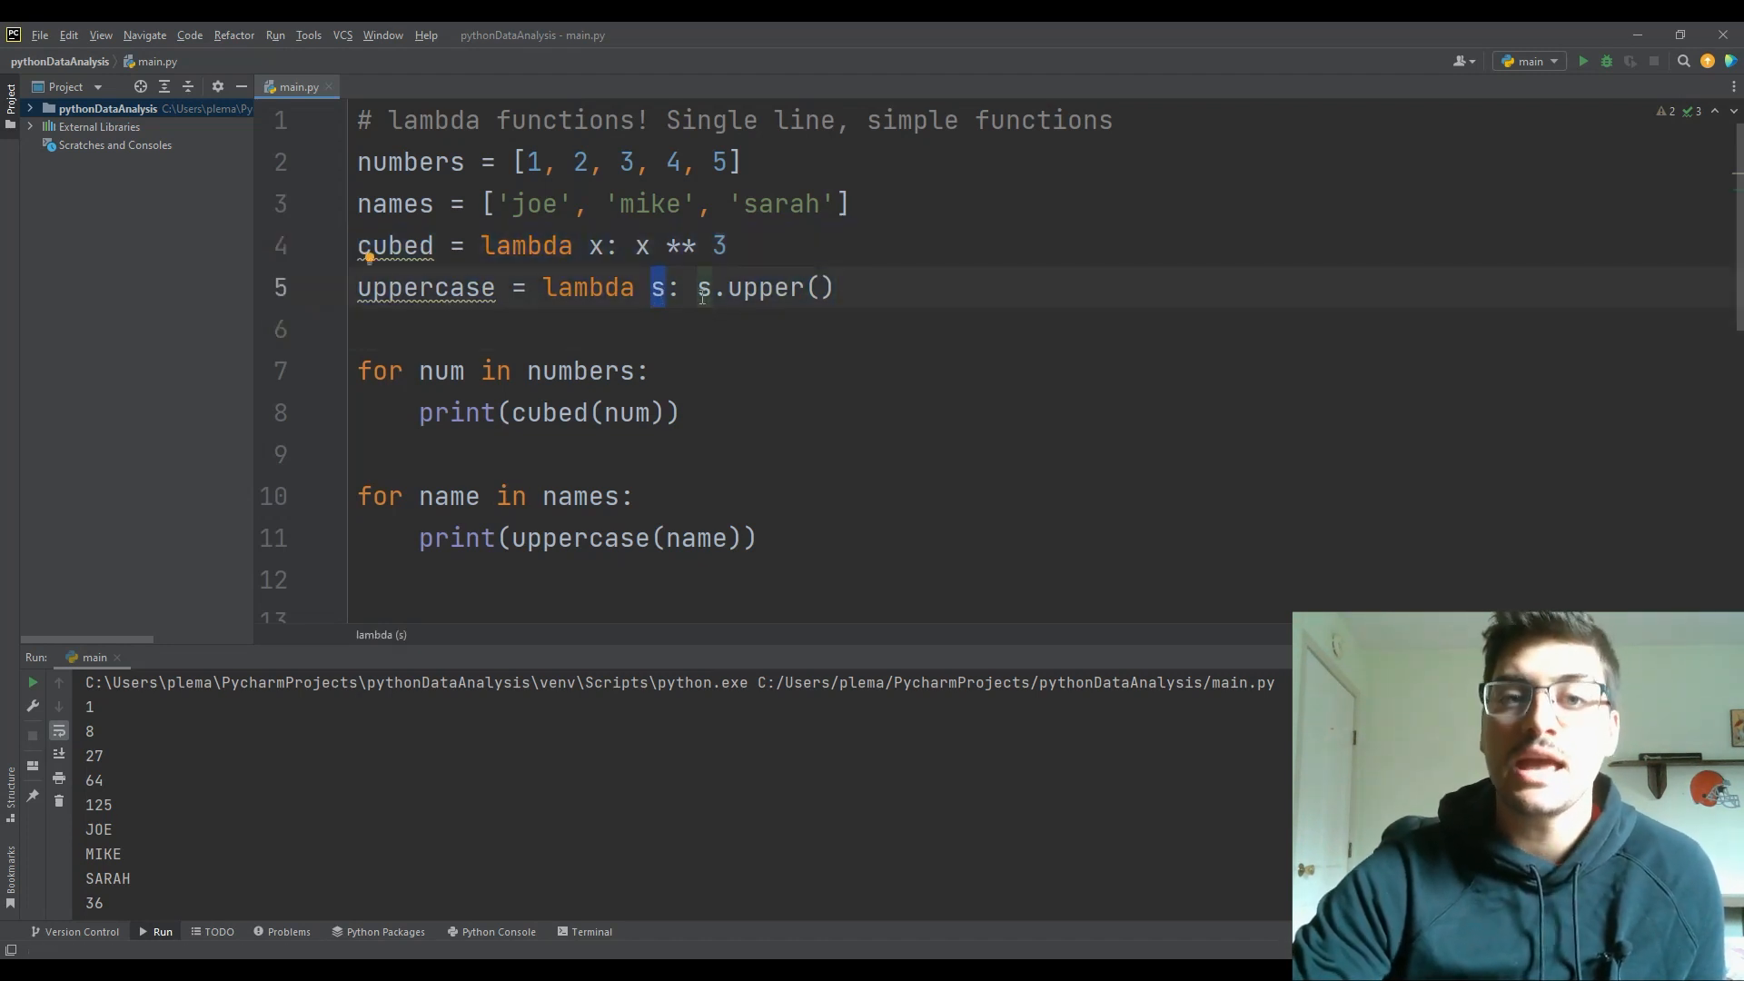
left_click(833, 287)
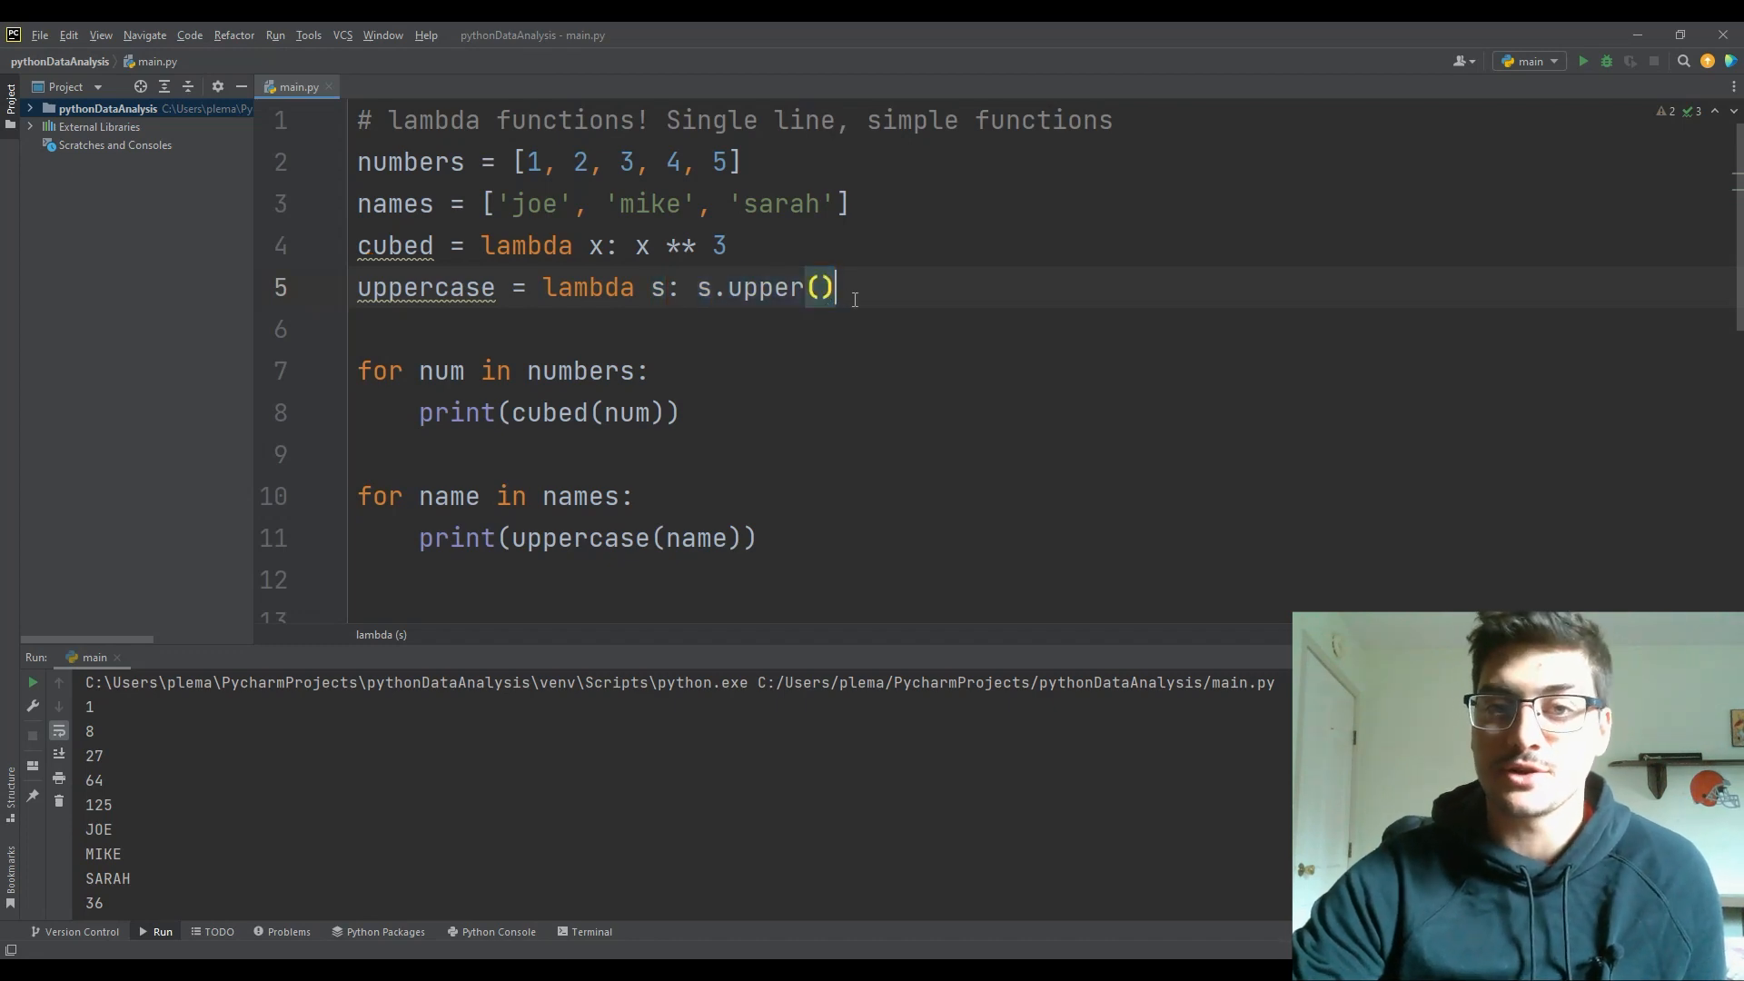
left_click(594, 246)
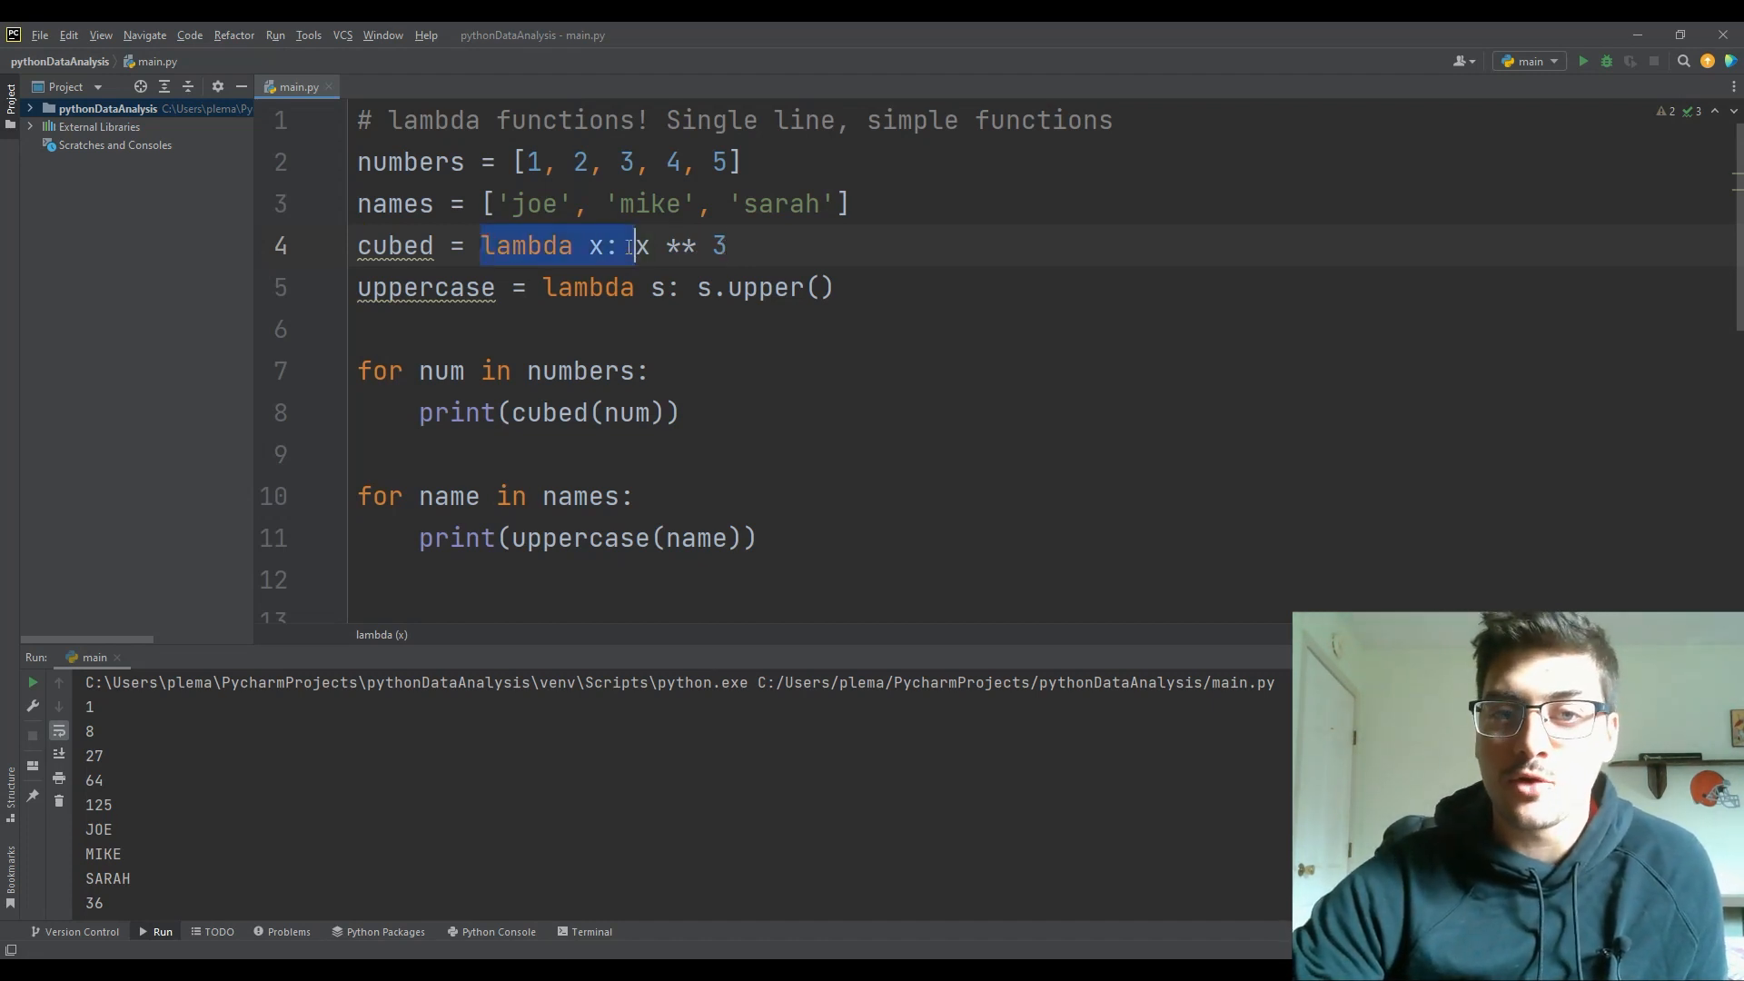
left_click(812, 254)
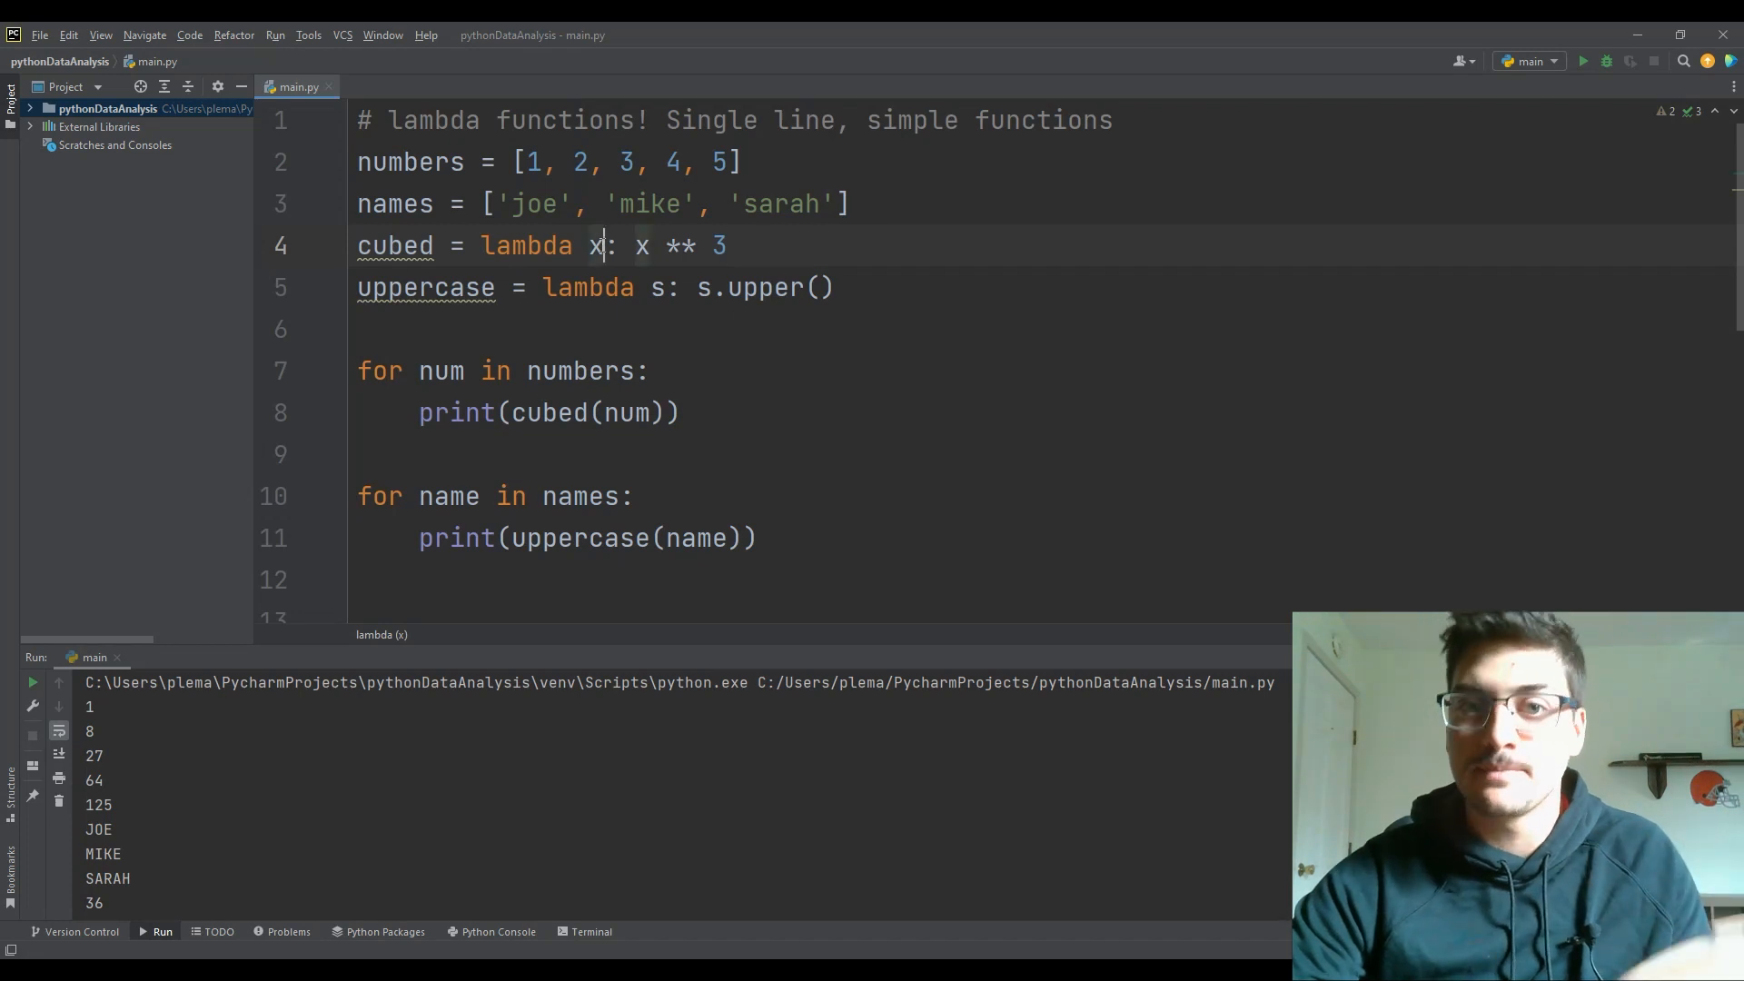
type(",")
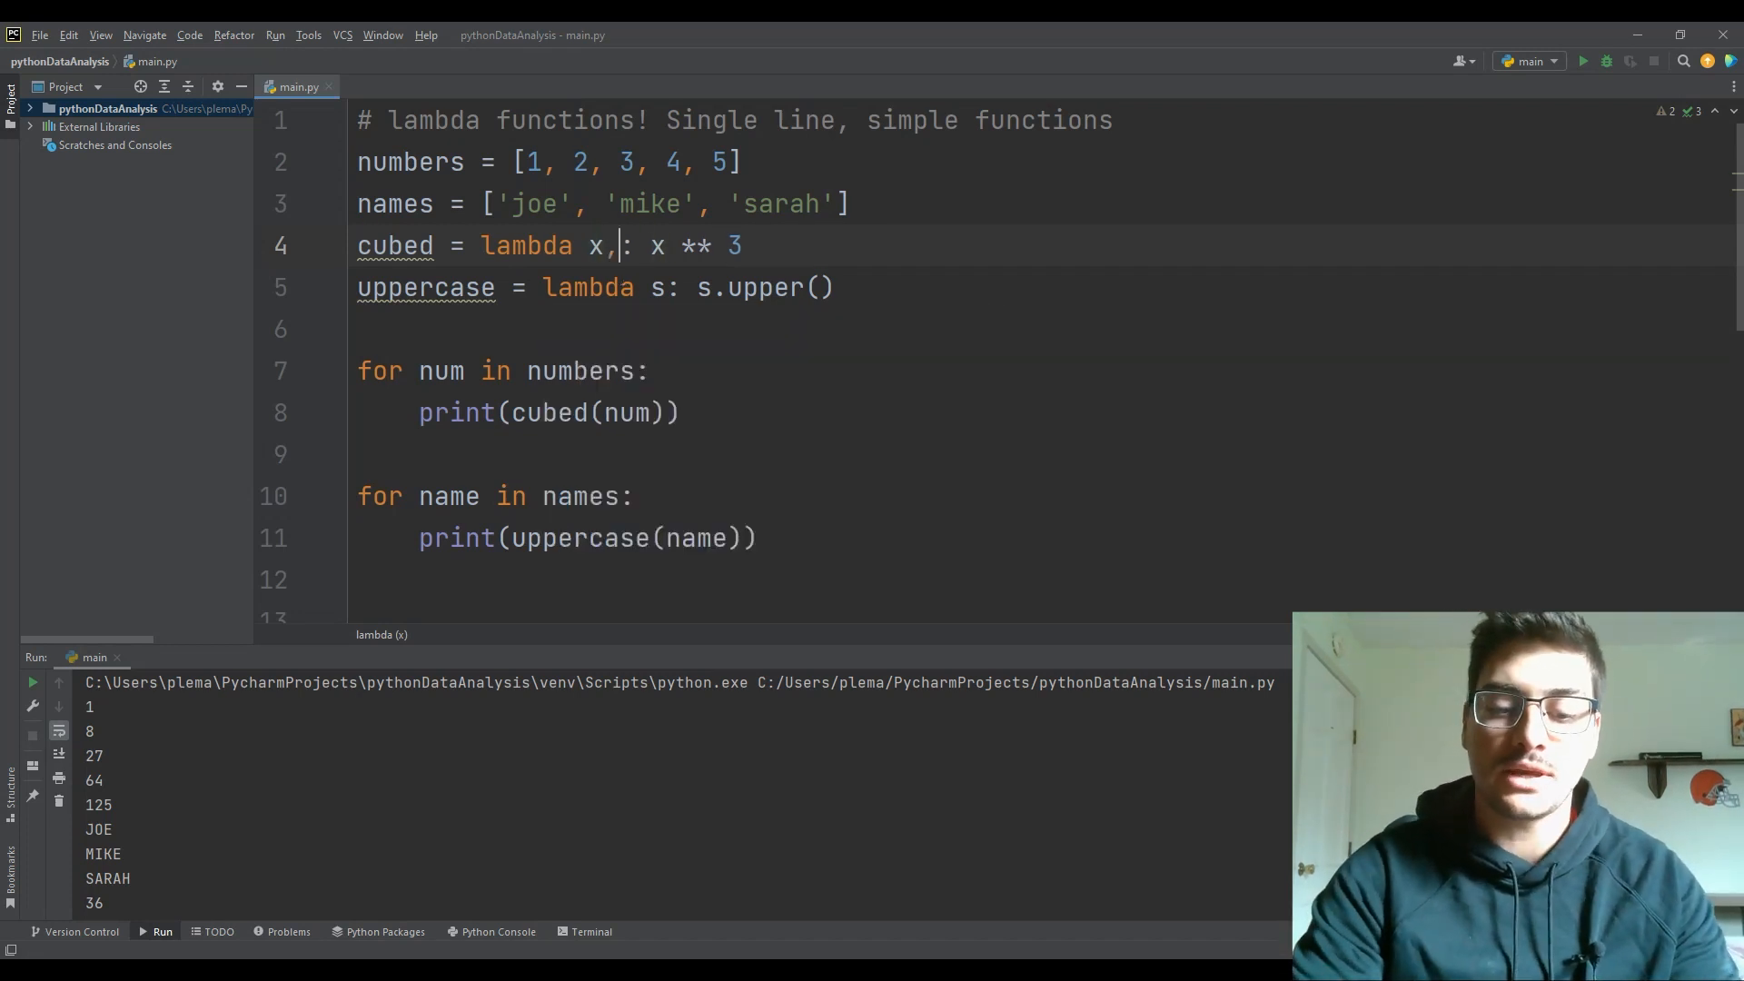
type("y, z")
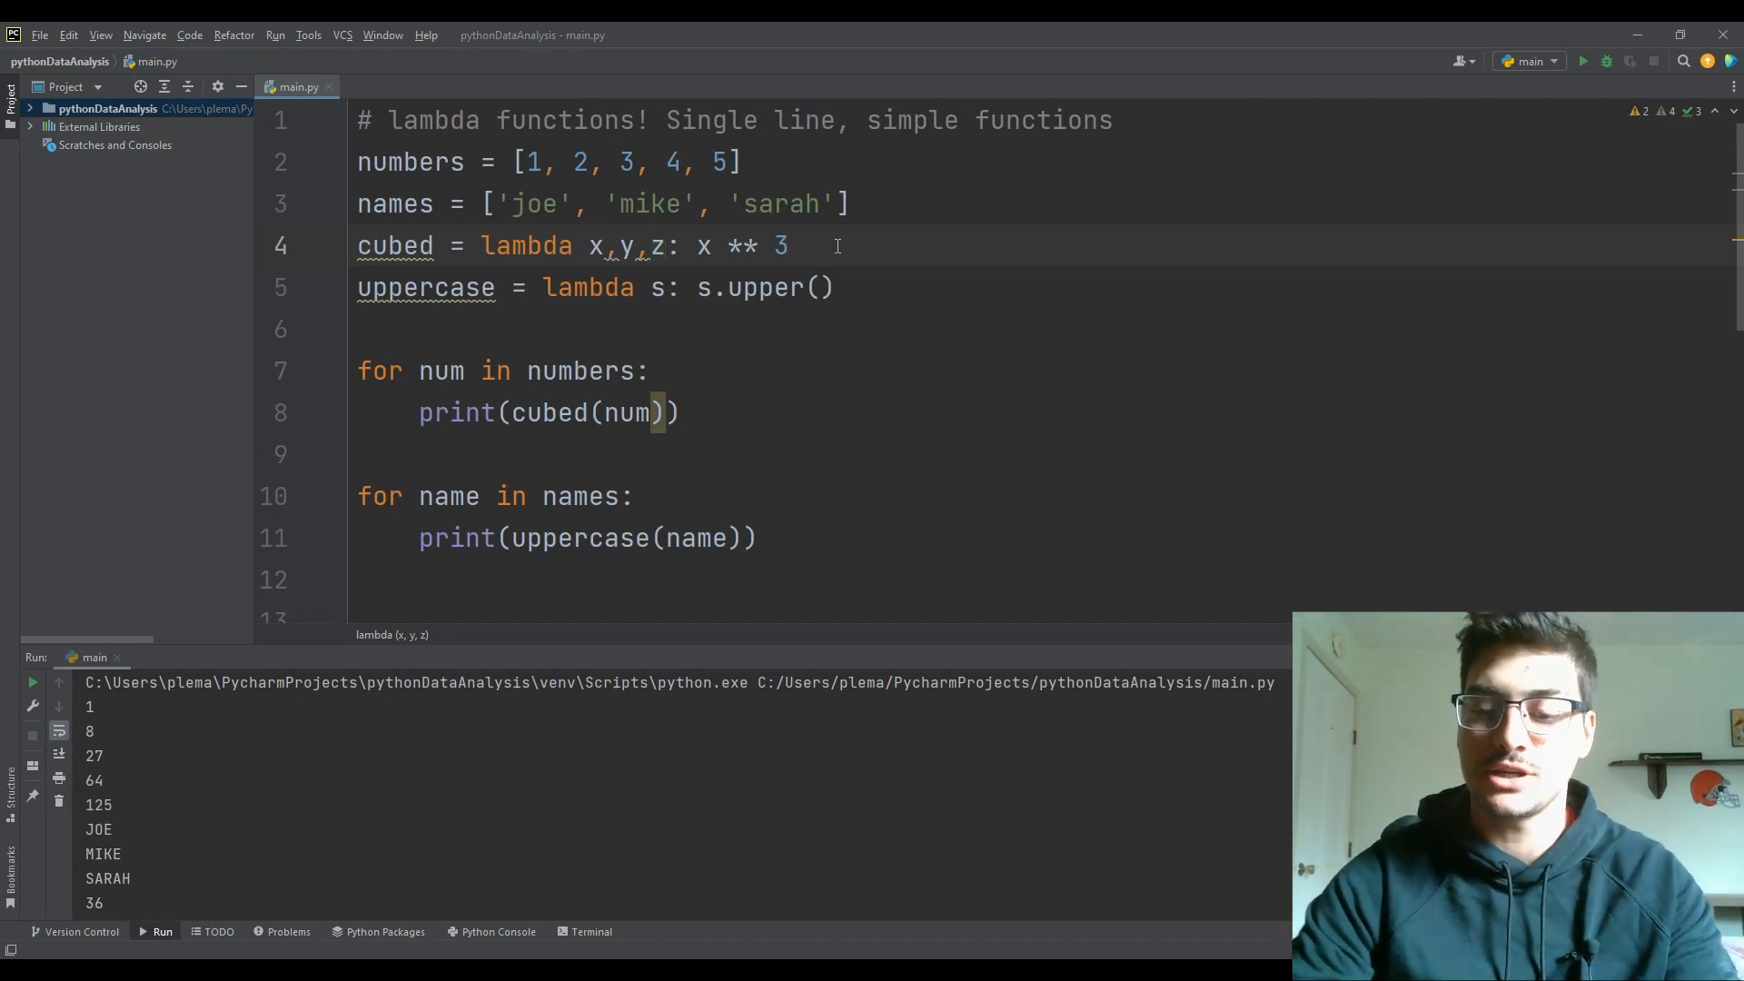
type("+ z +")
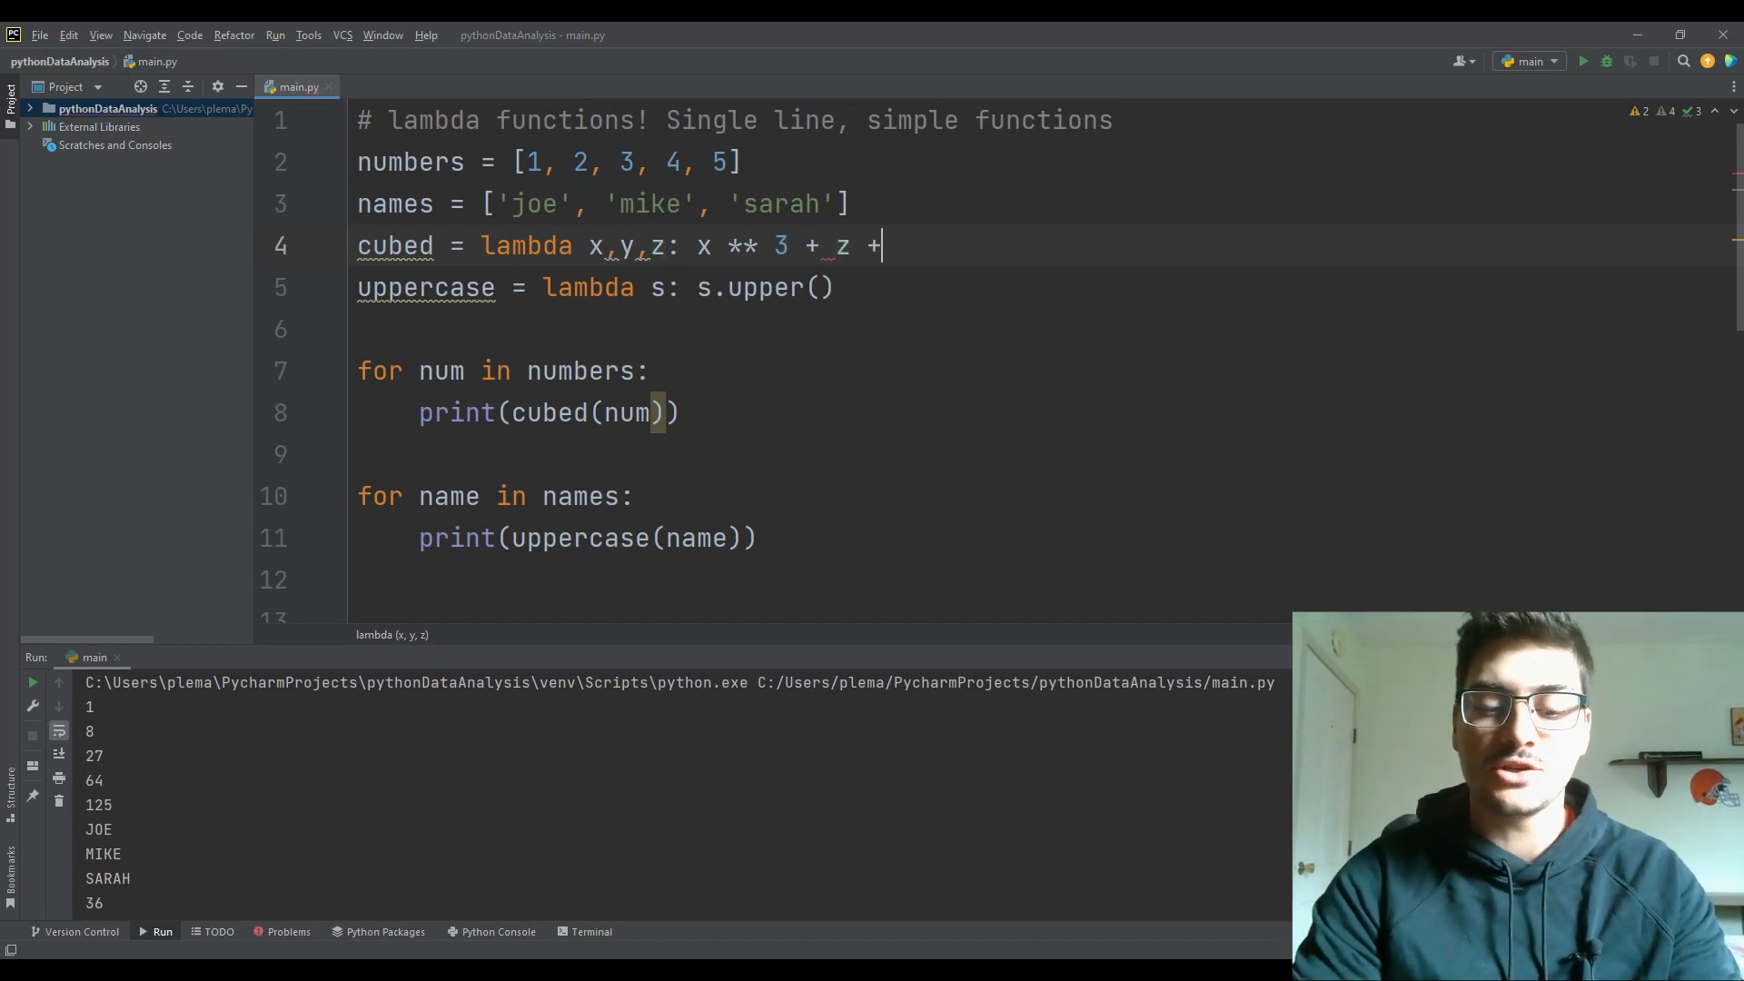
type("y")
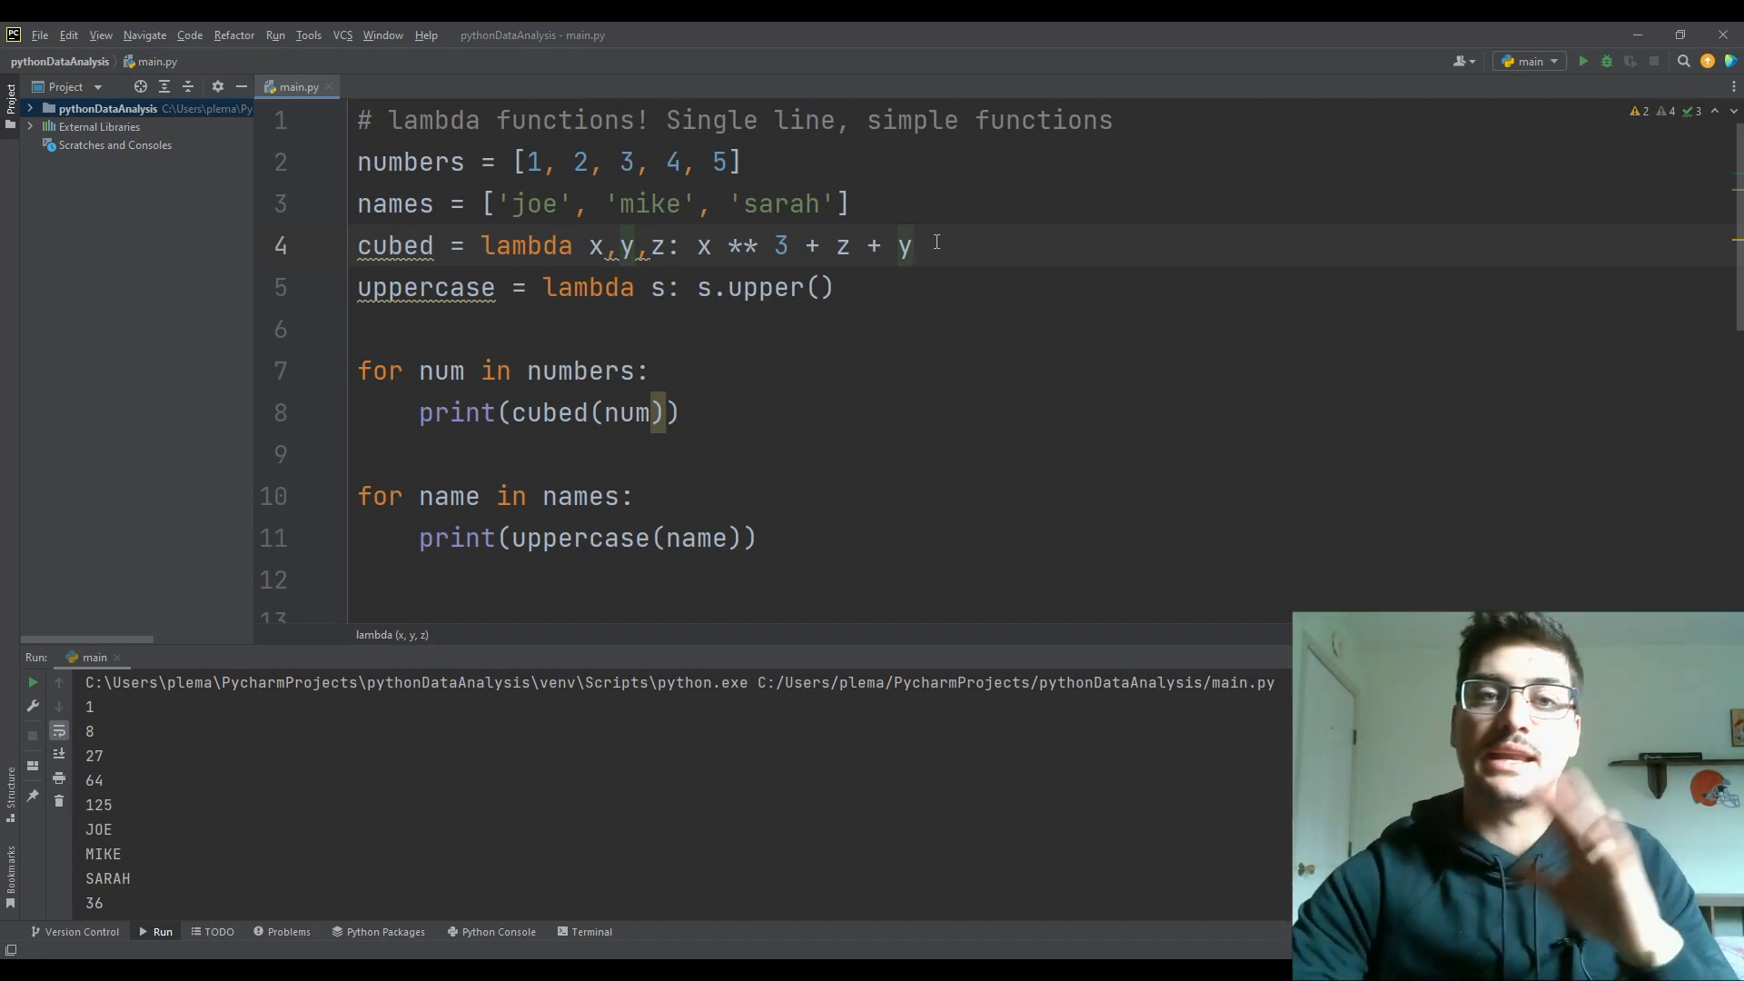
double_click(780, 246)
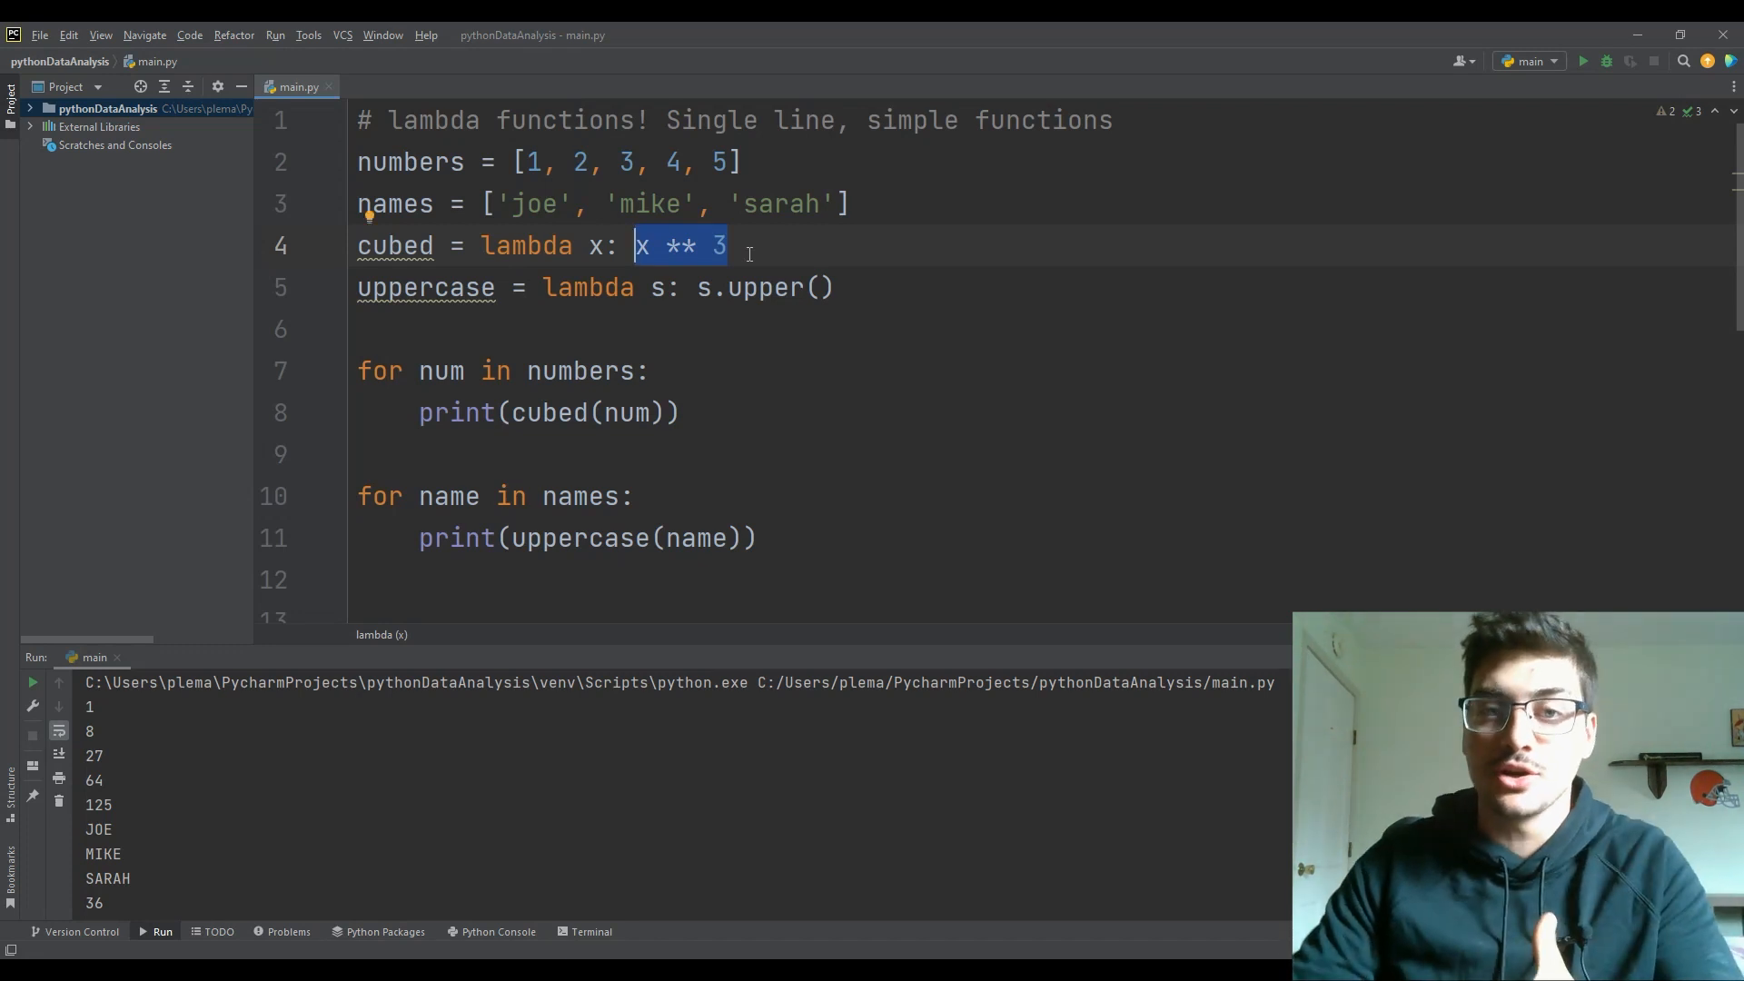
mouse_move(603, 245)
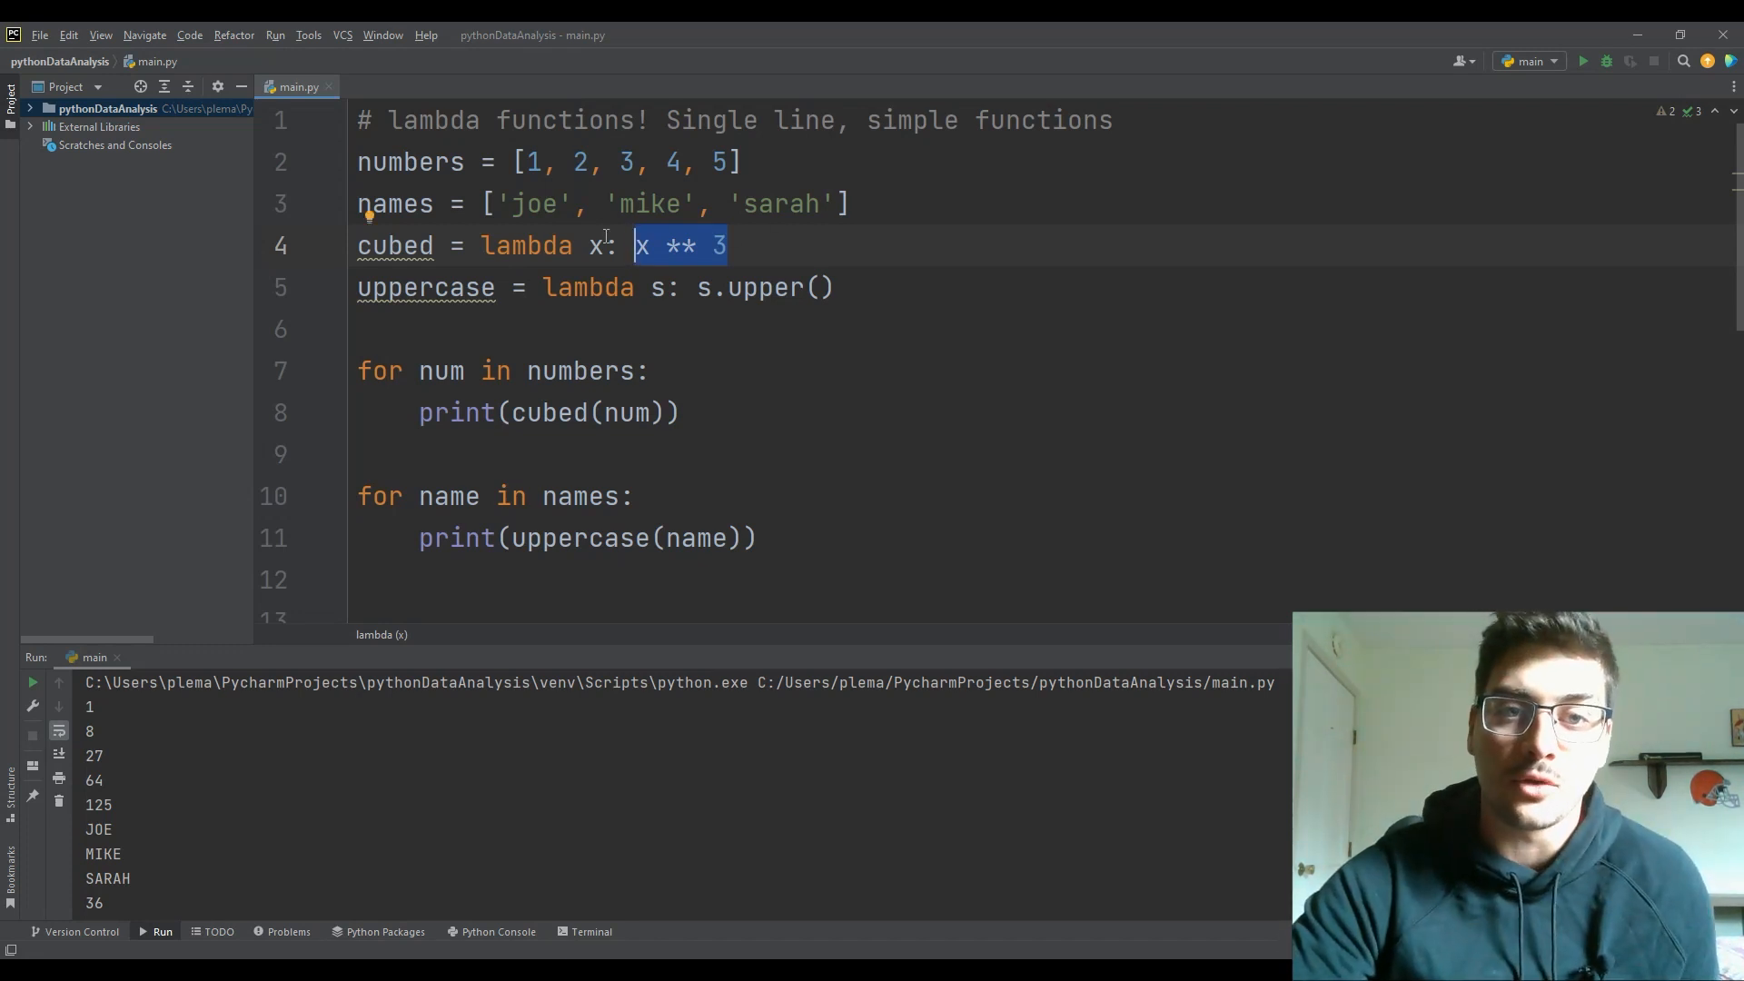
left_click(473, 245)
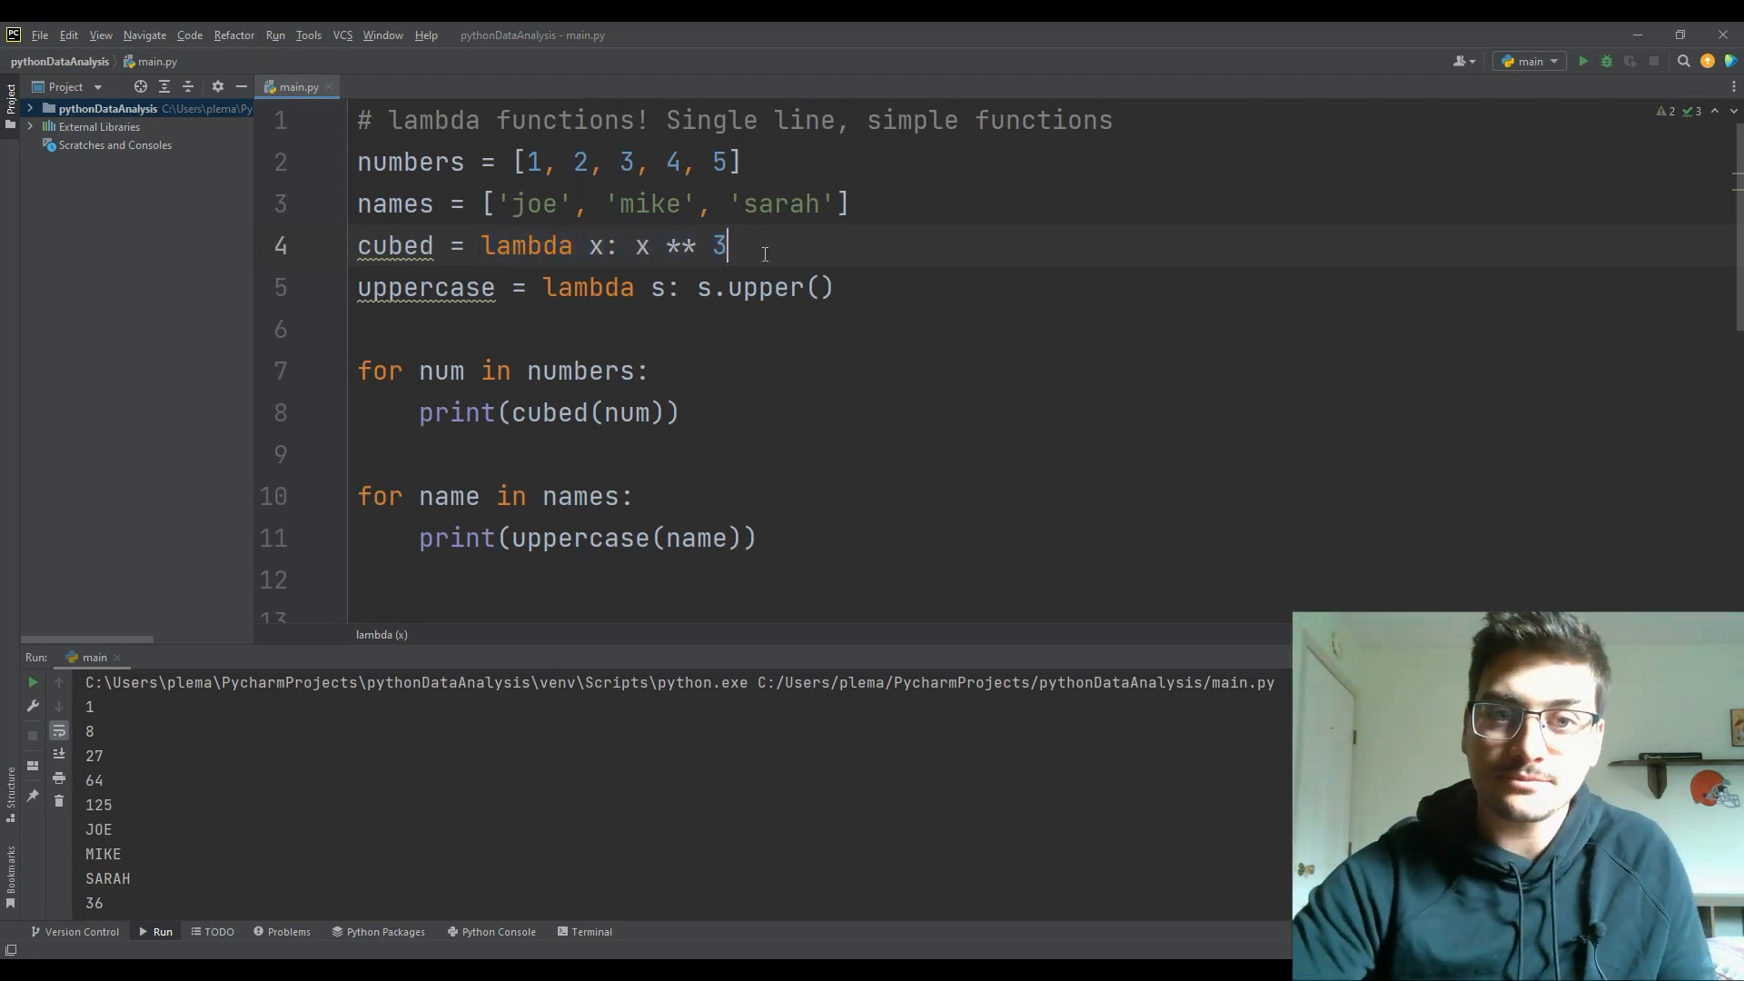
left_click(394, 245)
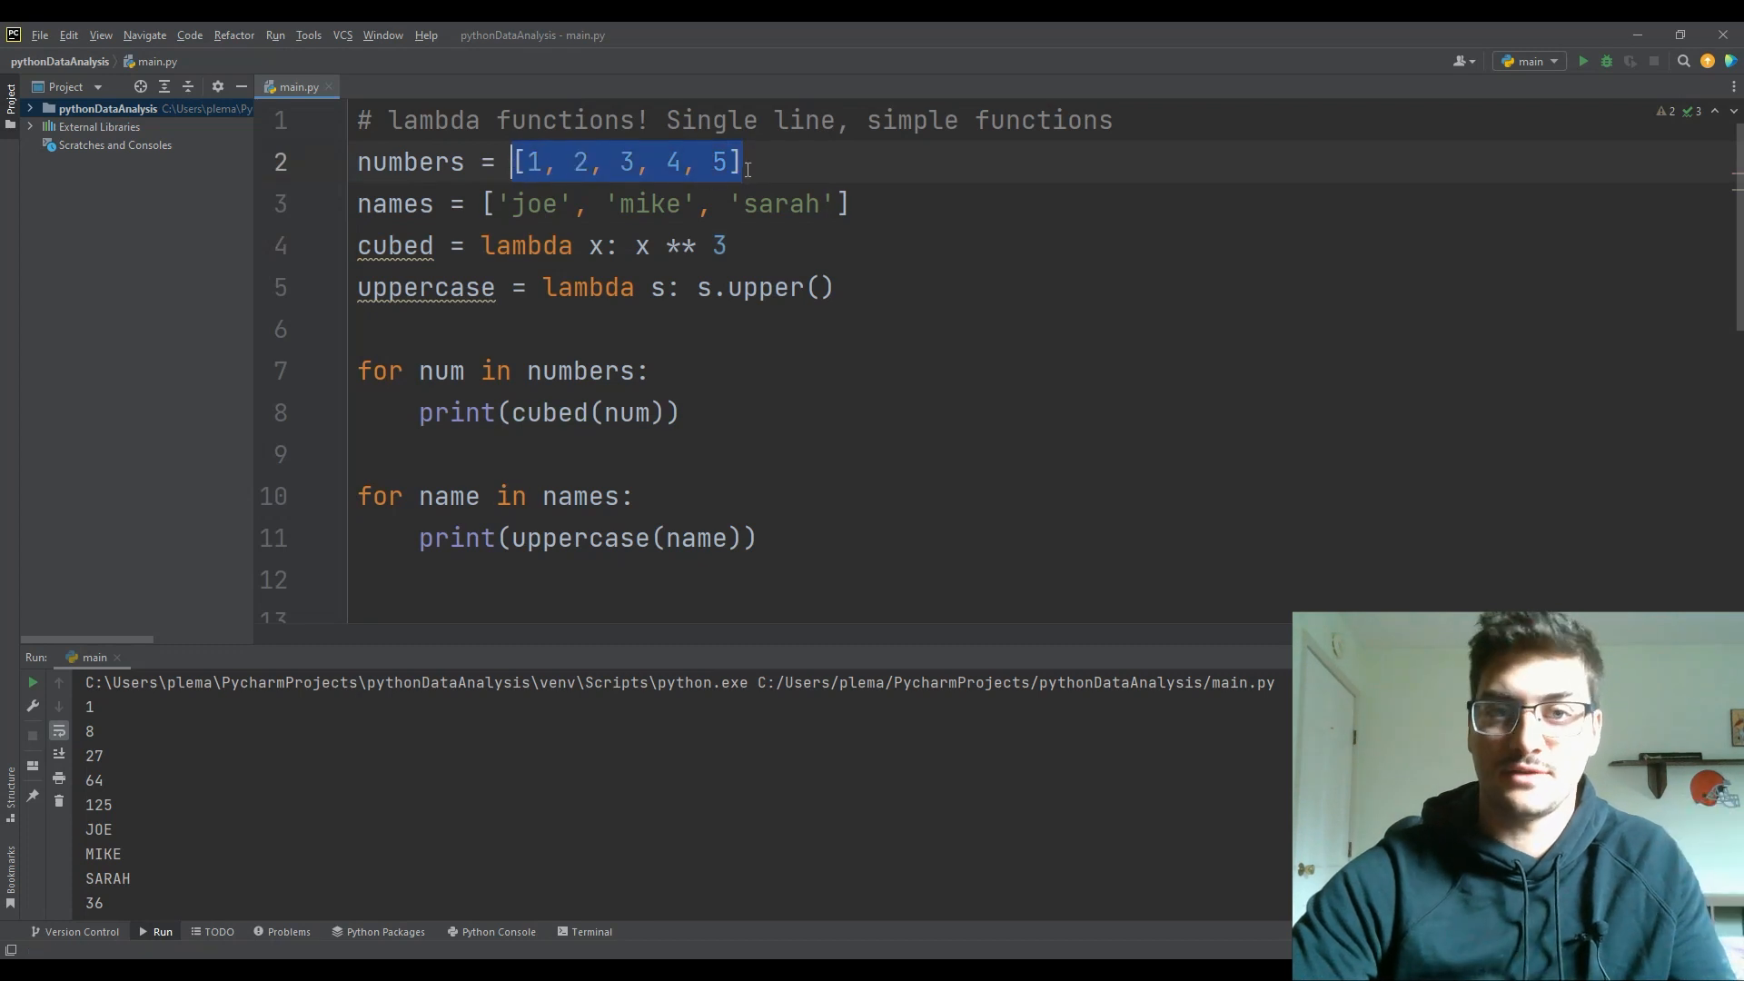
left_click(629, 162)
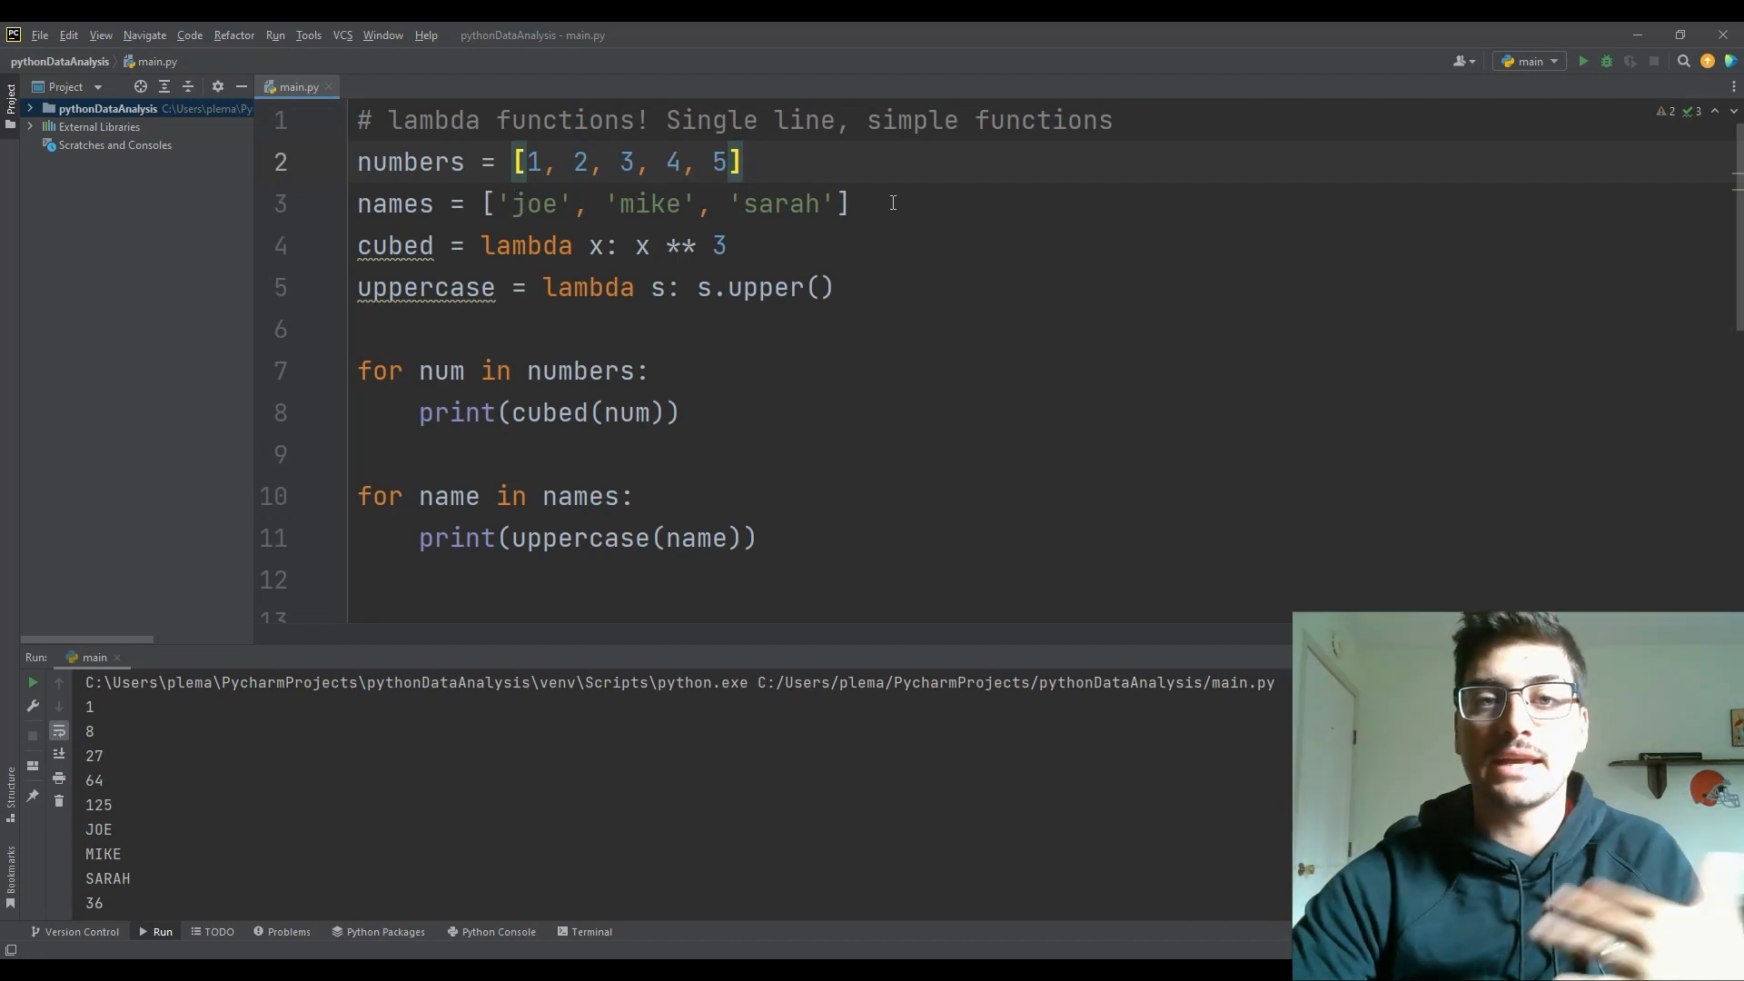
left_click(367, 370)
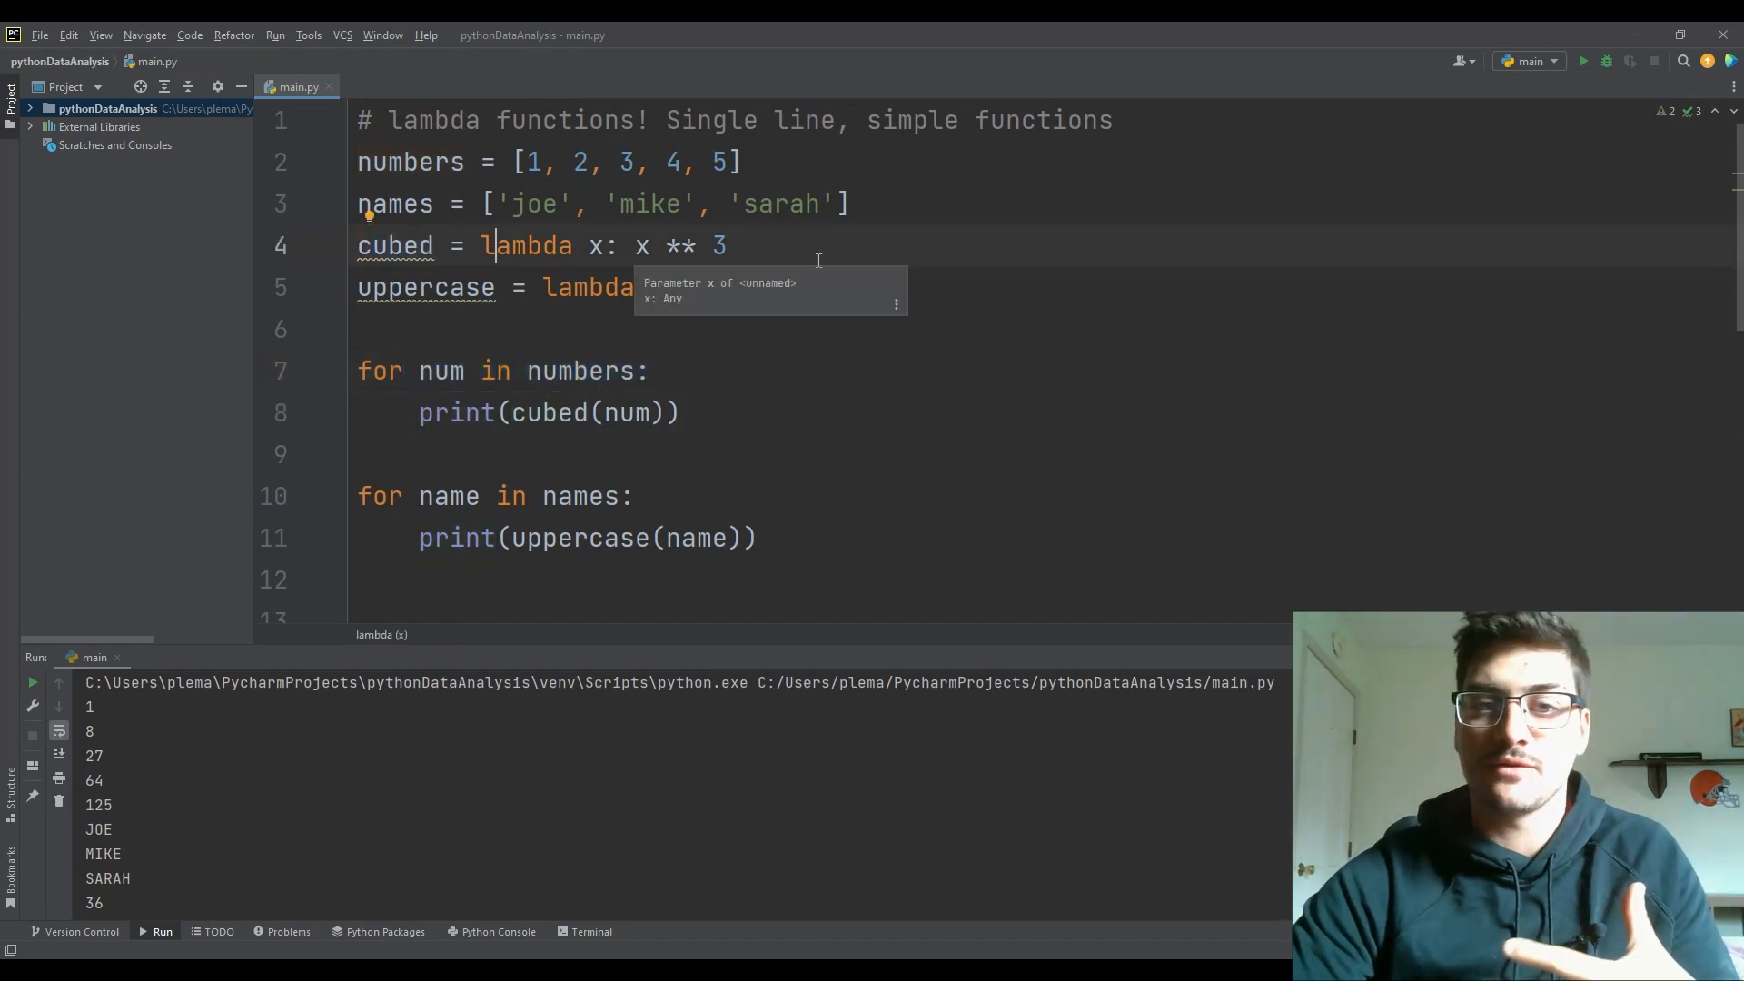
type("s: s.upper()")
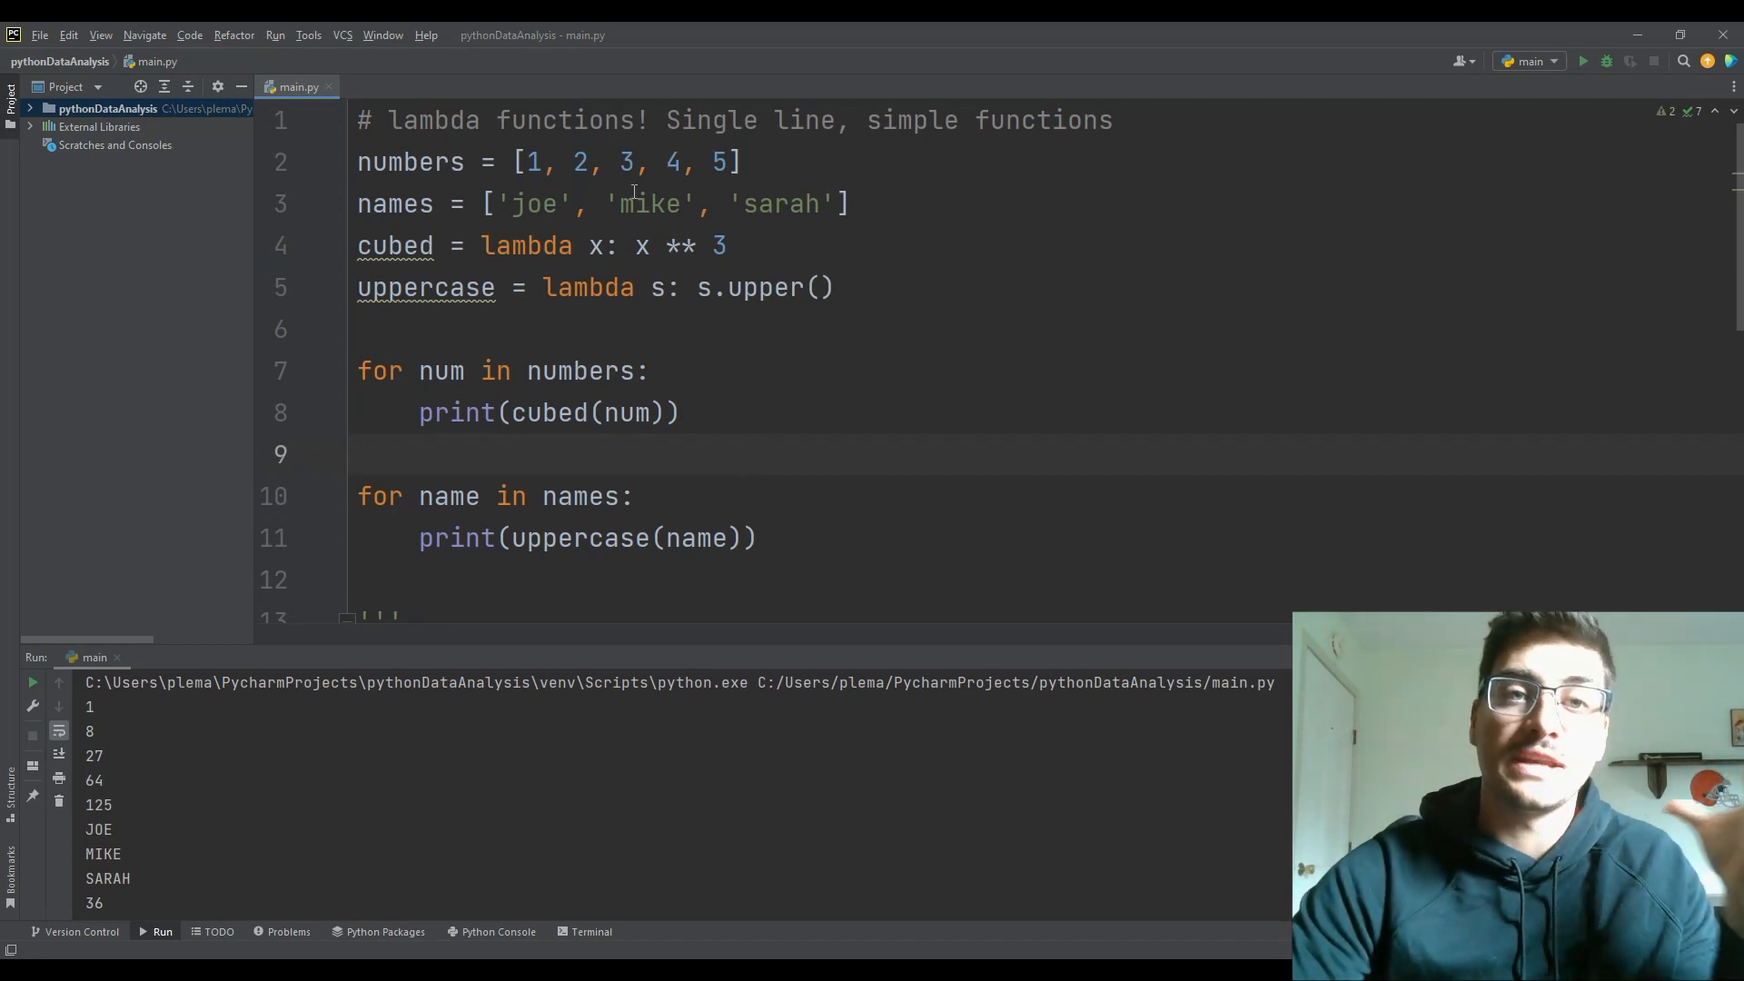
right_click(556, 413)
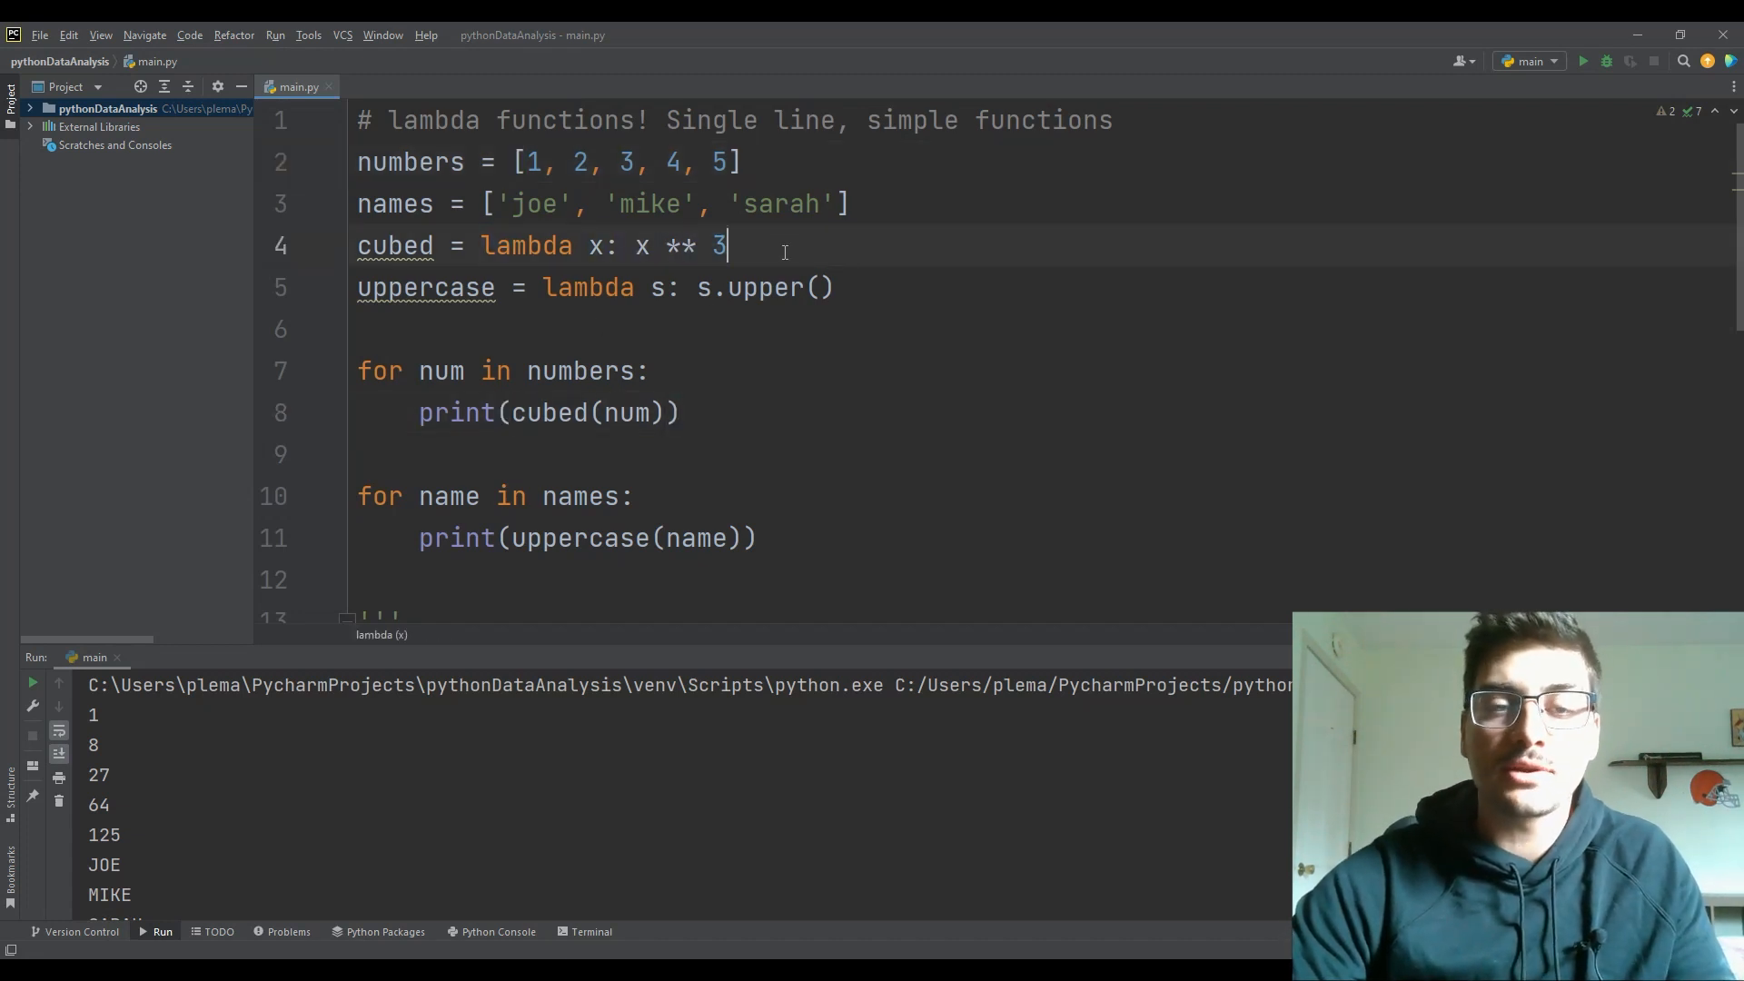
- Write a regular 'def cubed(x): = x**3' equivalent below the lambdas for comparison
key("Enter")
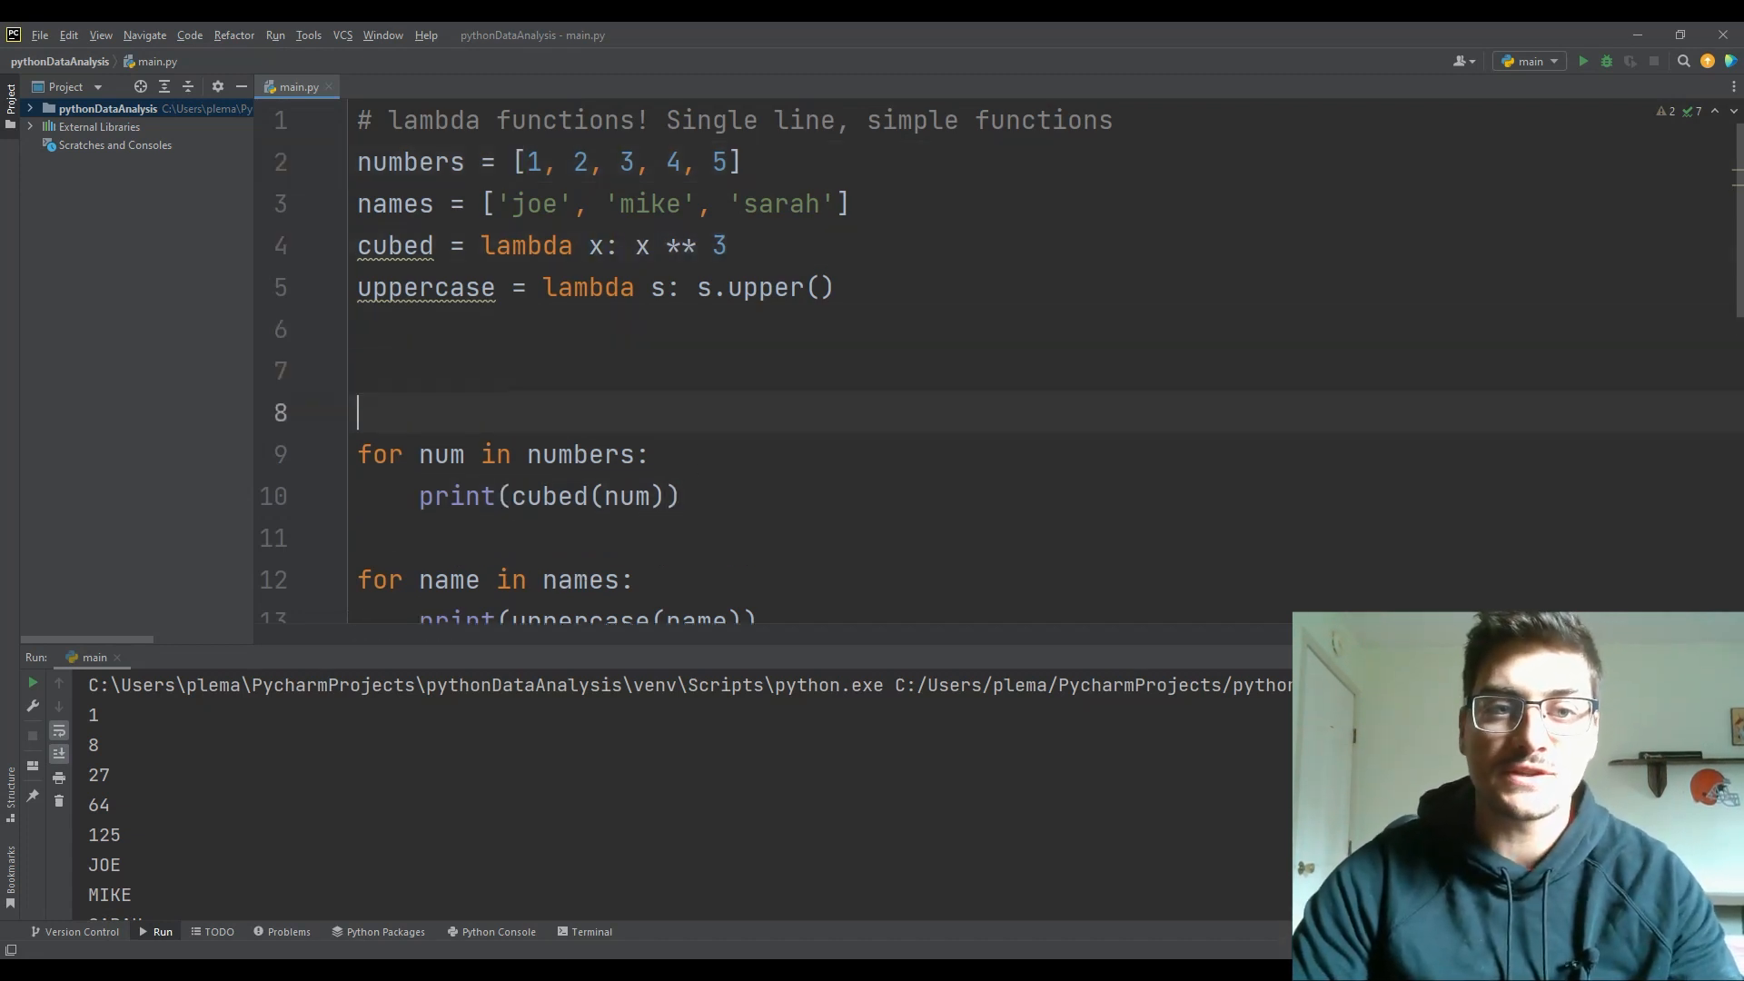
type("def cub")
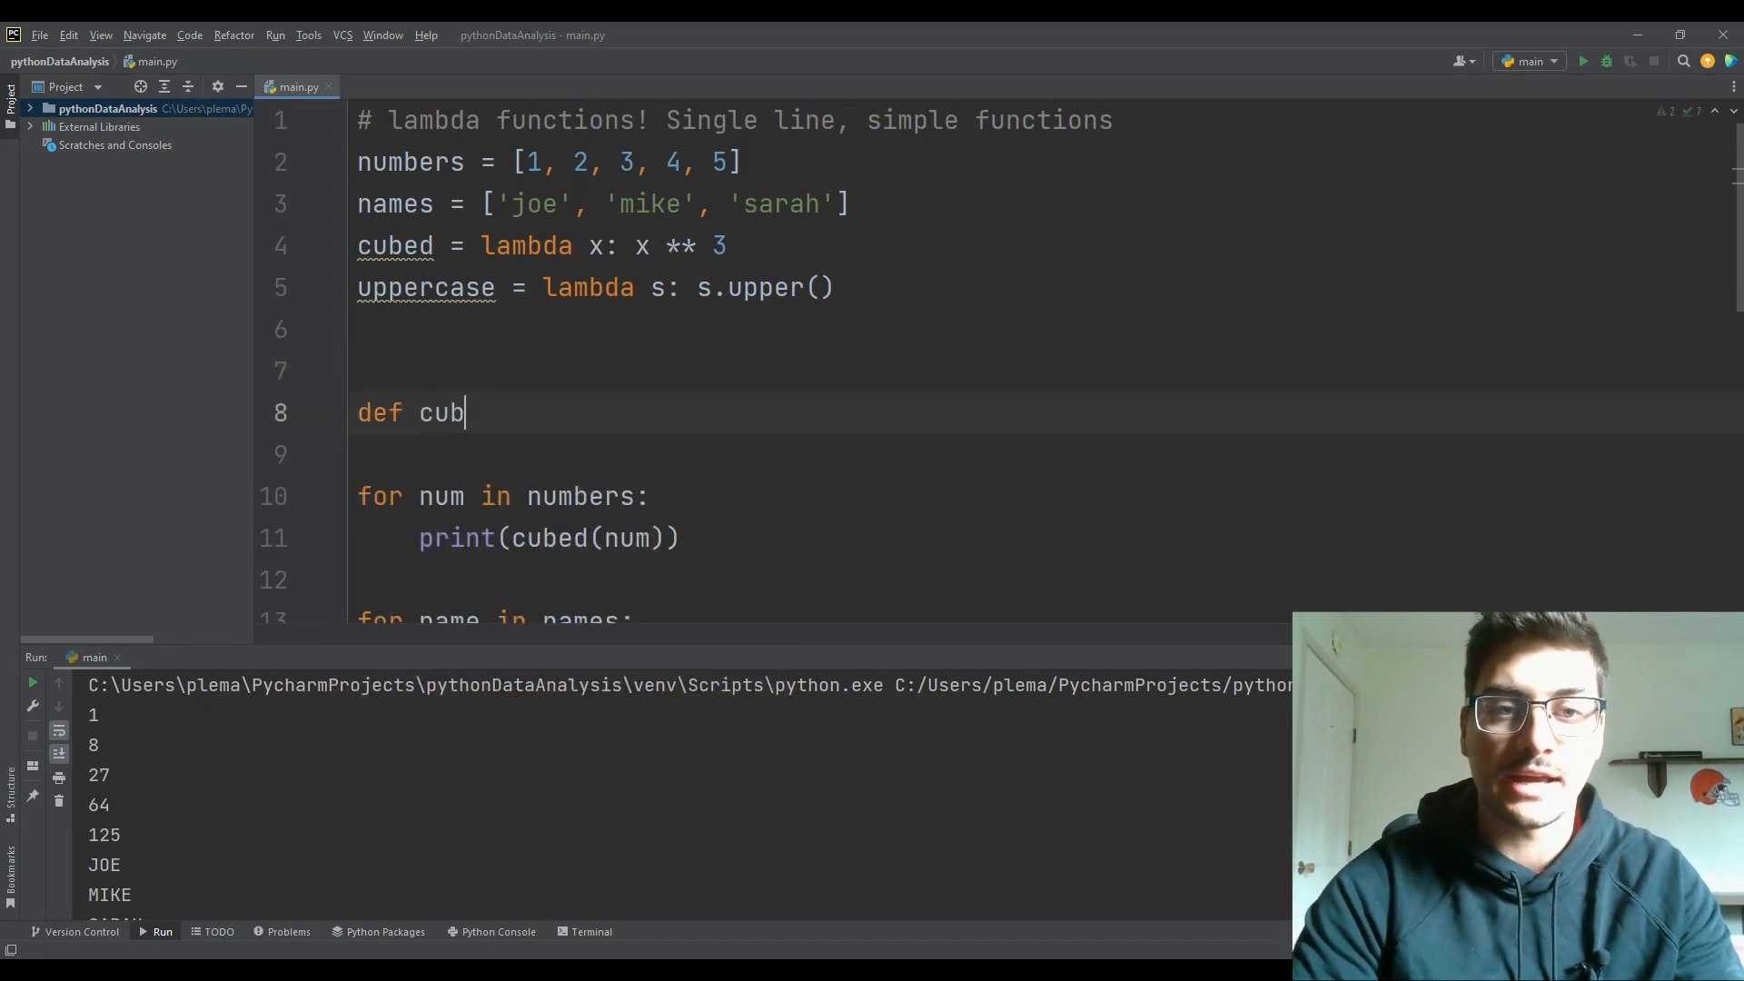
type("ed(x)")
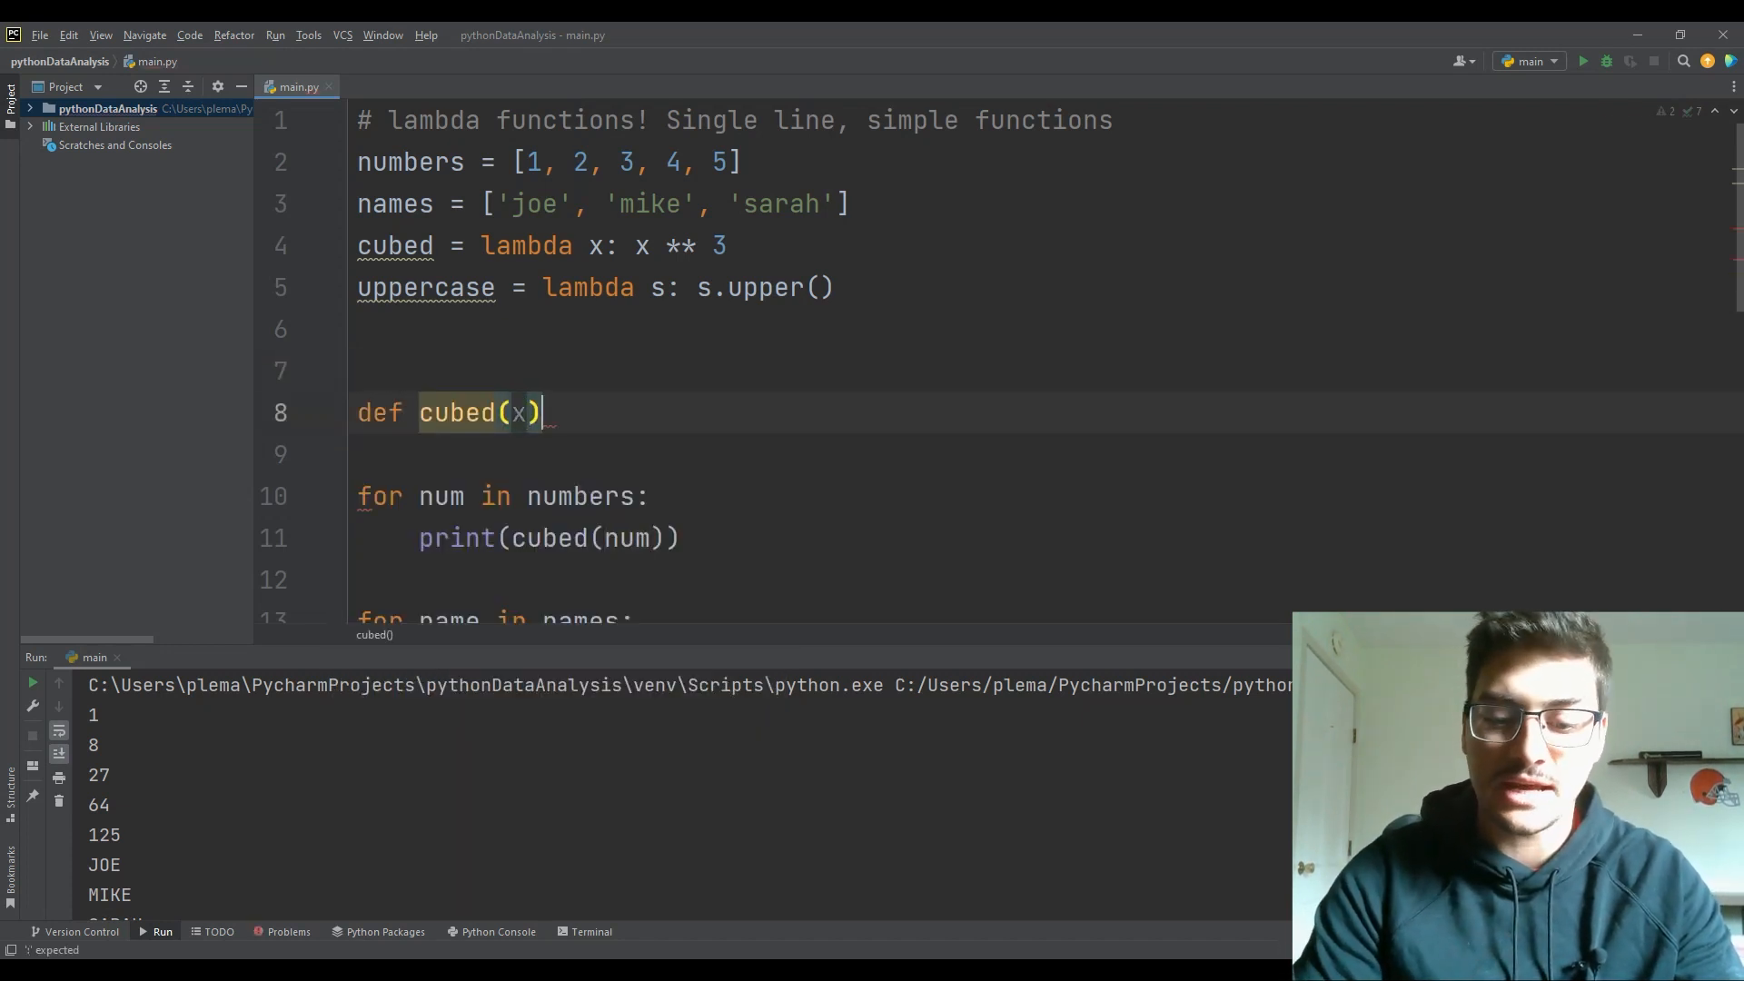
type(":")
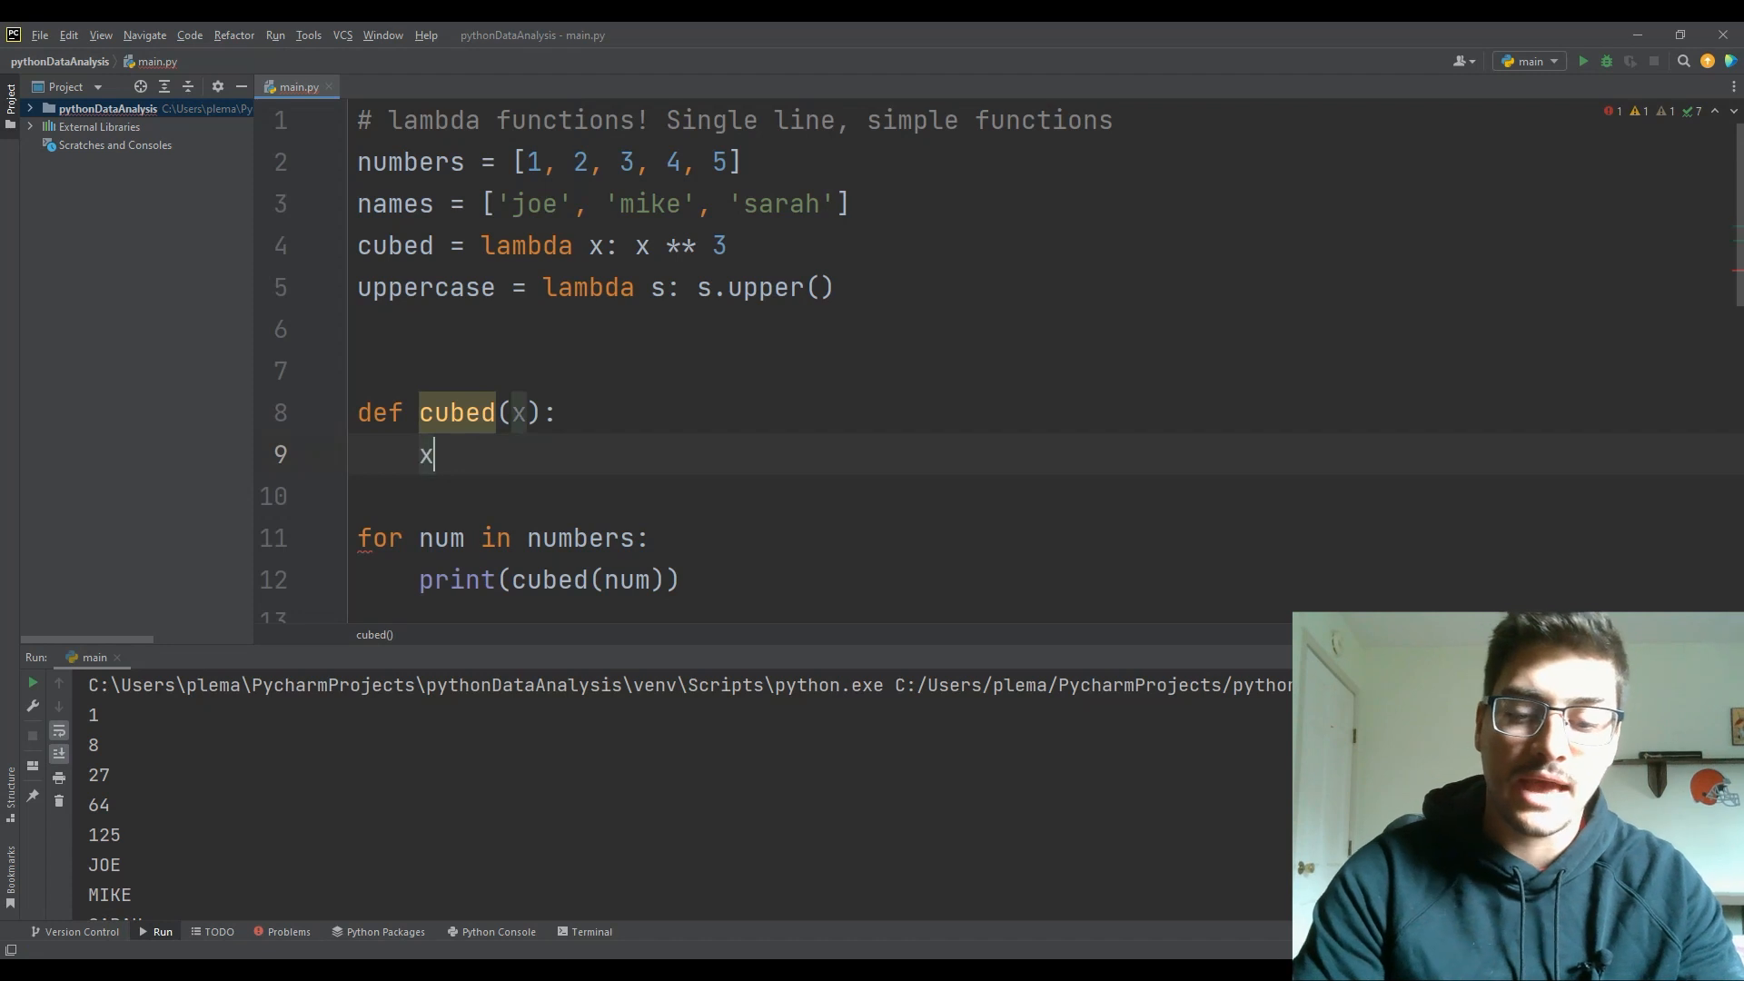
type("= x**3")
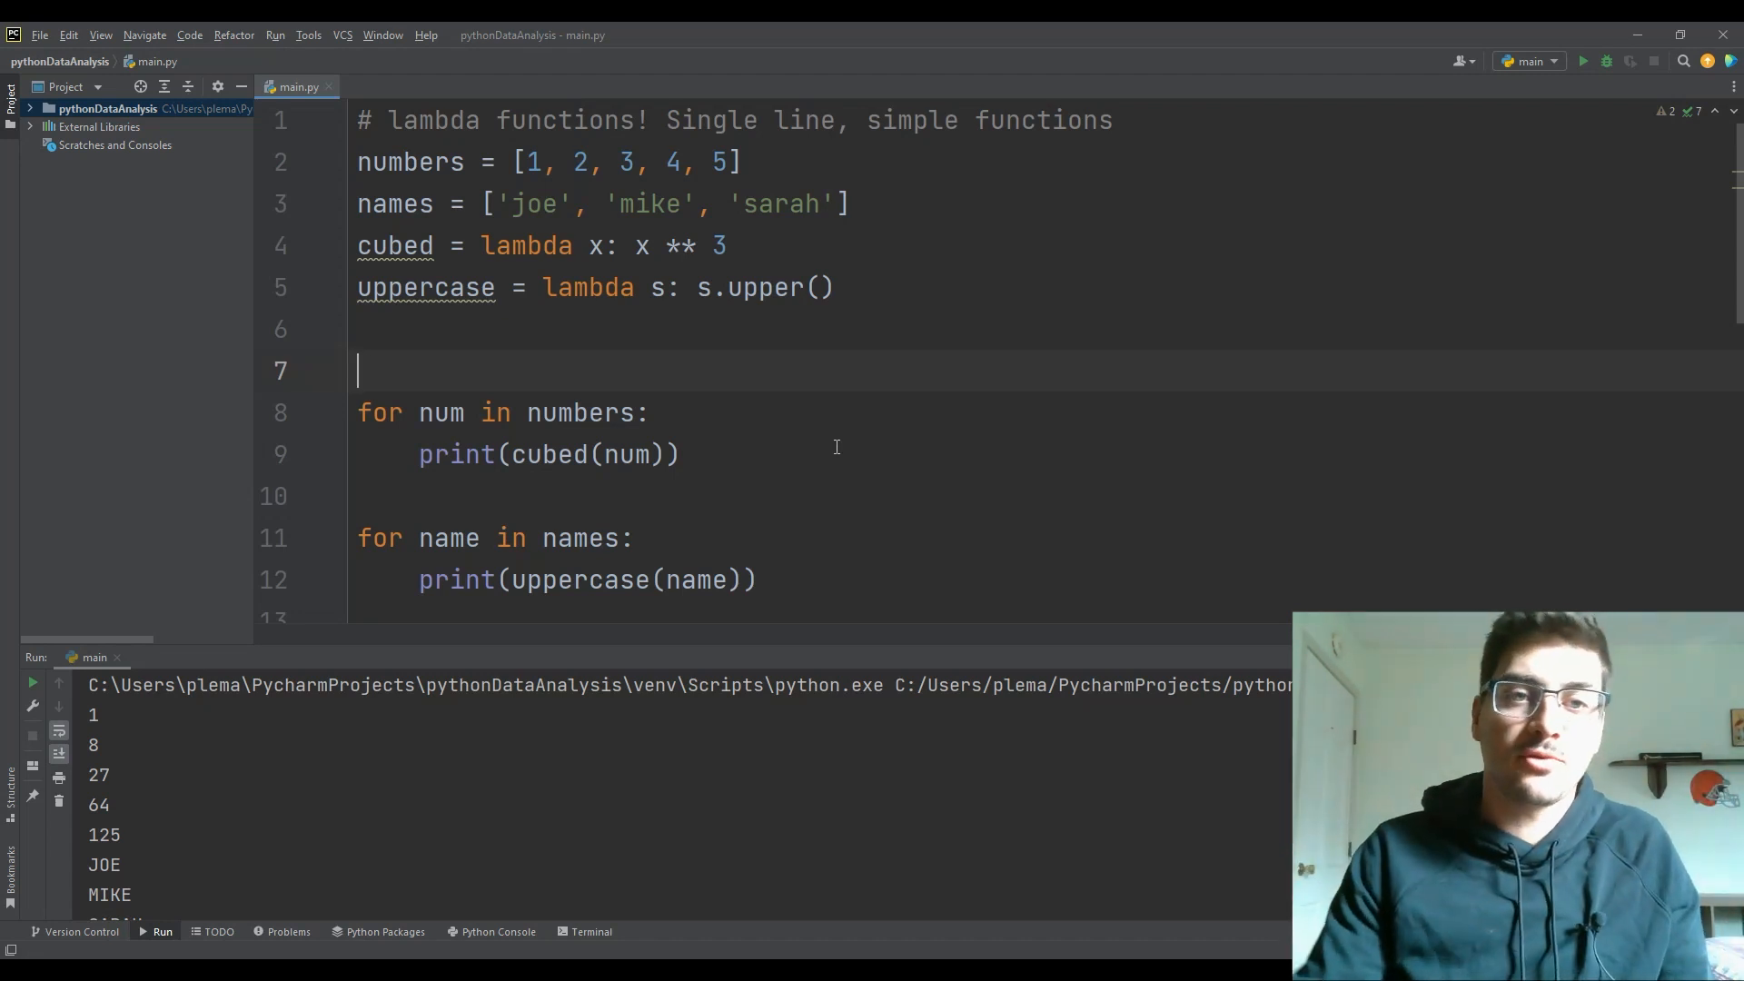
mouse_move(889, 314)
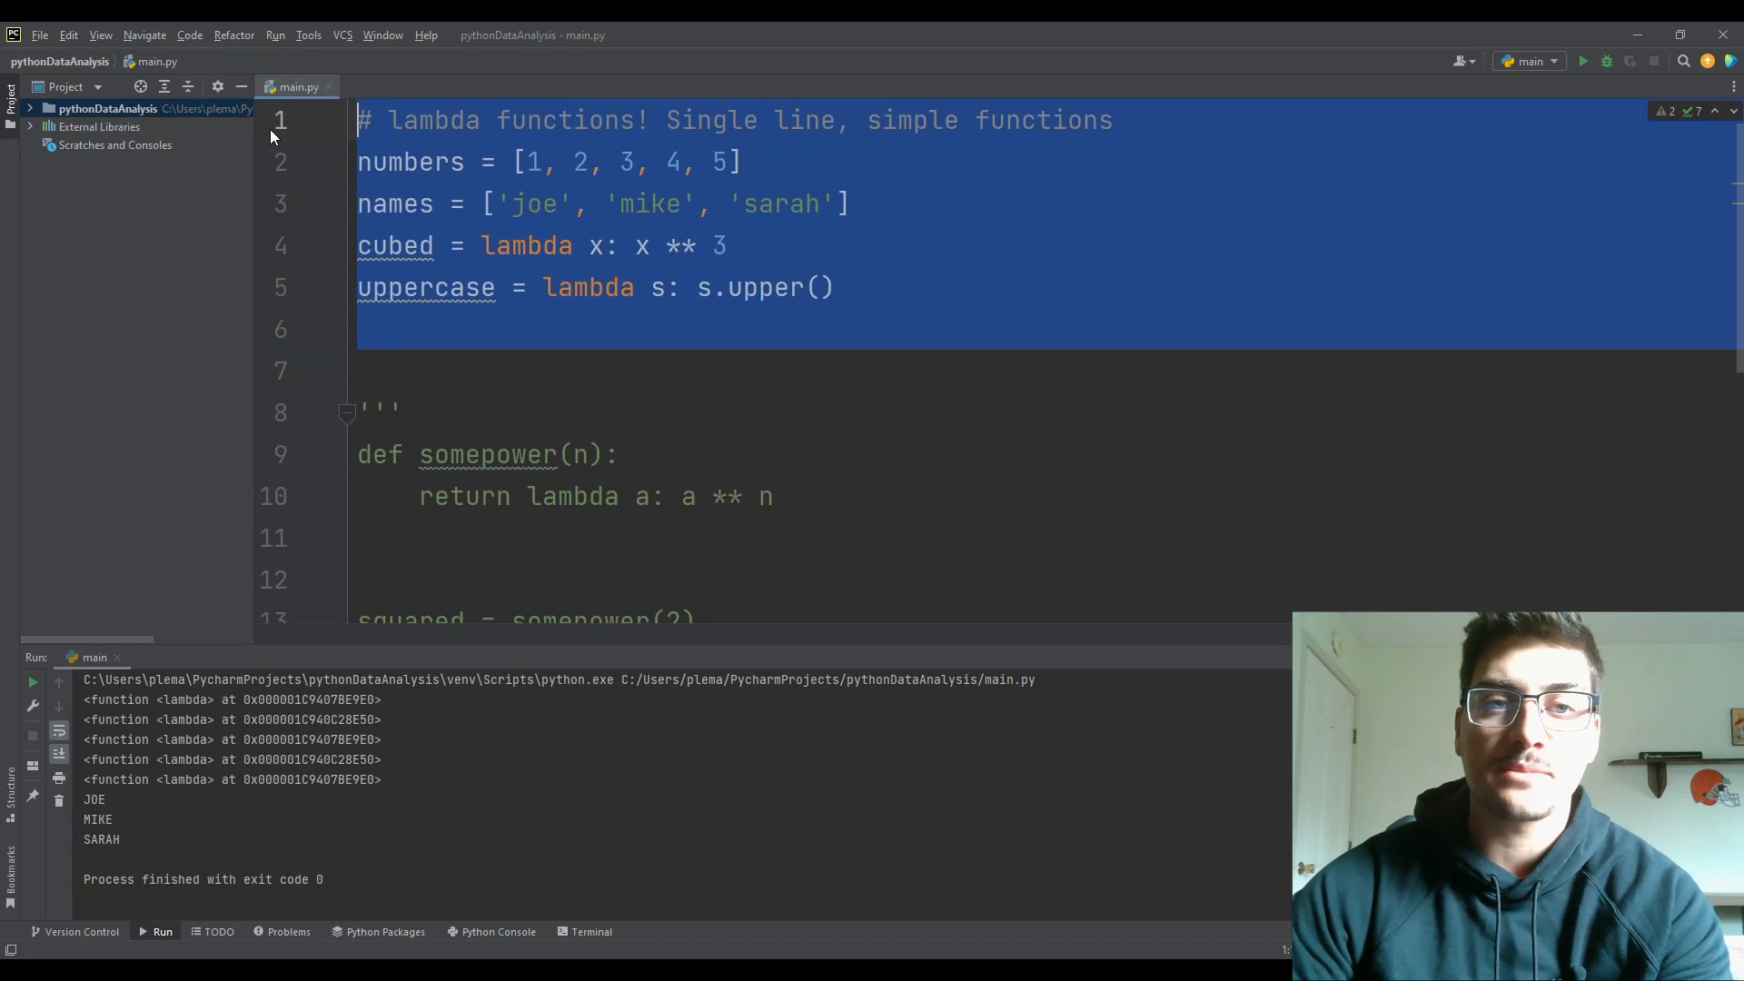
key("Delete")
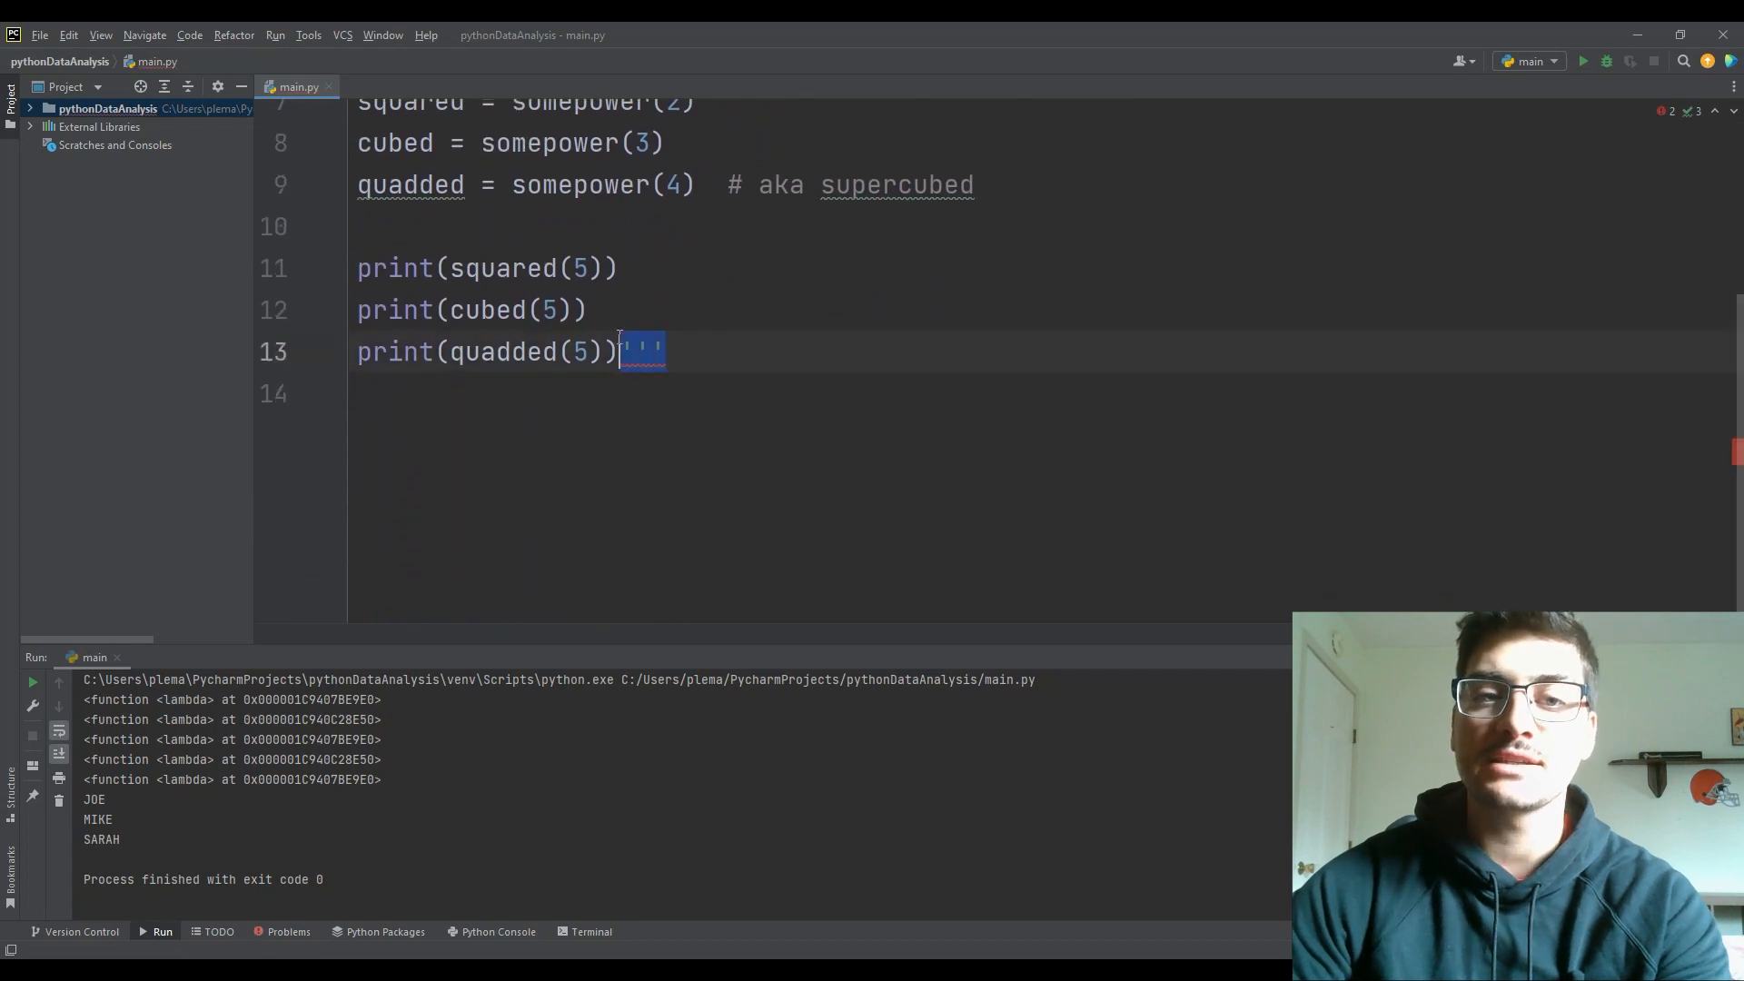
scroll("up", 3)
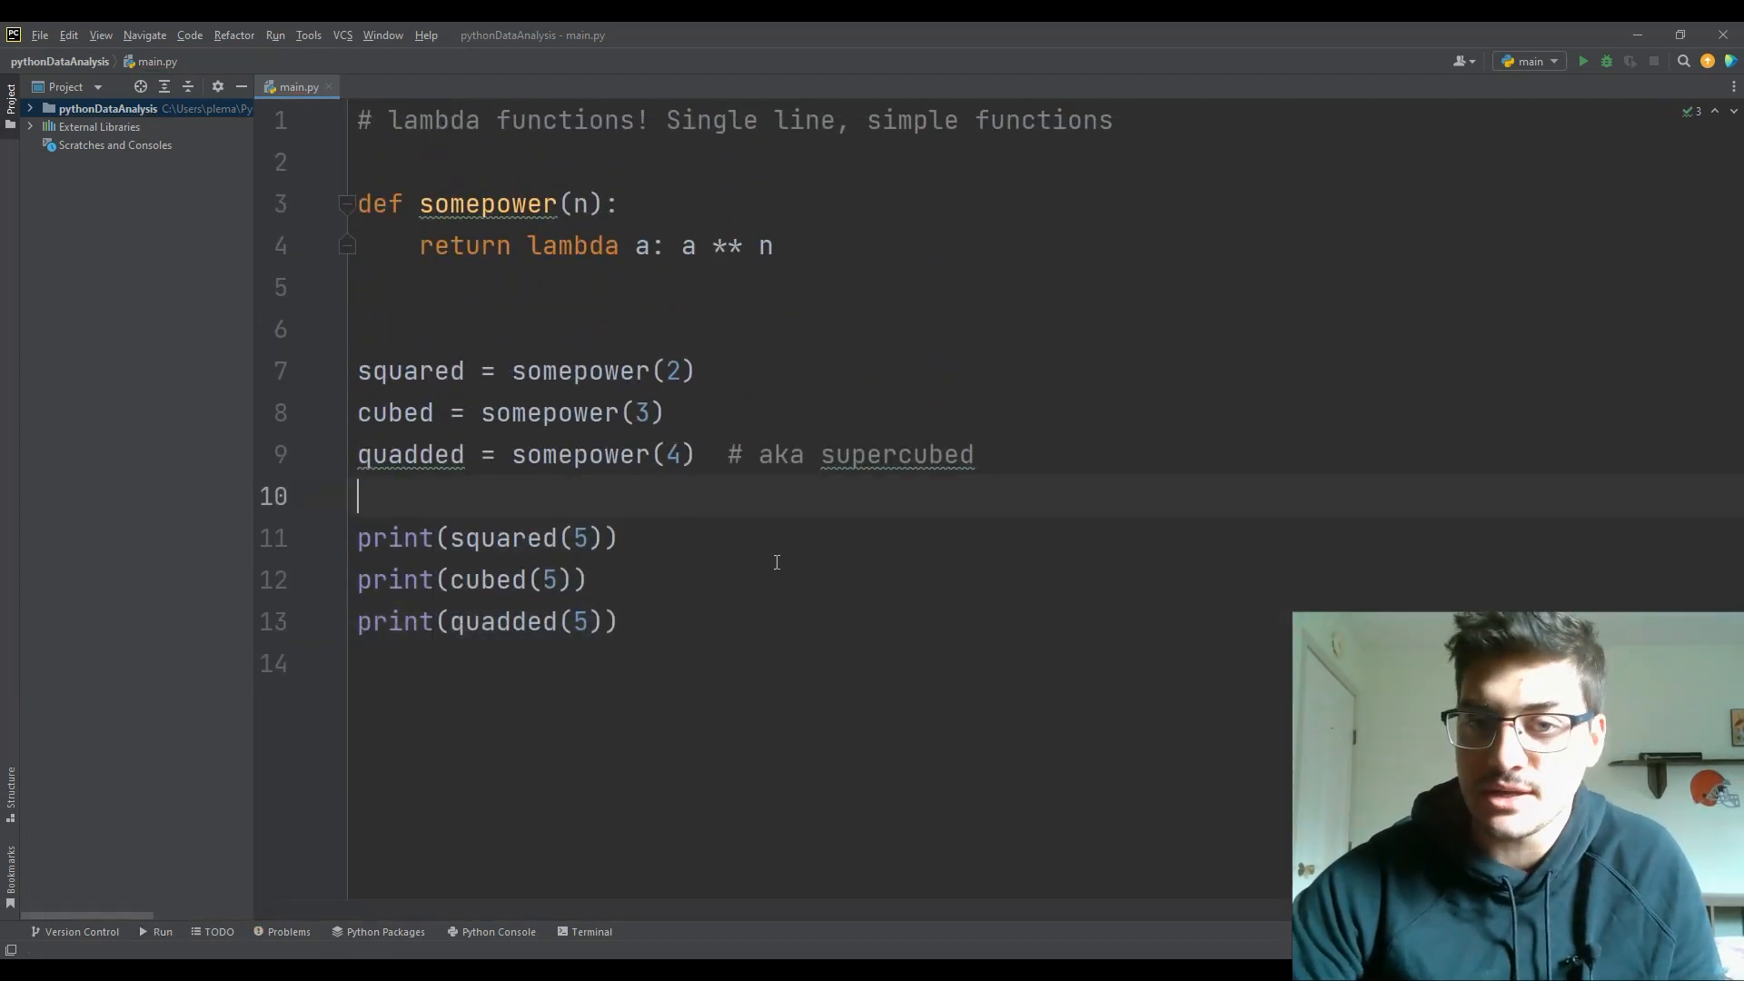
left_click(638, 663)
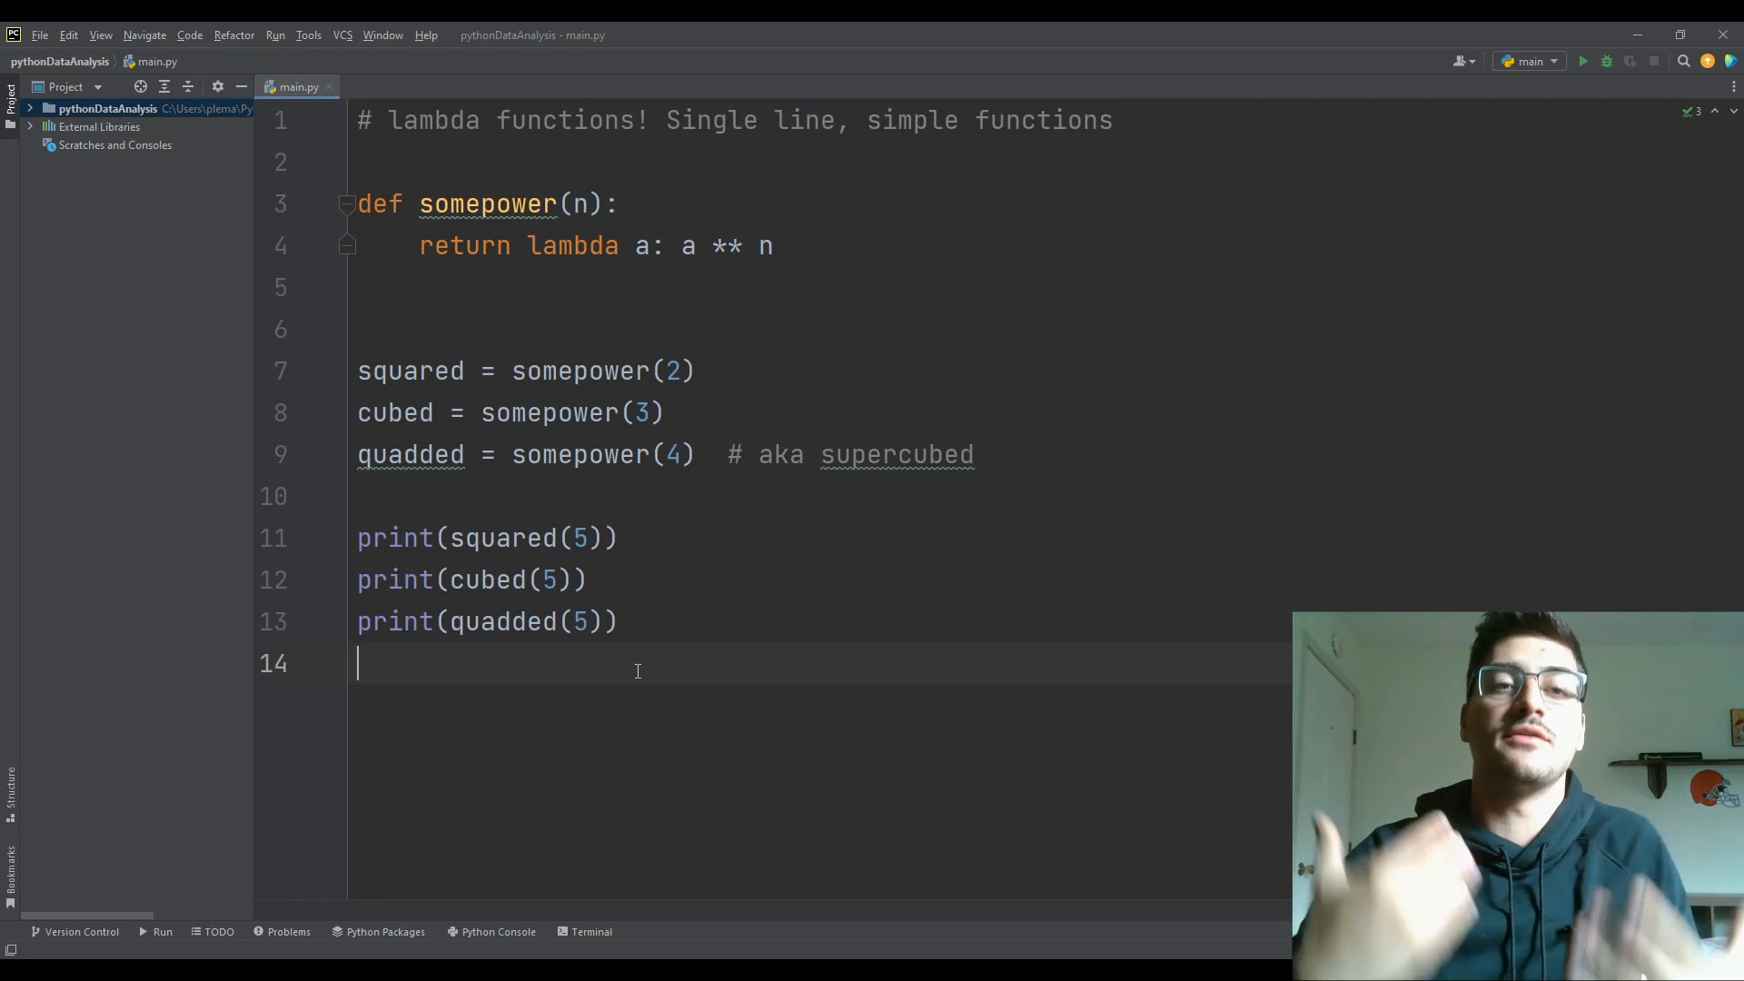
mouse_move(434, 365)
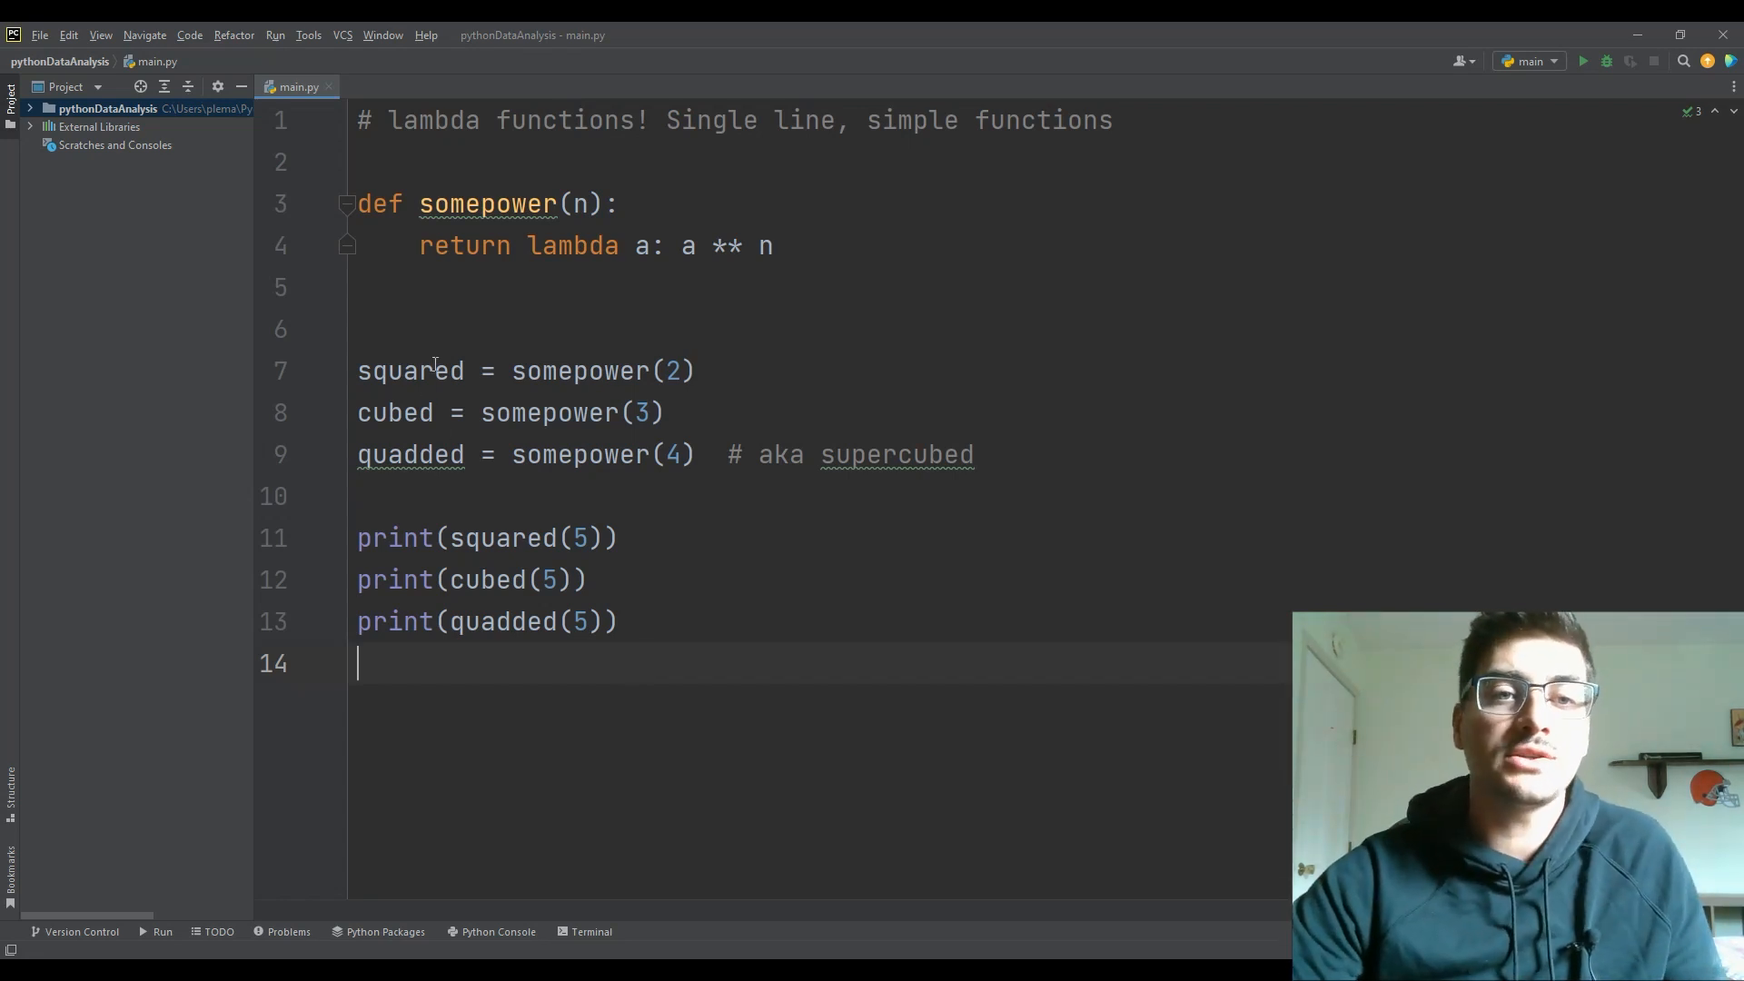
key("Backspace")
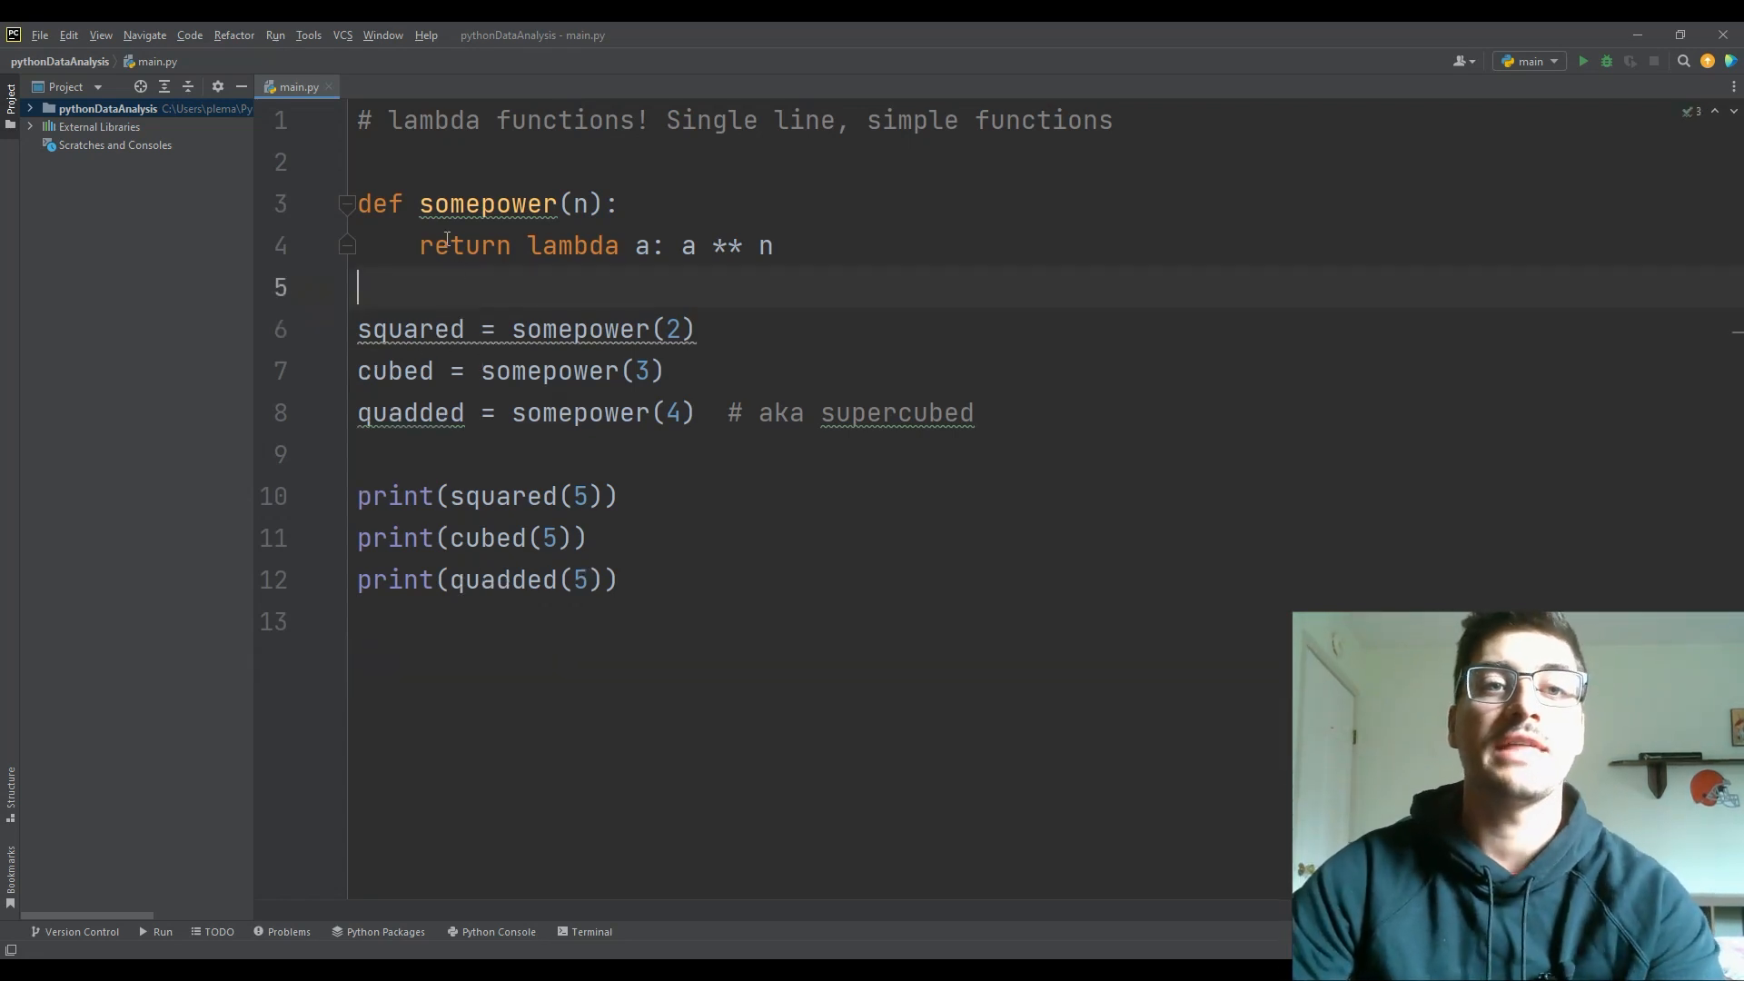
left_click(621, 204)
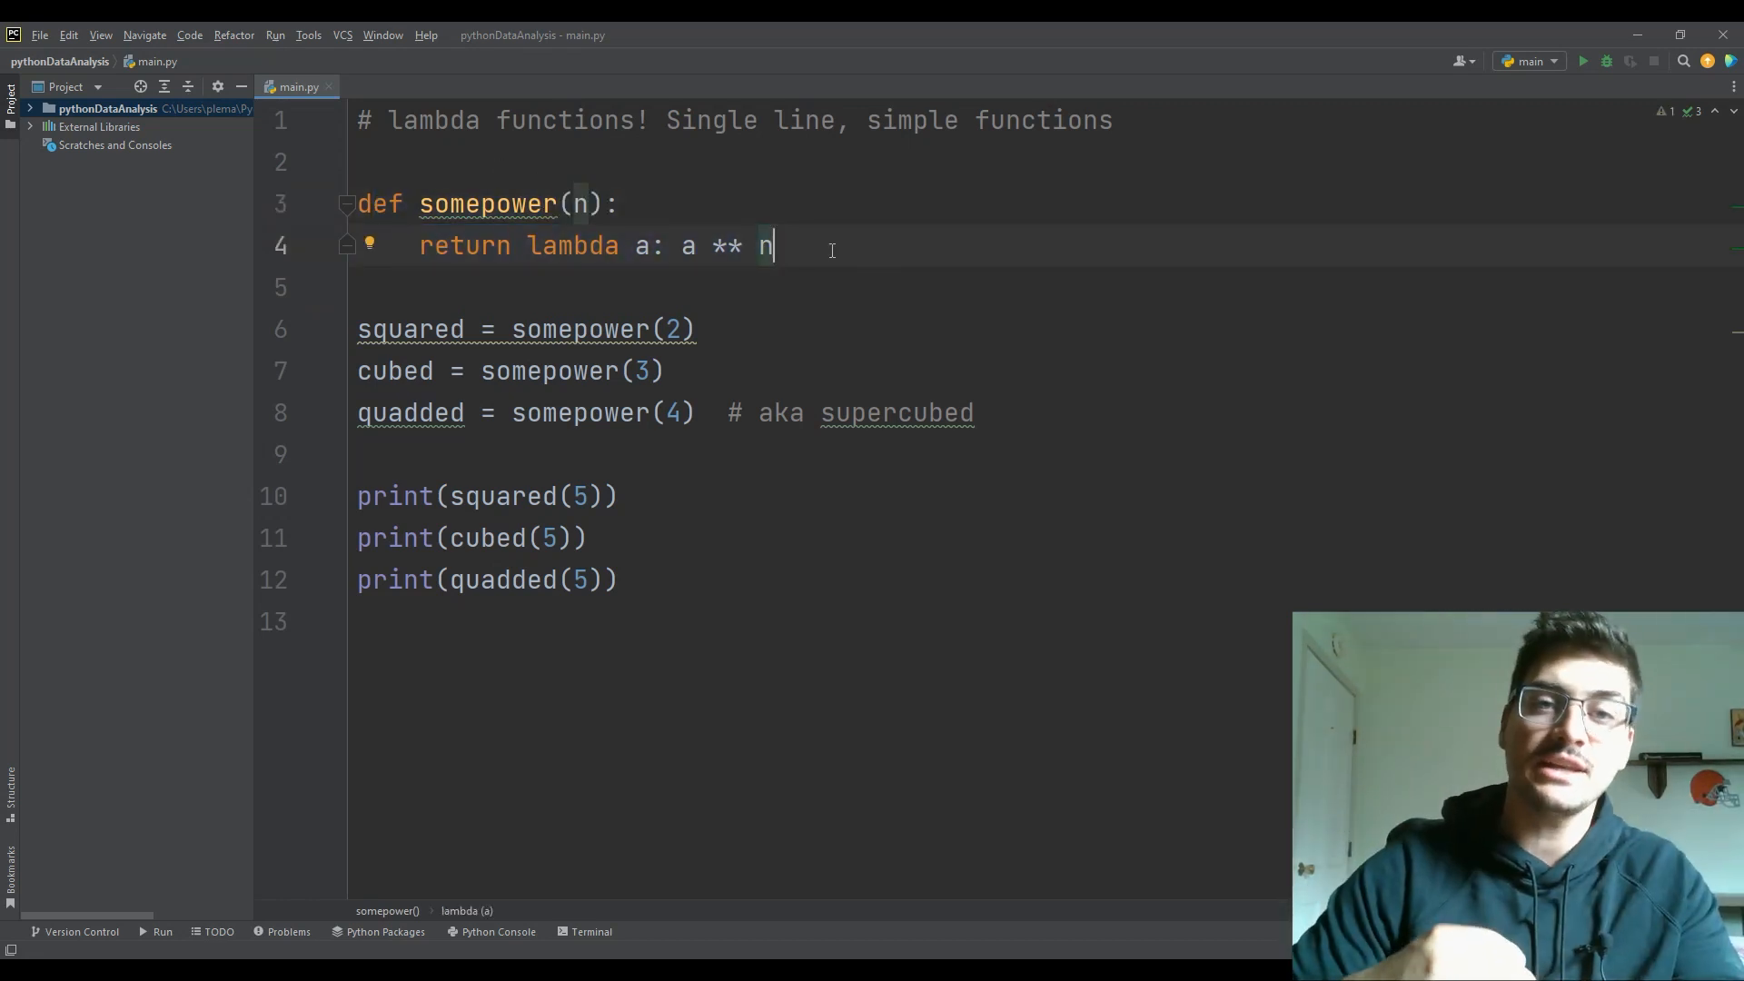
left_click(712, 287)
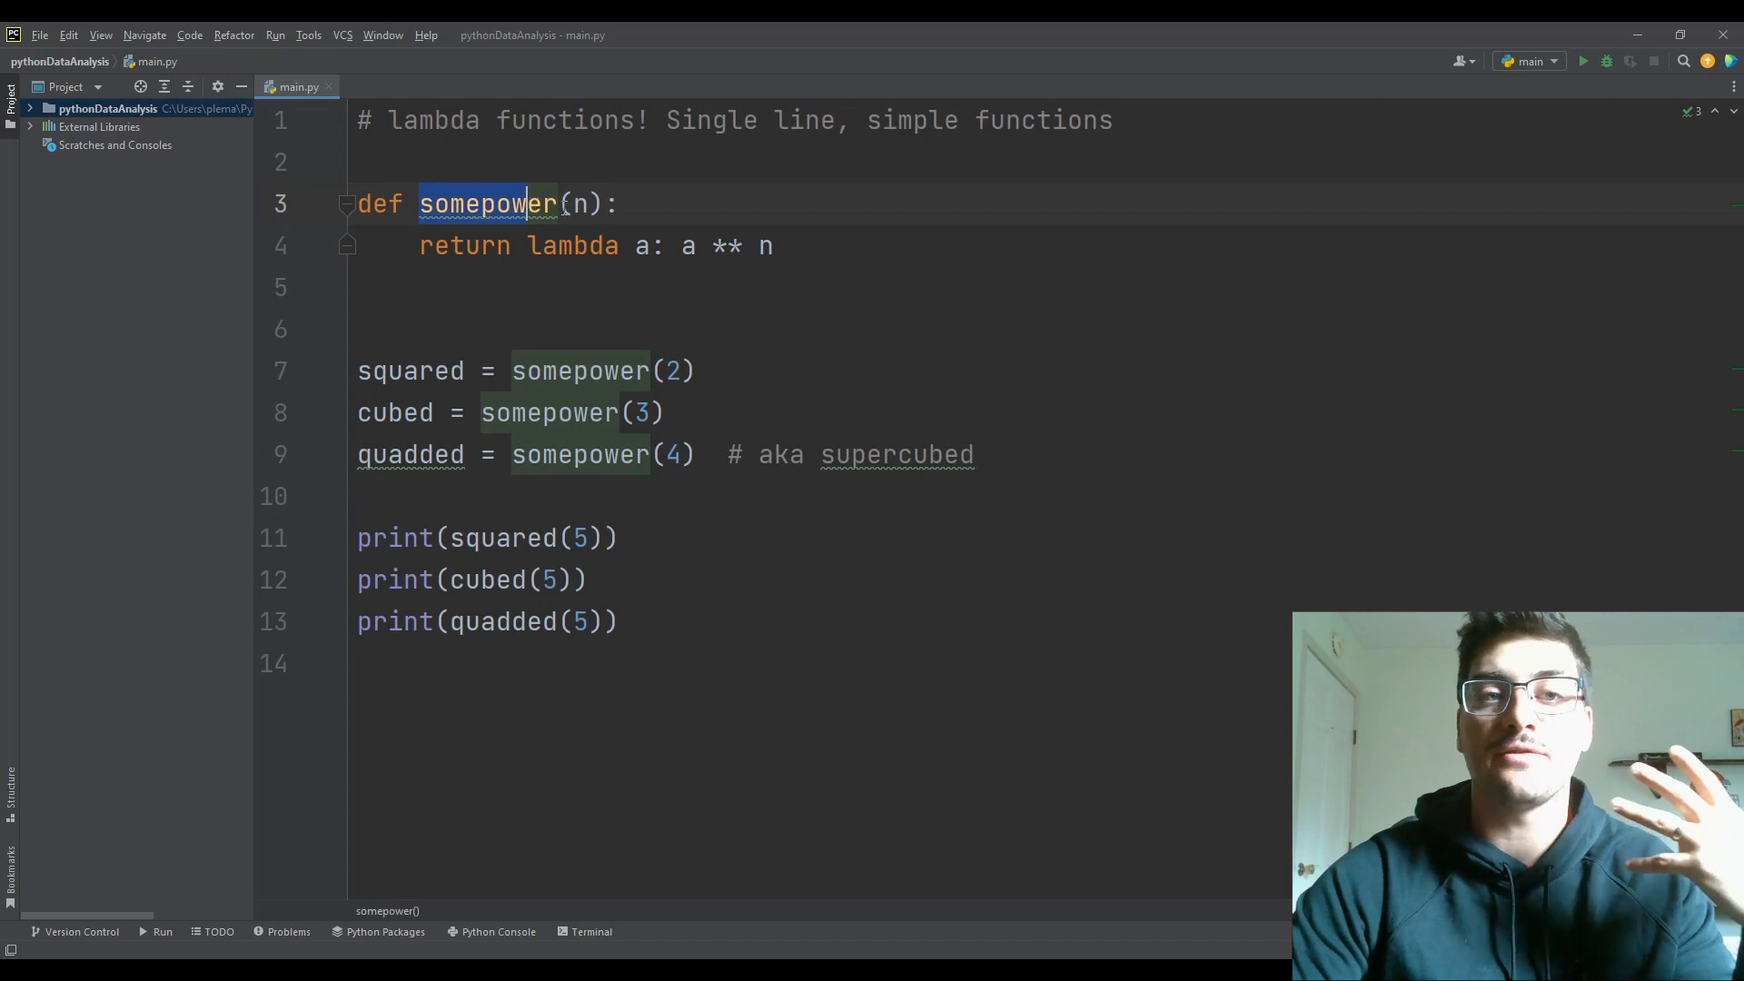
left_click(648, 203)
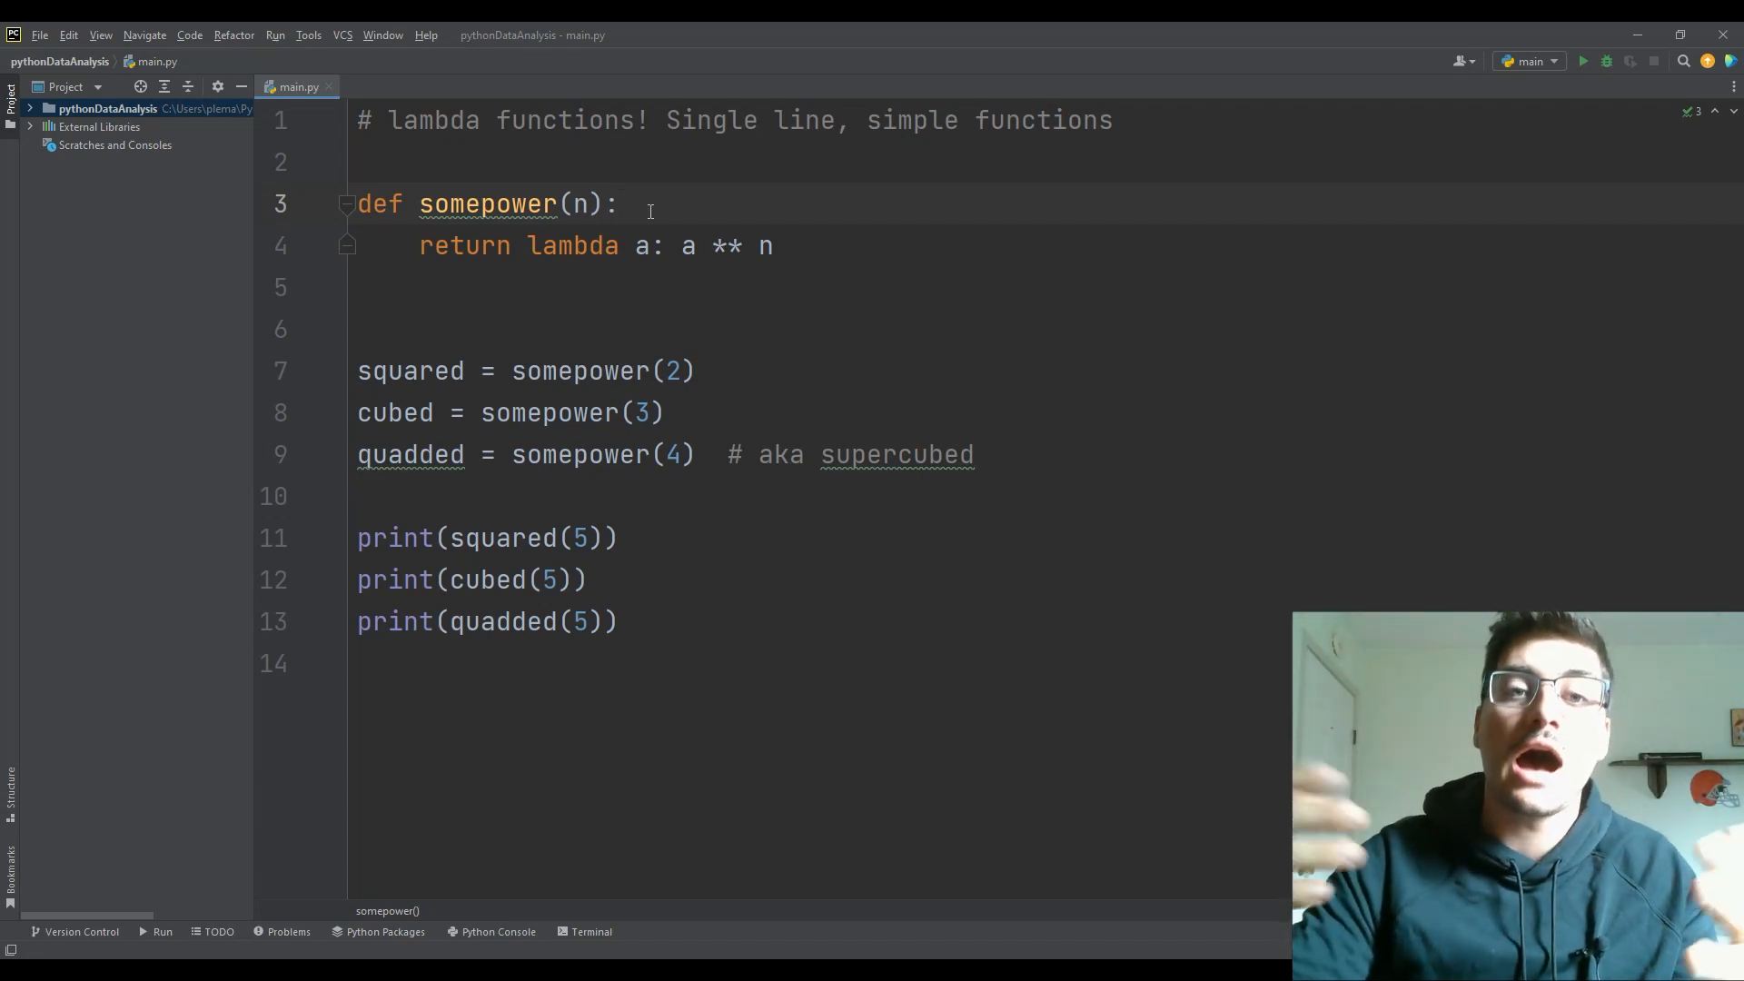
mouse_move(654, 262)
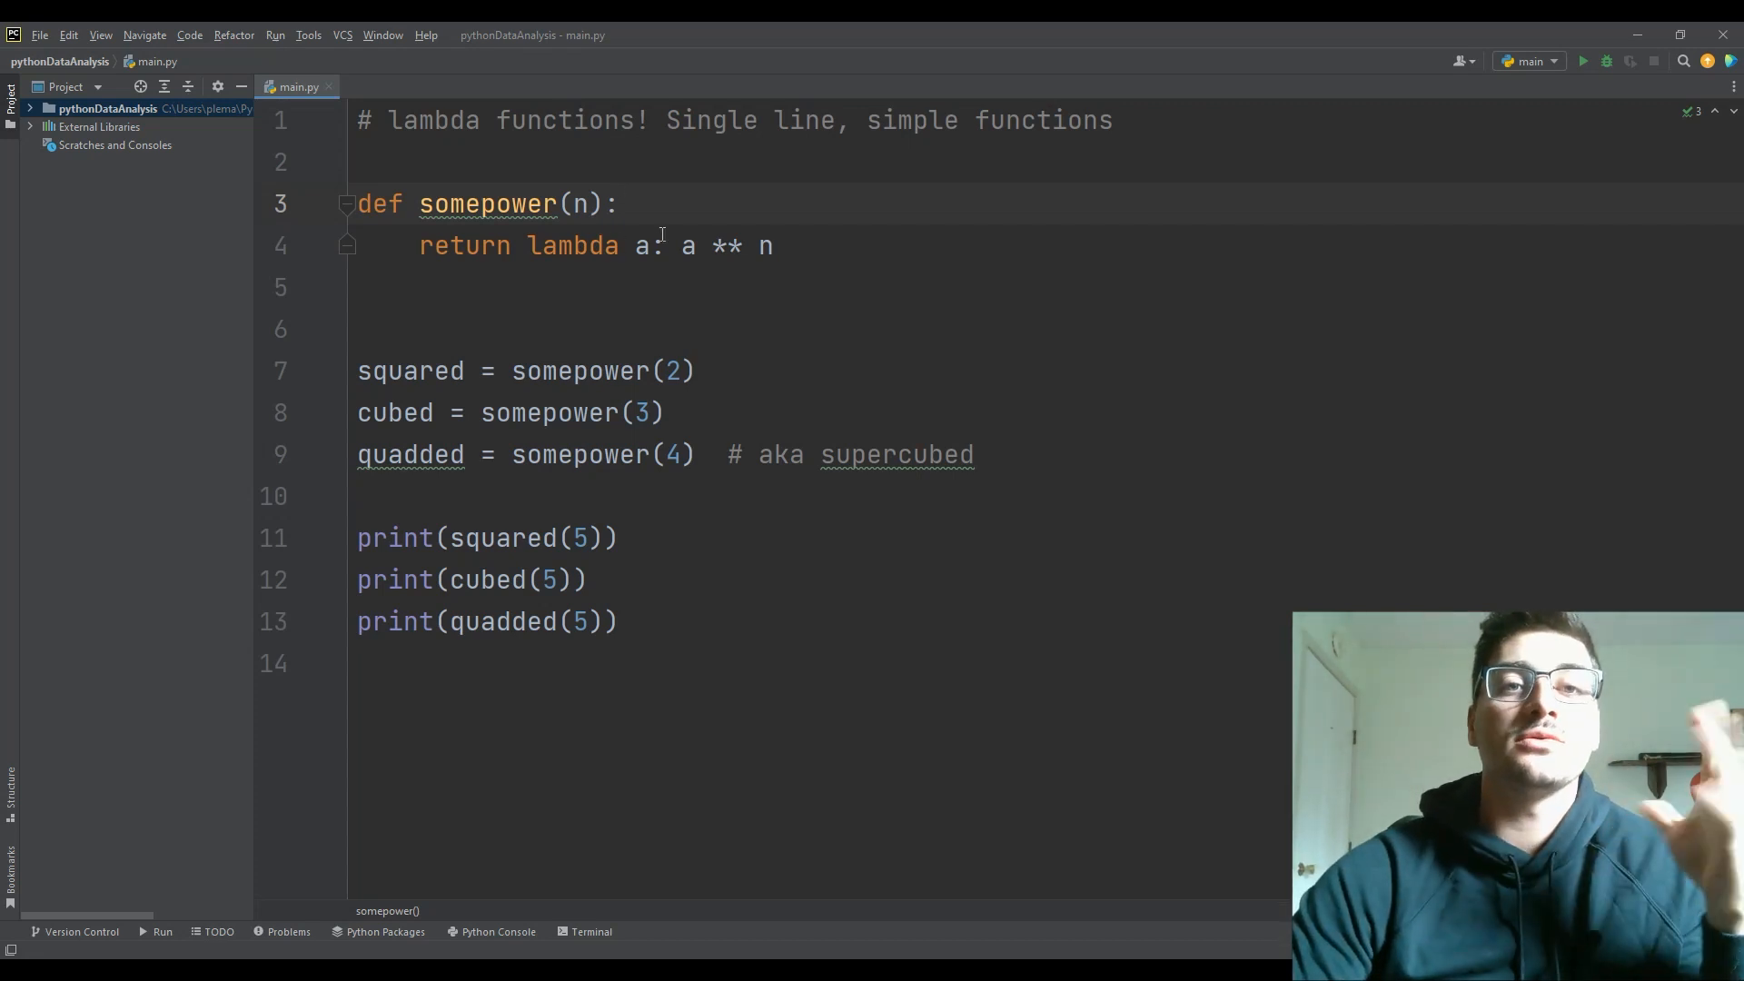
left_click(620, 204)
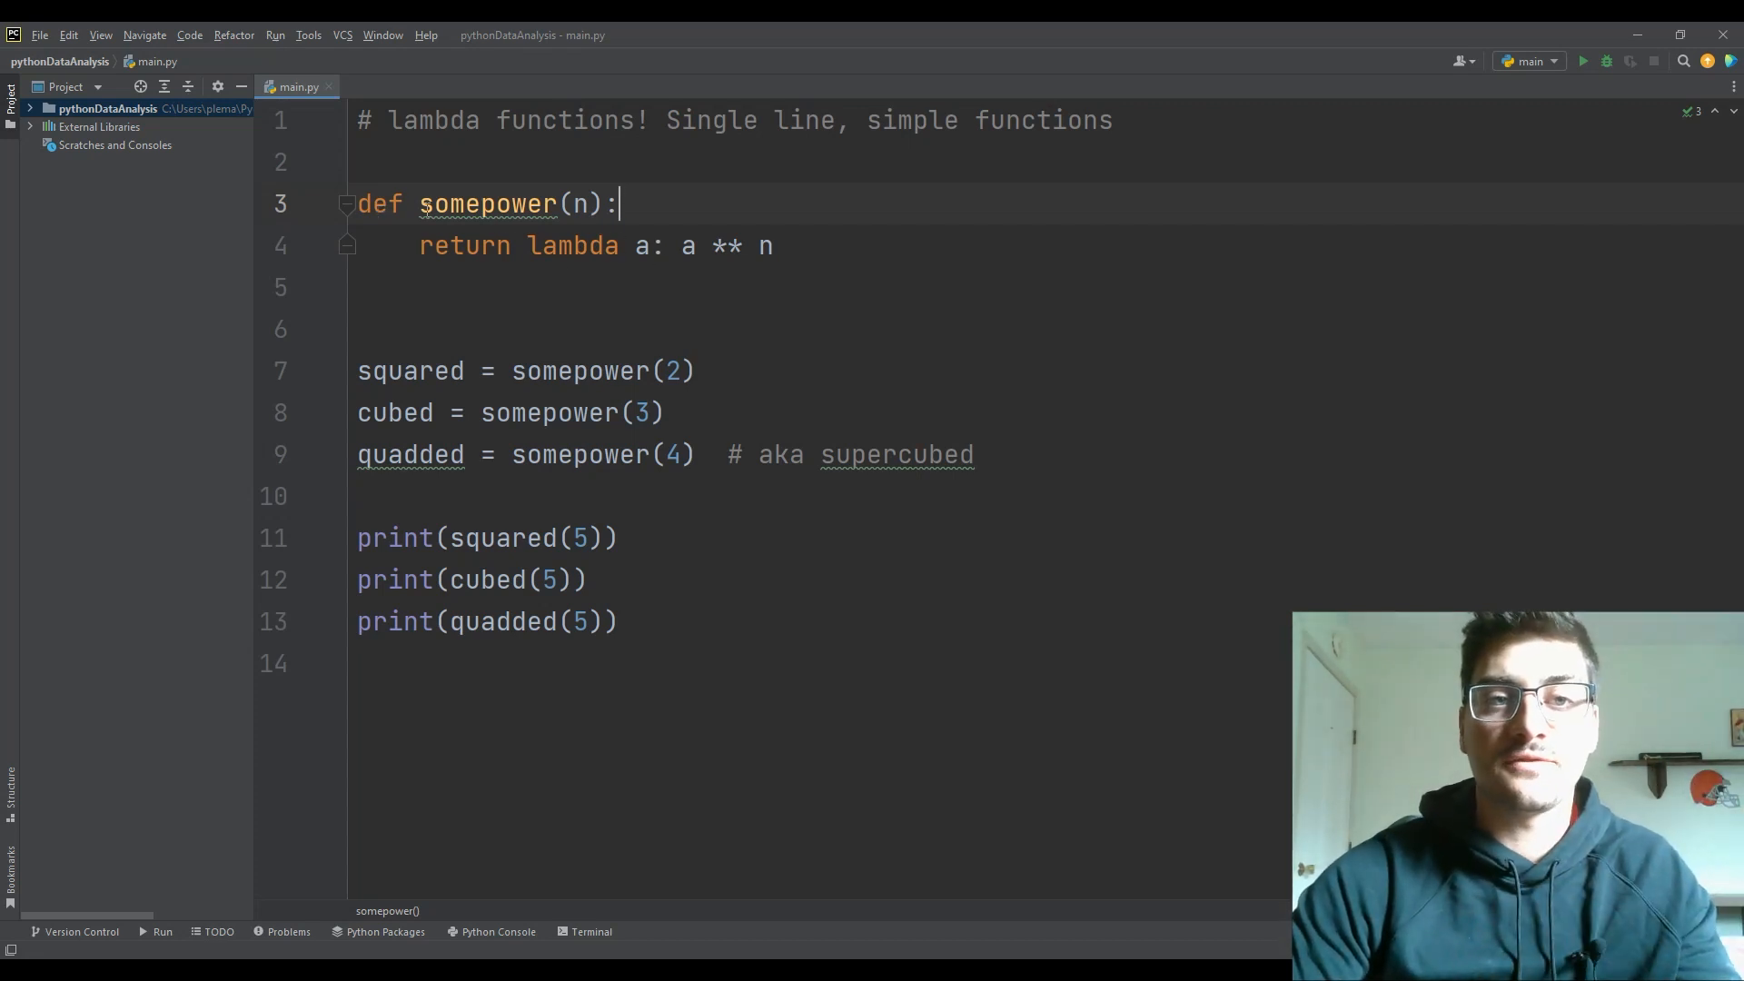
left_click(683, 245)
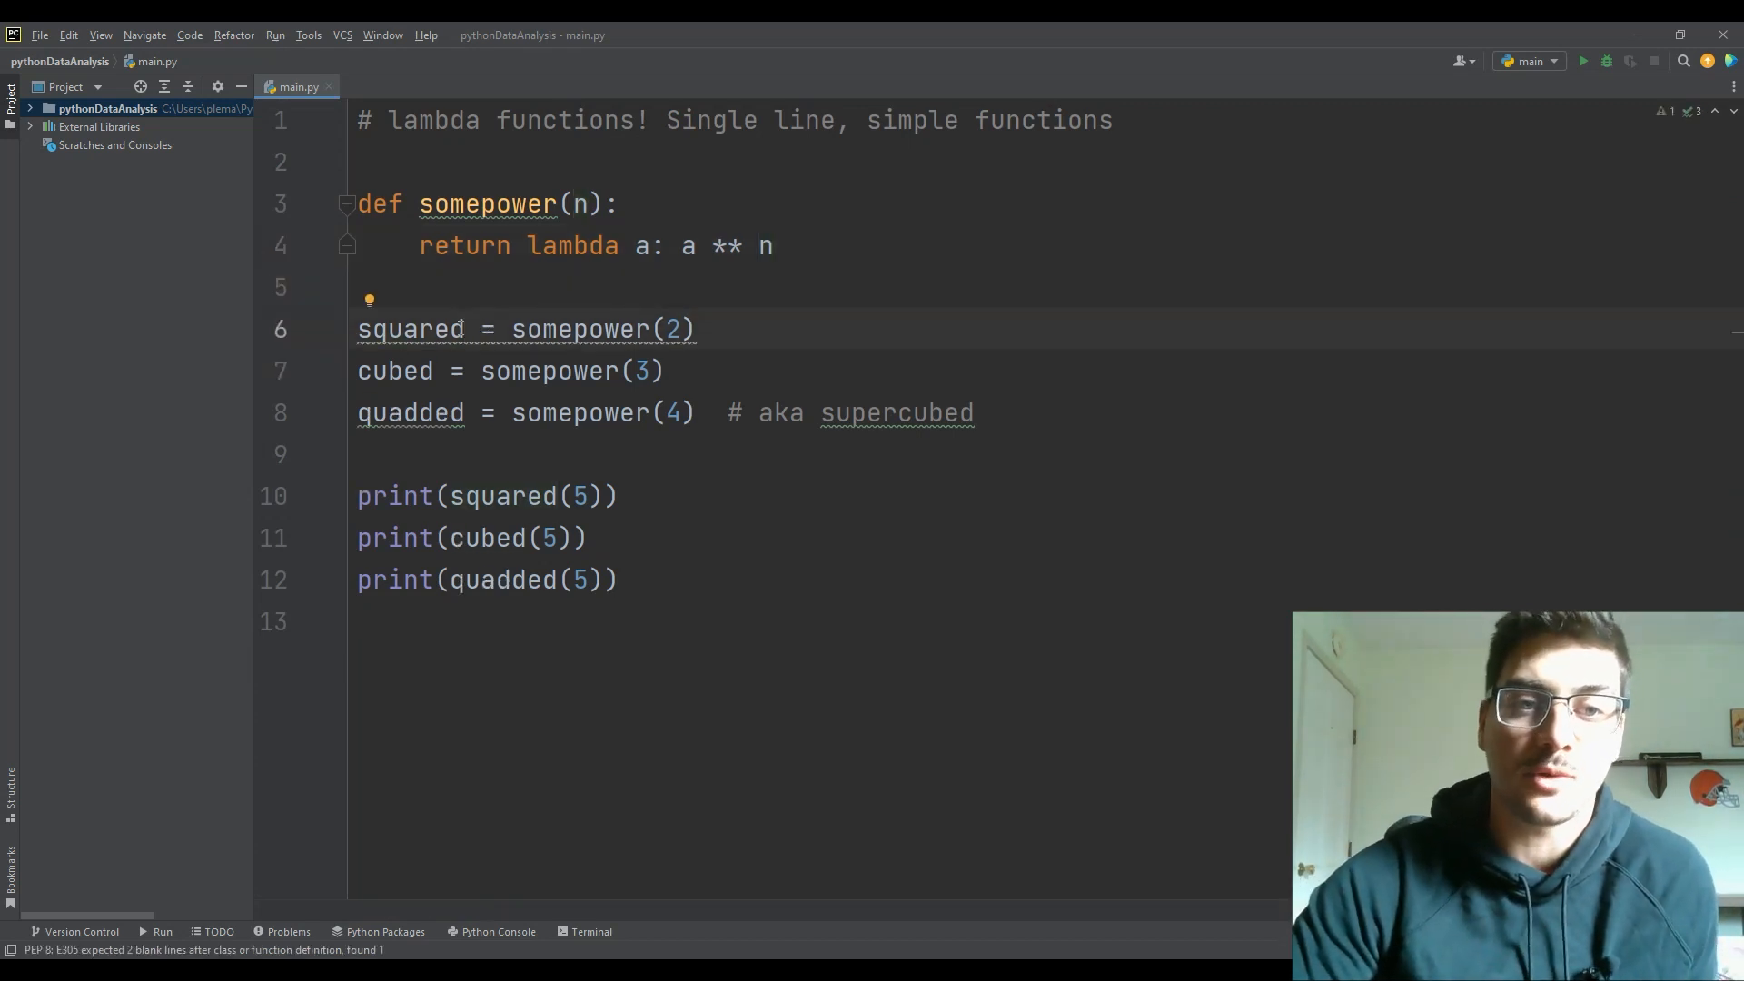
double_click(412, 413)
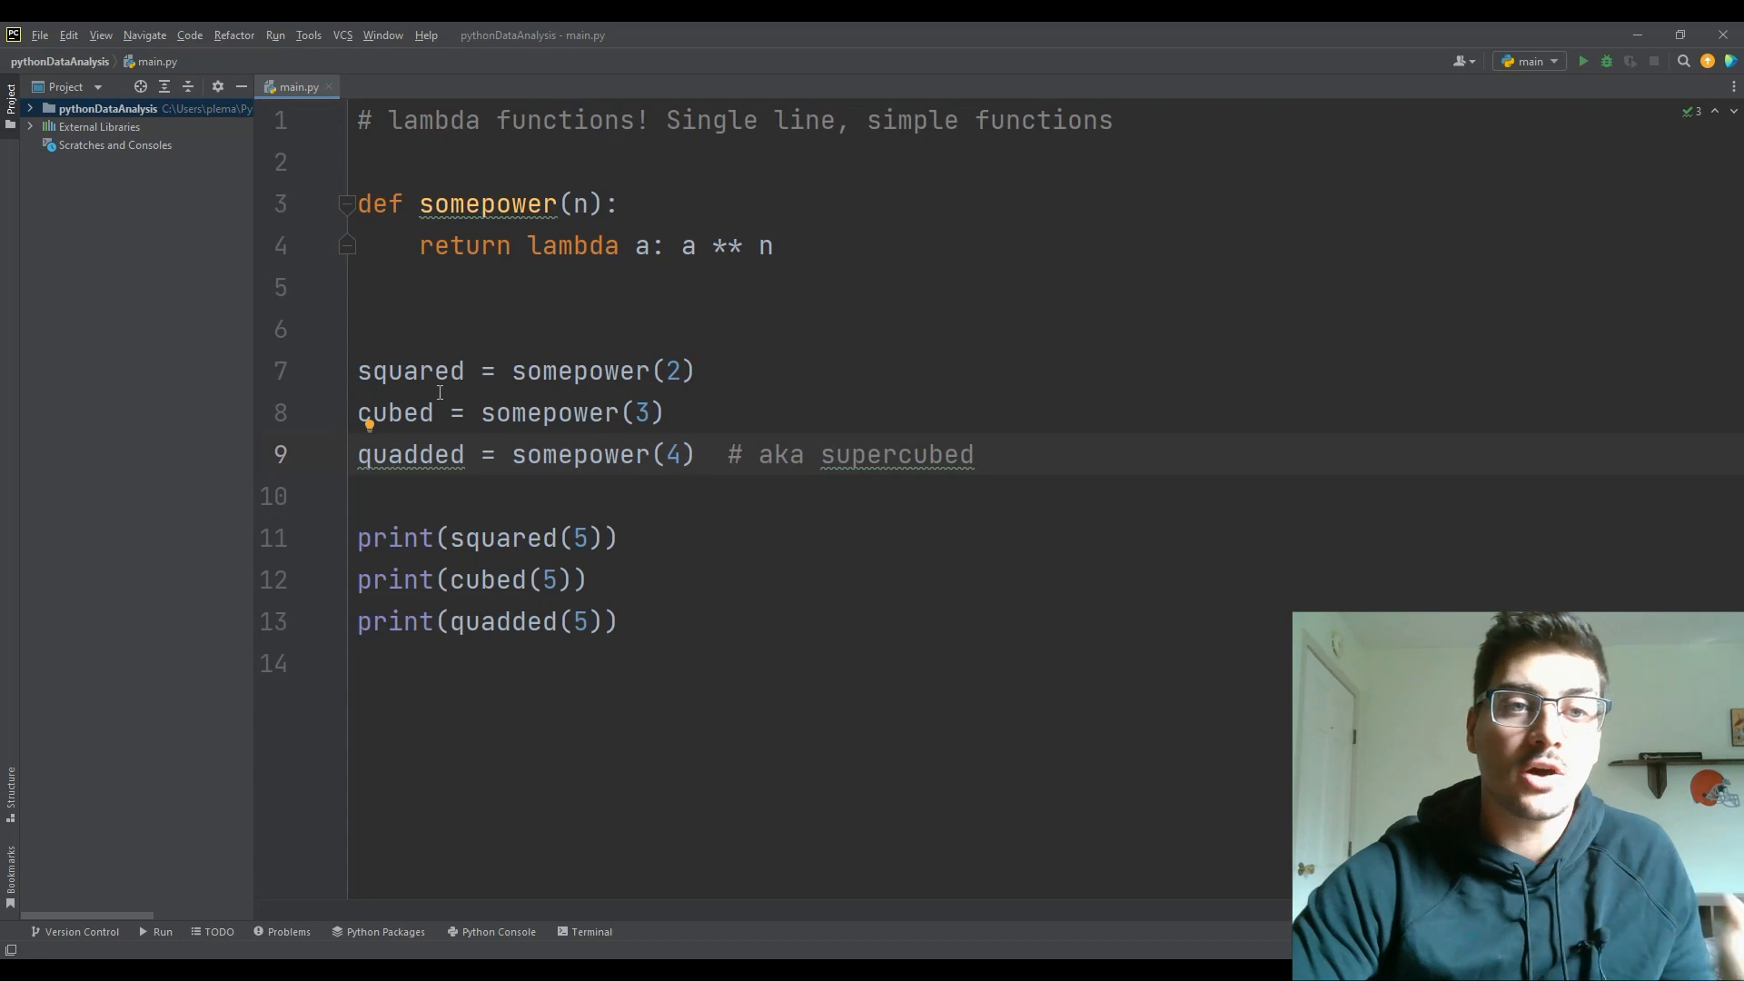
mouse_move(410, 370)
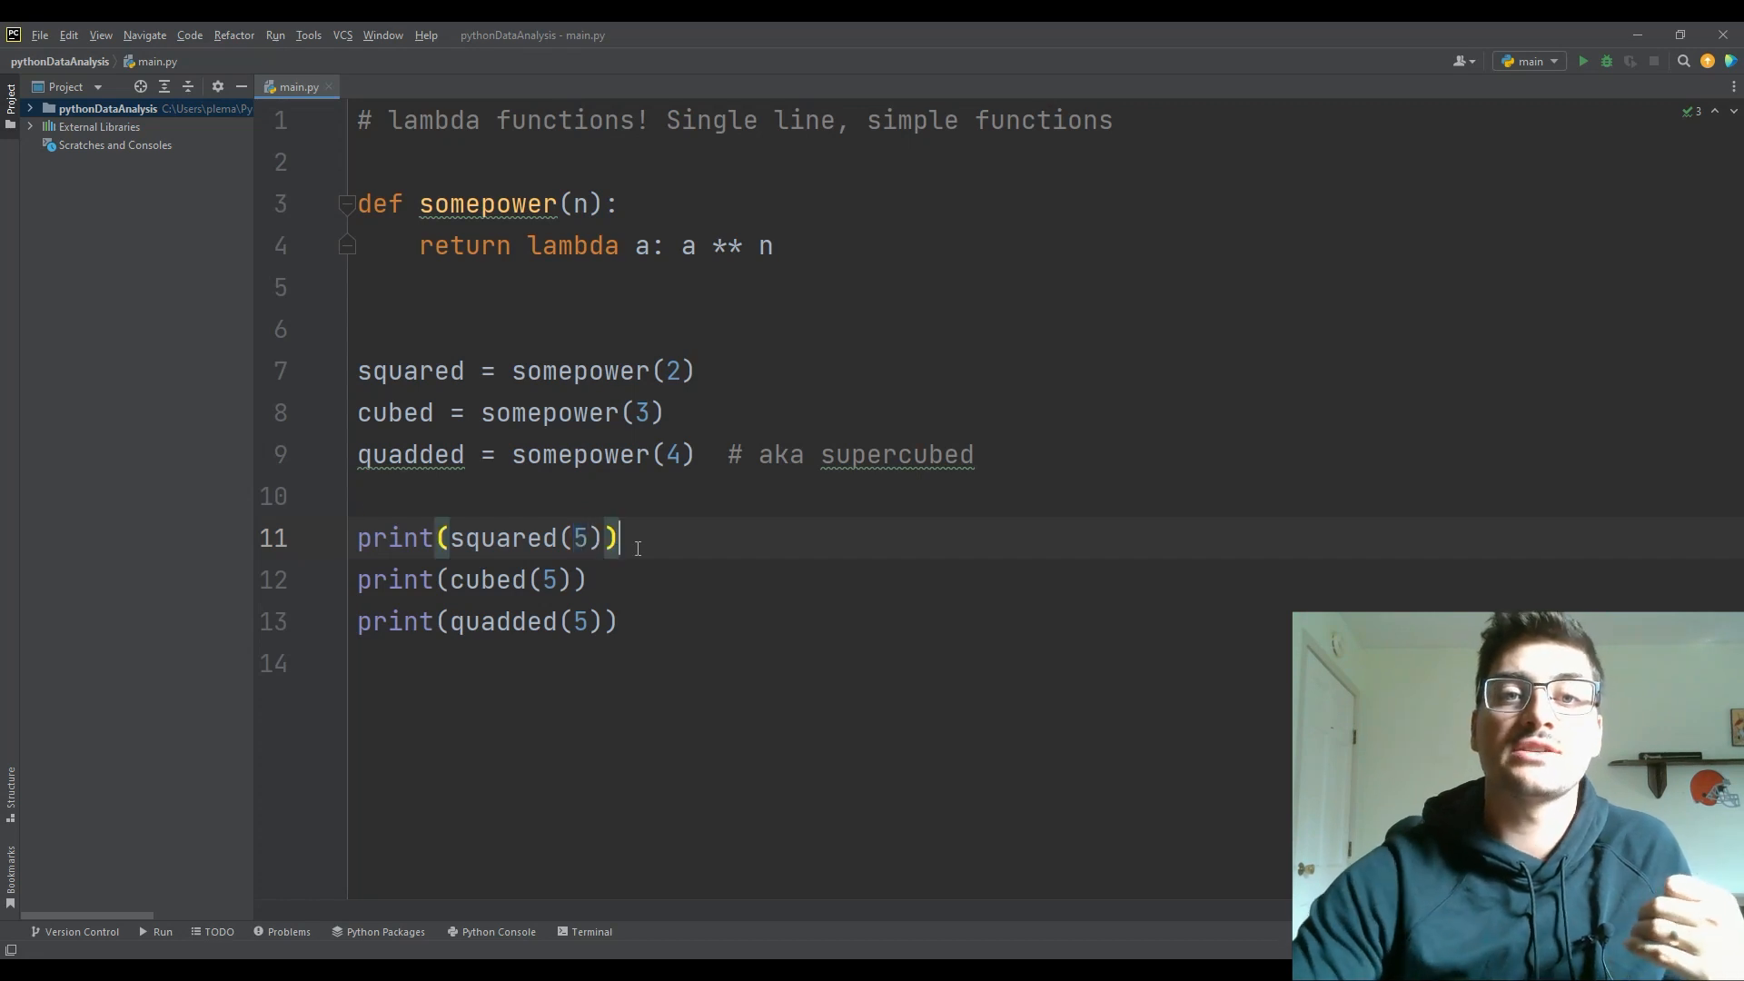
mouse_move(792, 386)
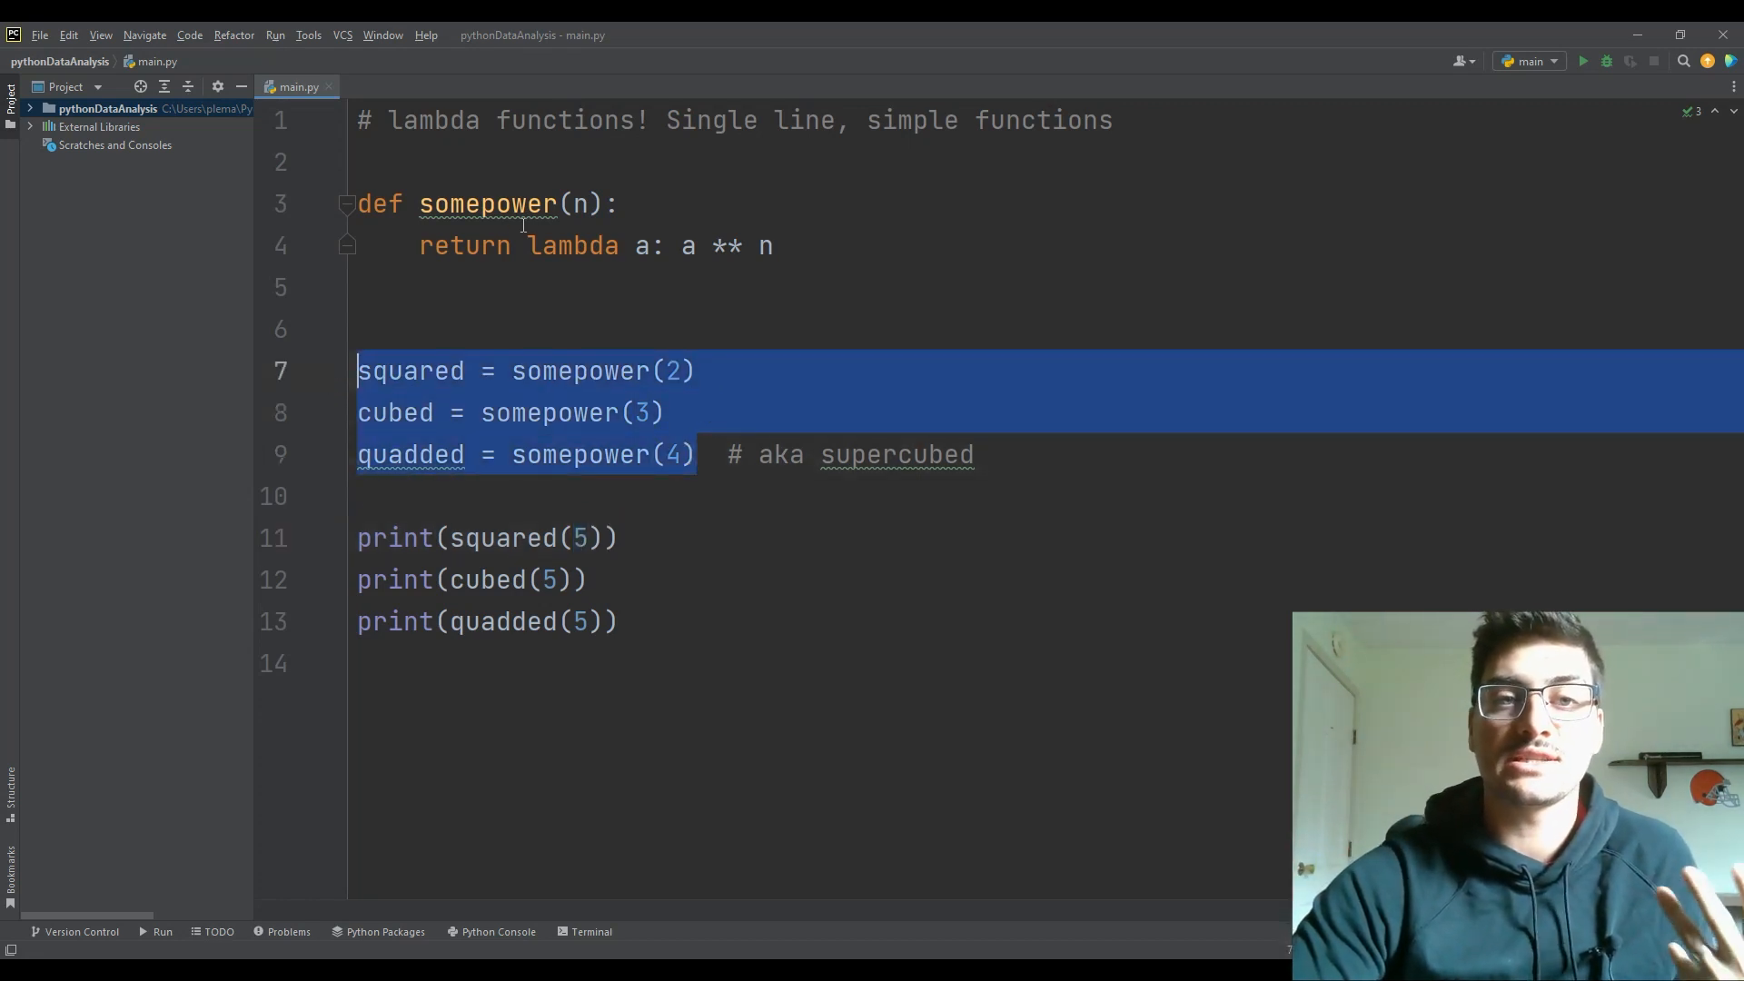
left_click(710, 455)
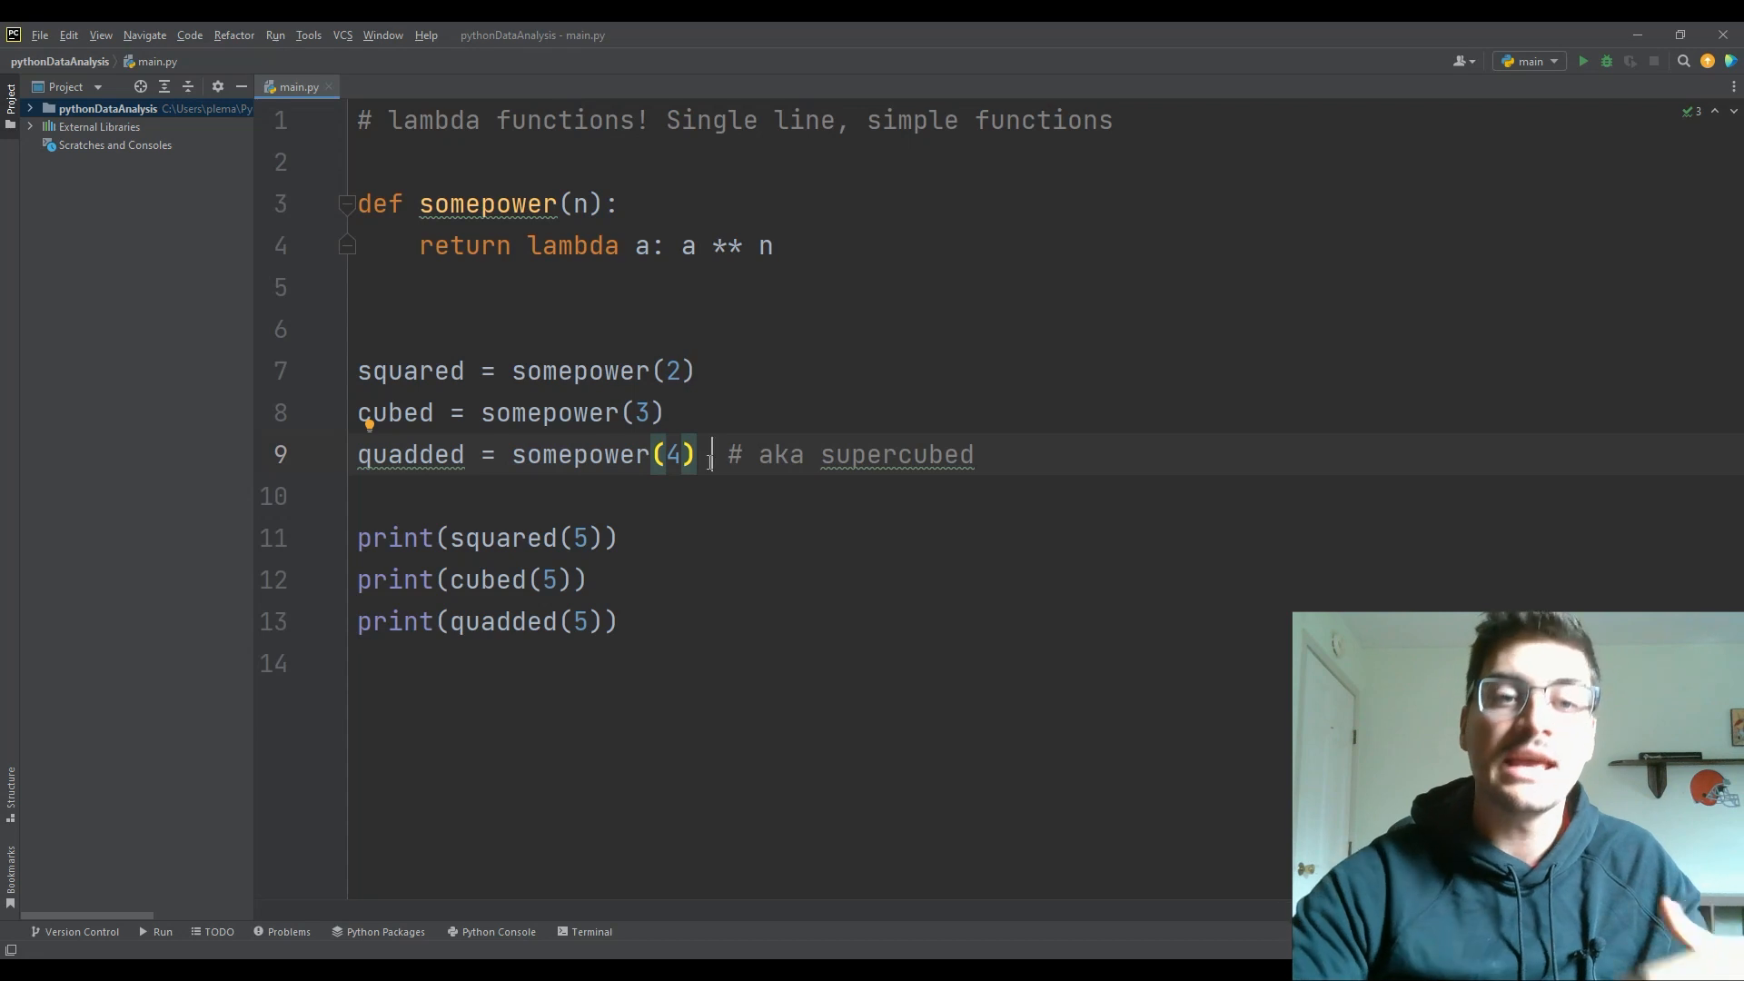
left_click(588, 537)
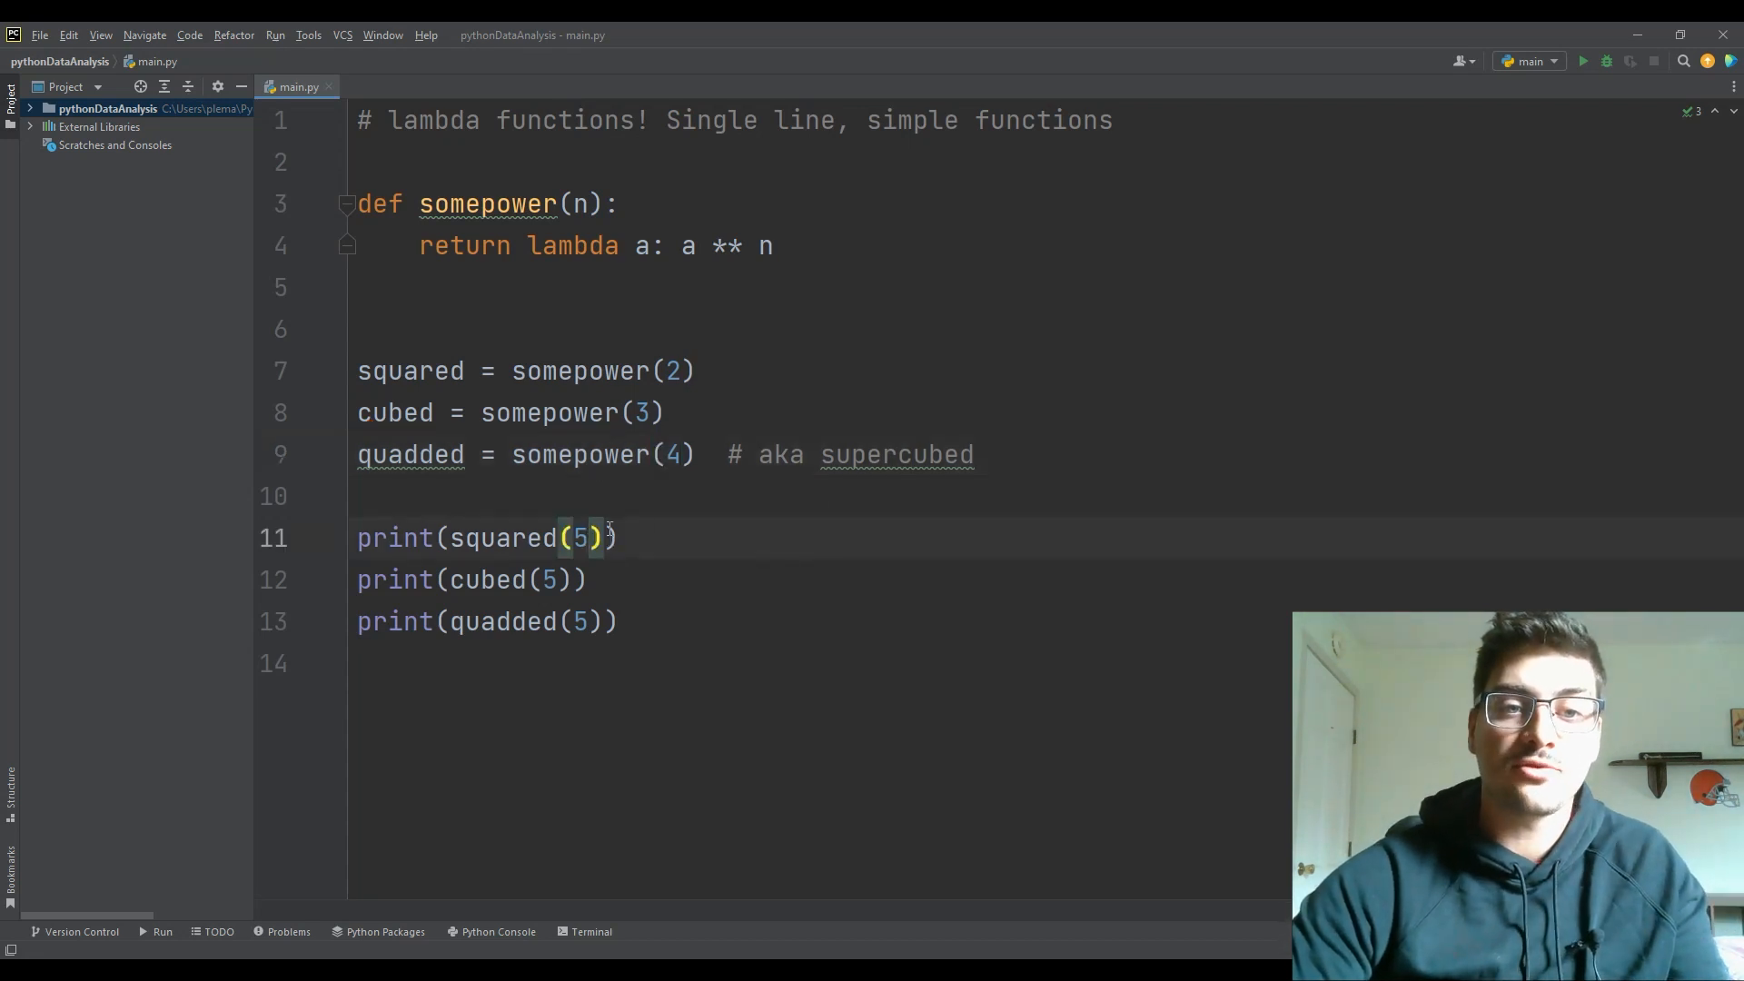
mouse_move(596, 580)
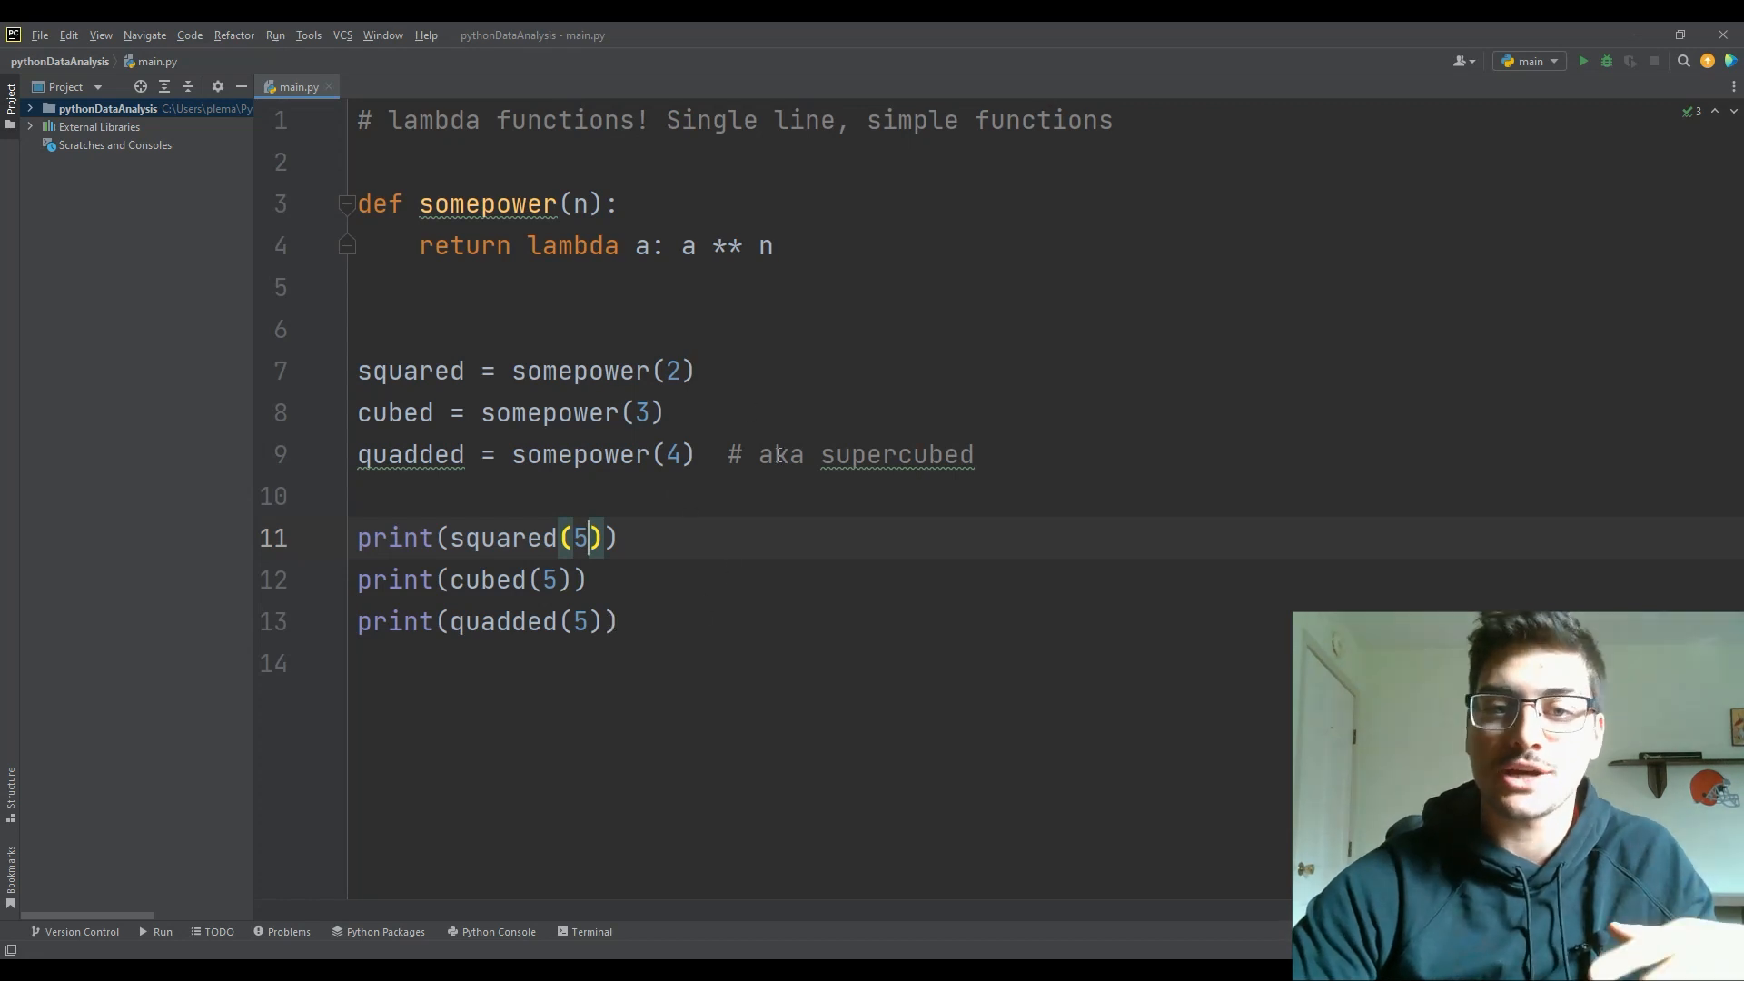
left_click(977, 454)
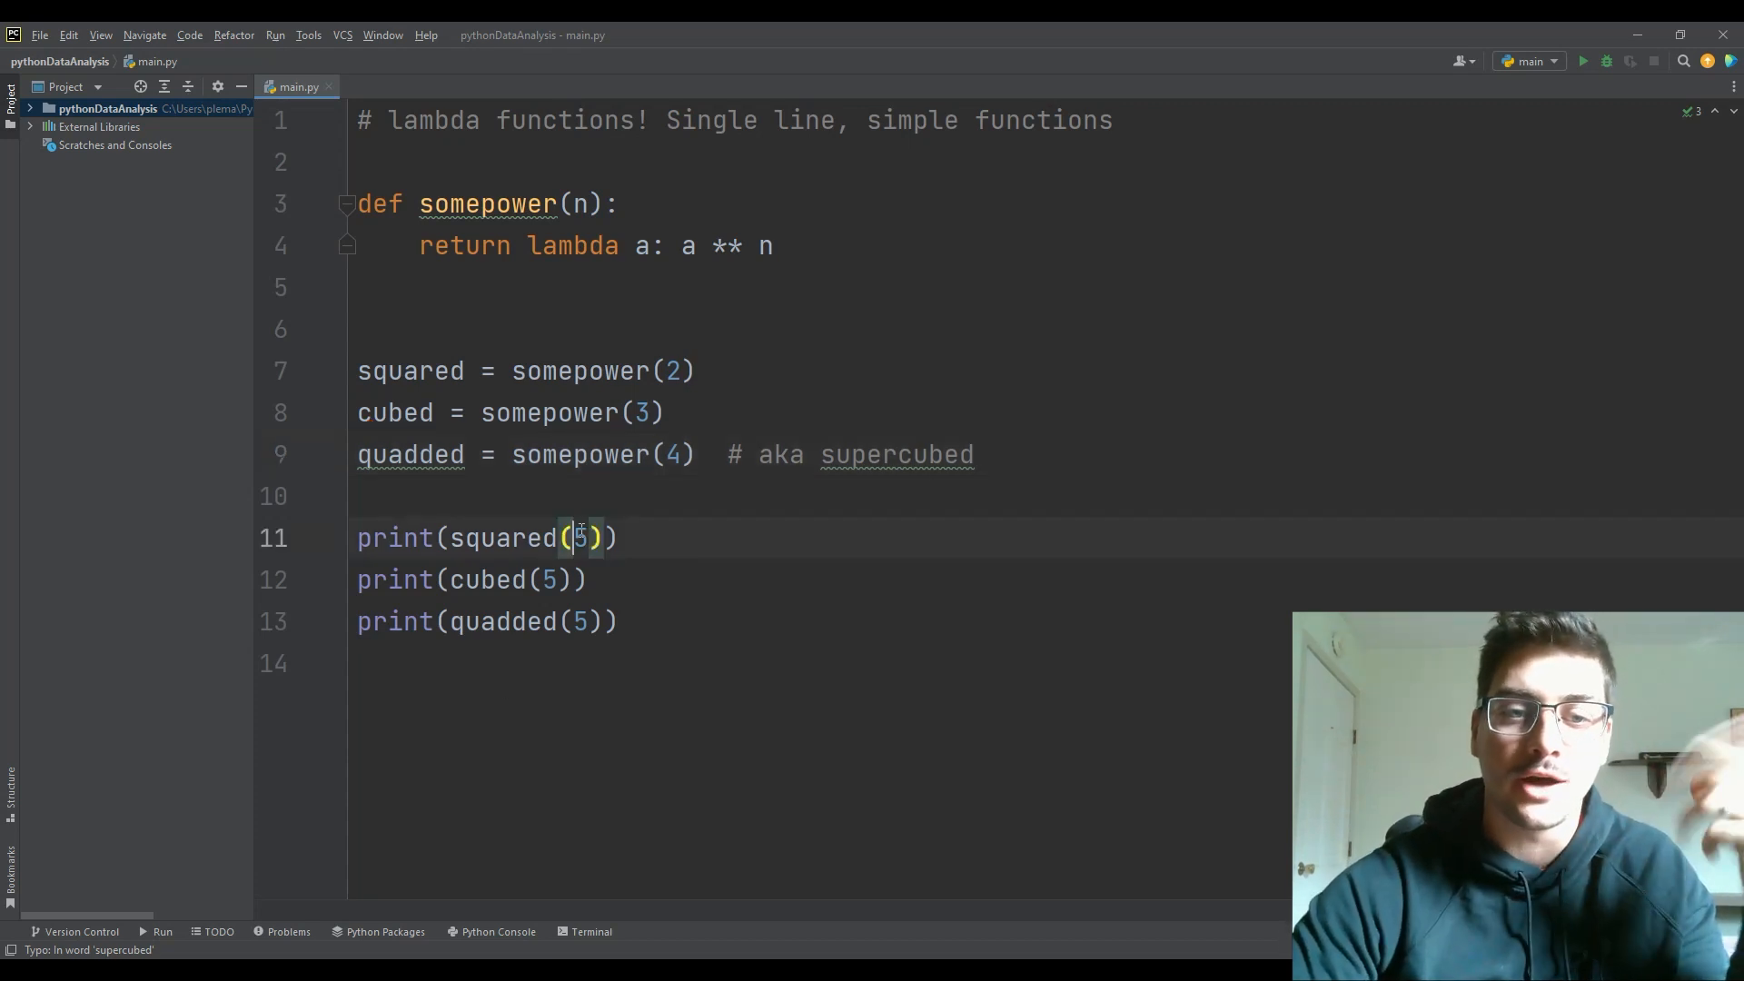
left_click(618, 621)
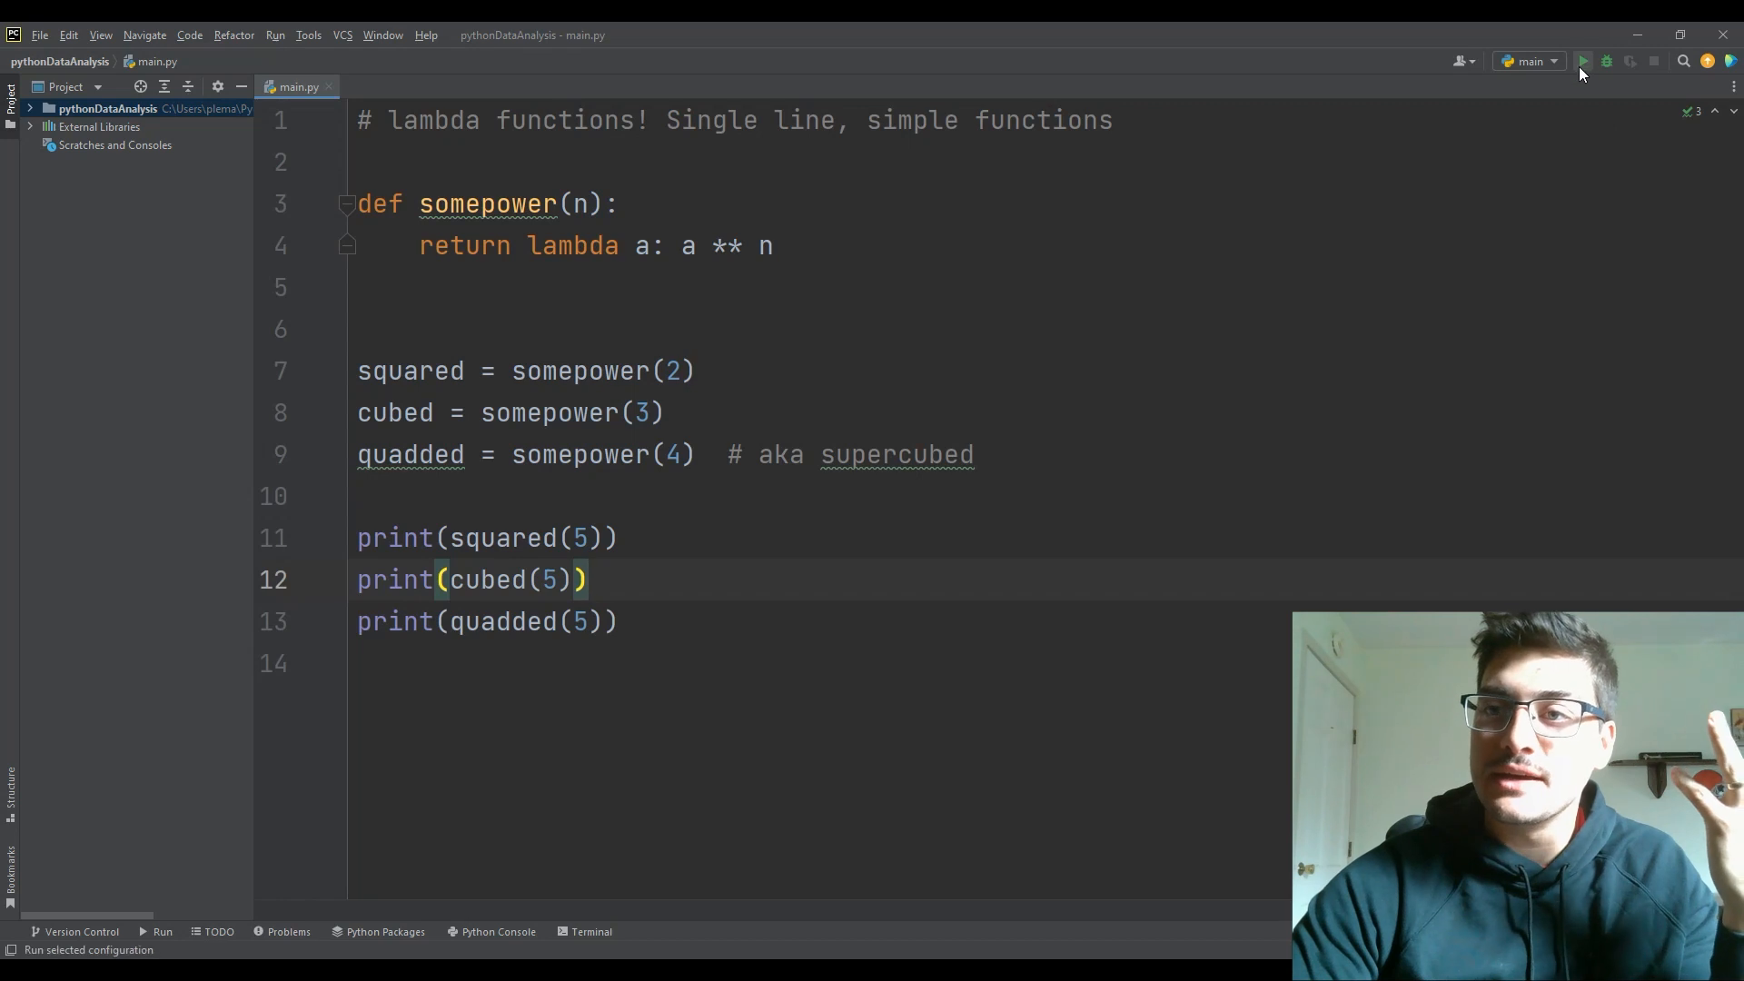
- Run the script and check the squared, cubed and quadded results in the output
left_click(1582, 62)
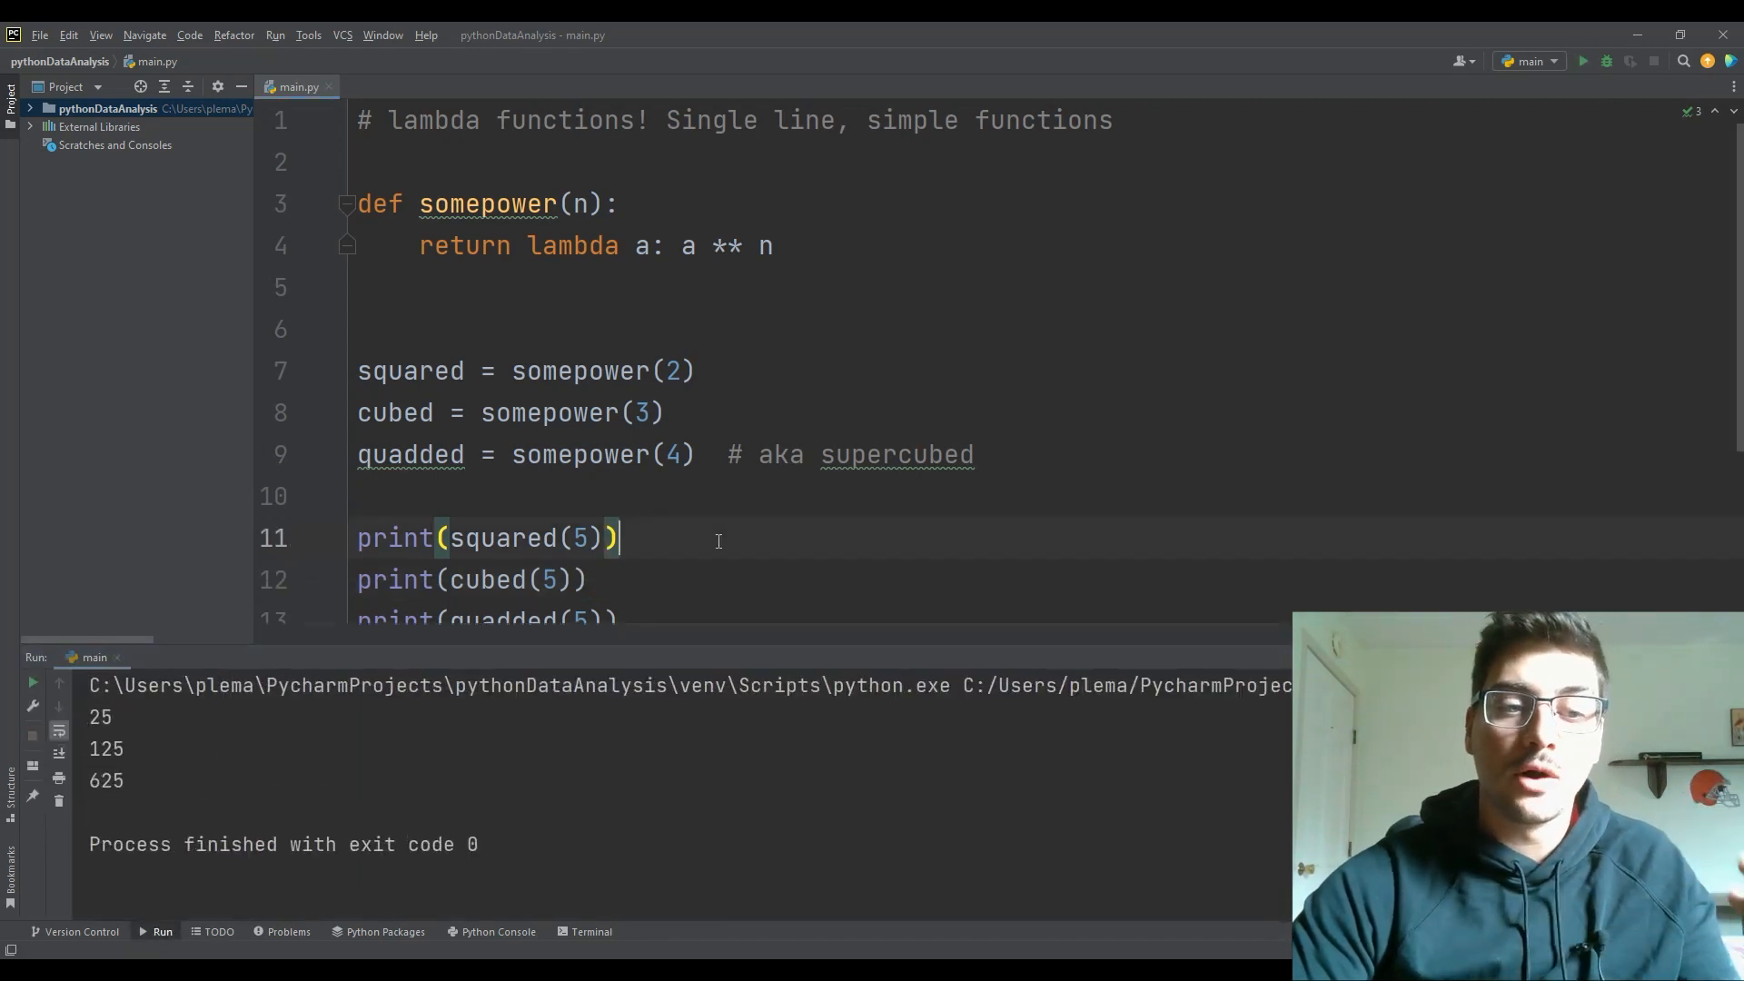
scroll("down", 3)
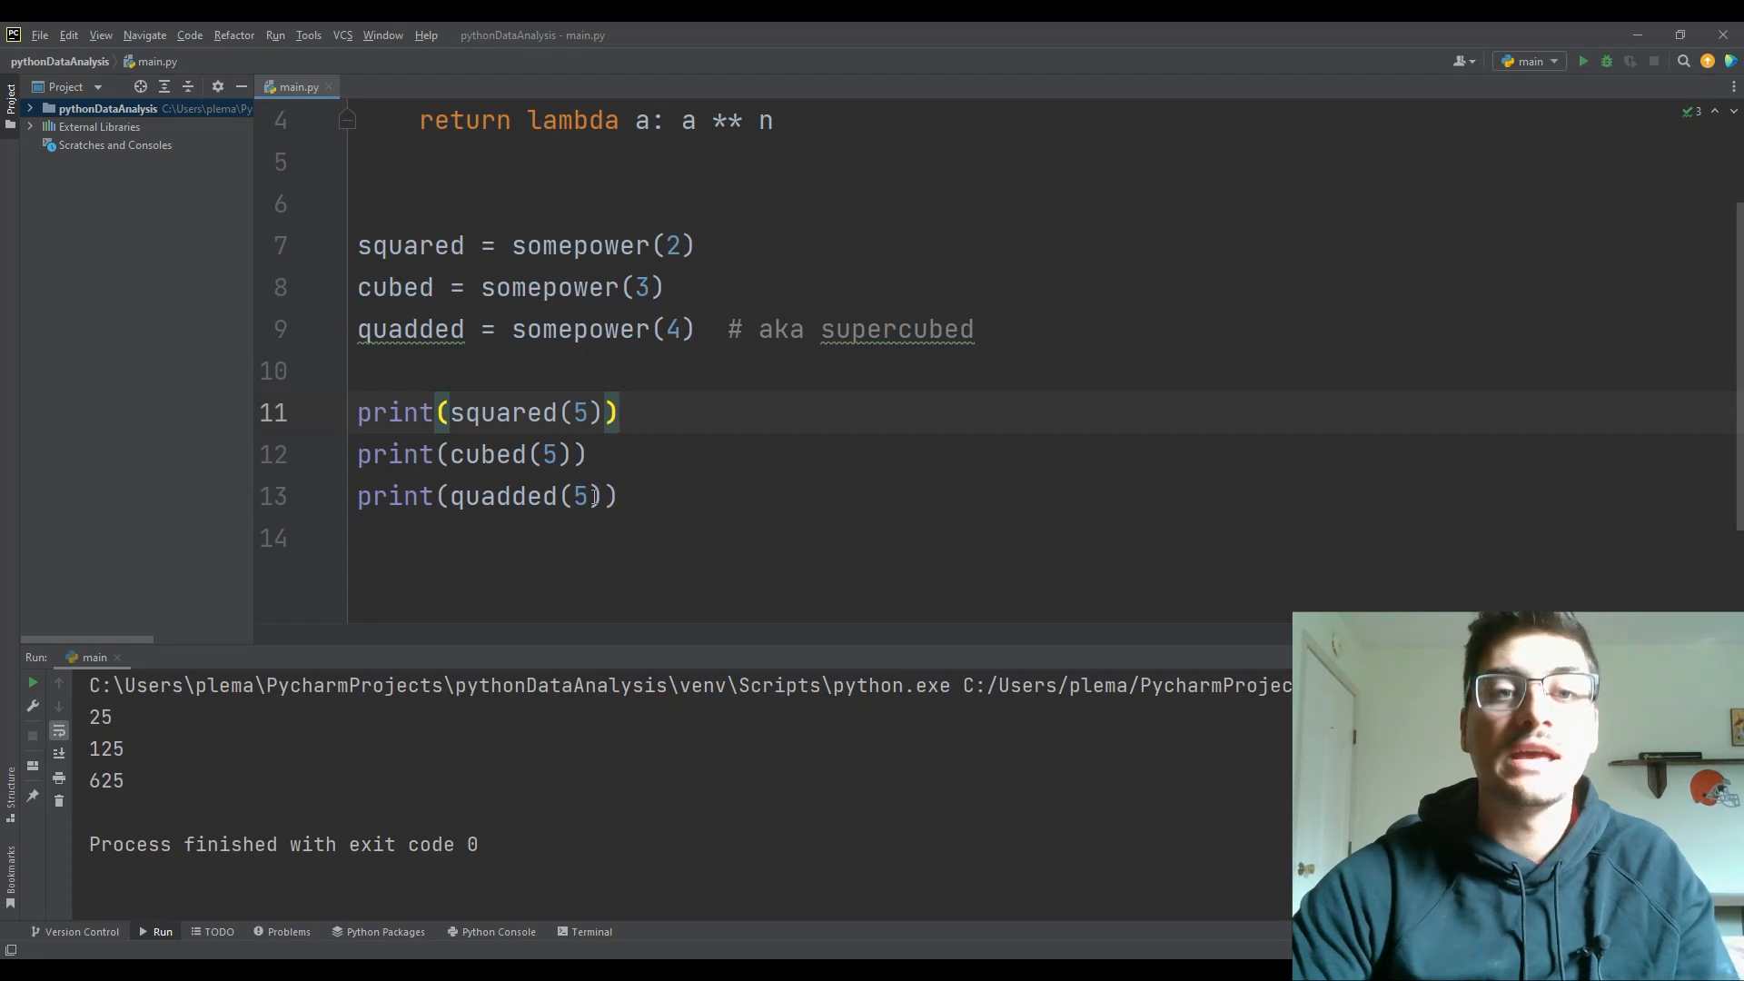
type("1")
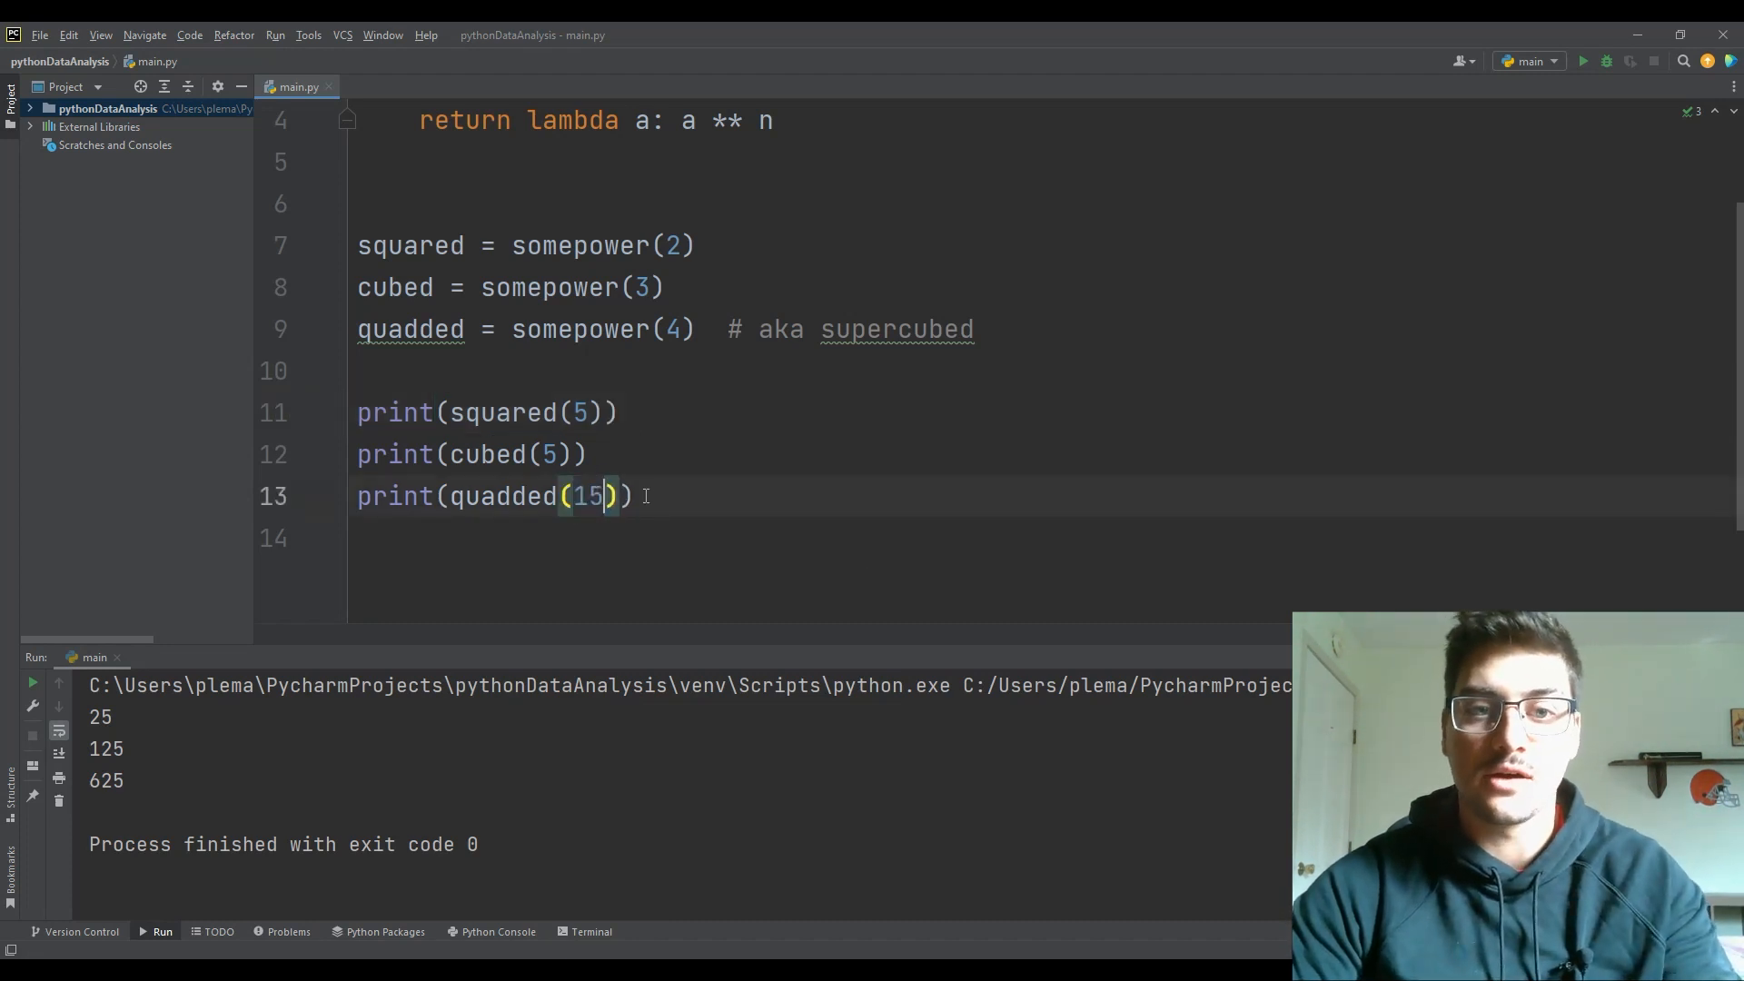
- Make quadded use somepower(8) on 3 and rerun so the output reads 25, 125 and 6561
left_click(1584, 62)
type("8")
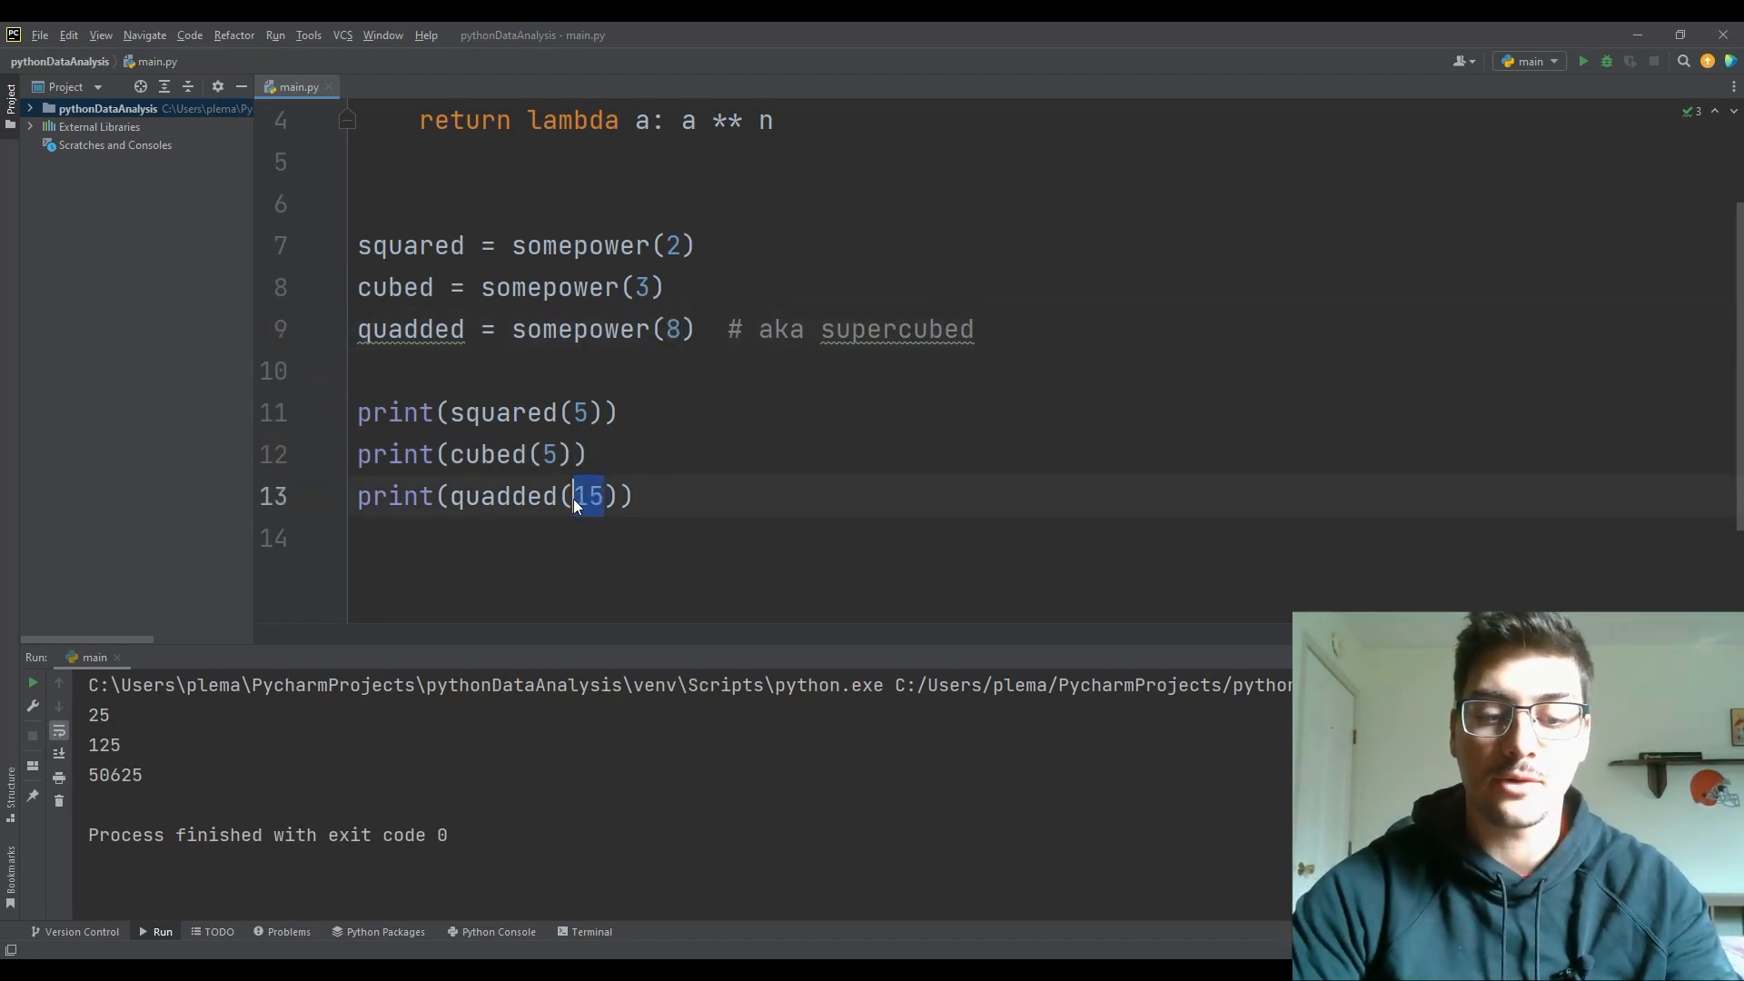
type("3")
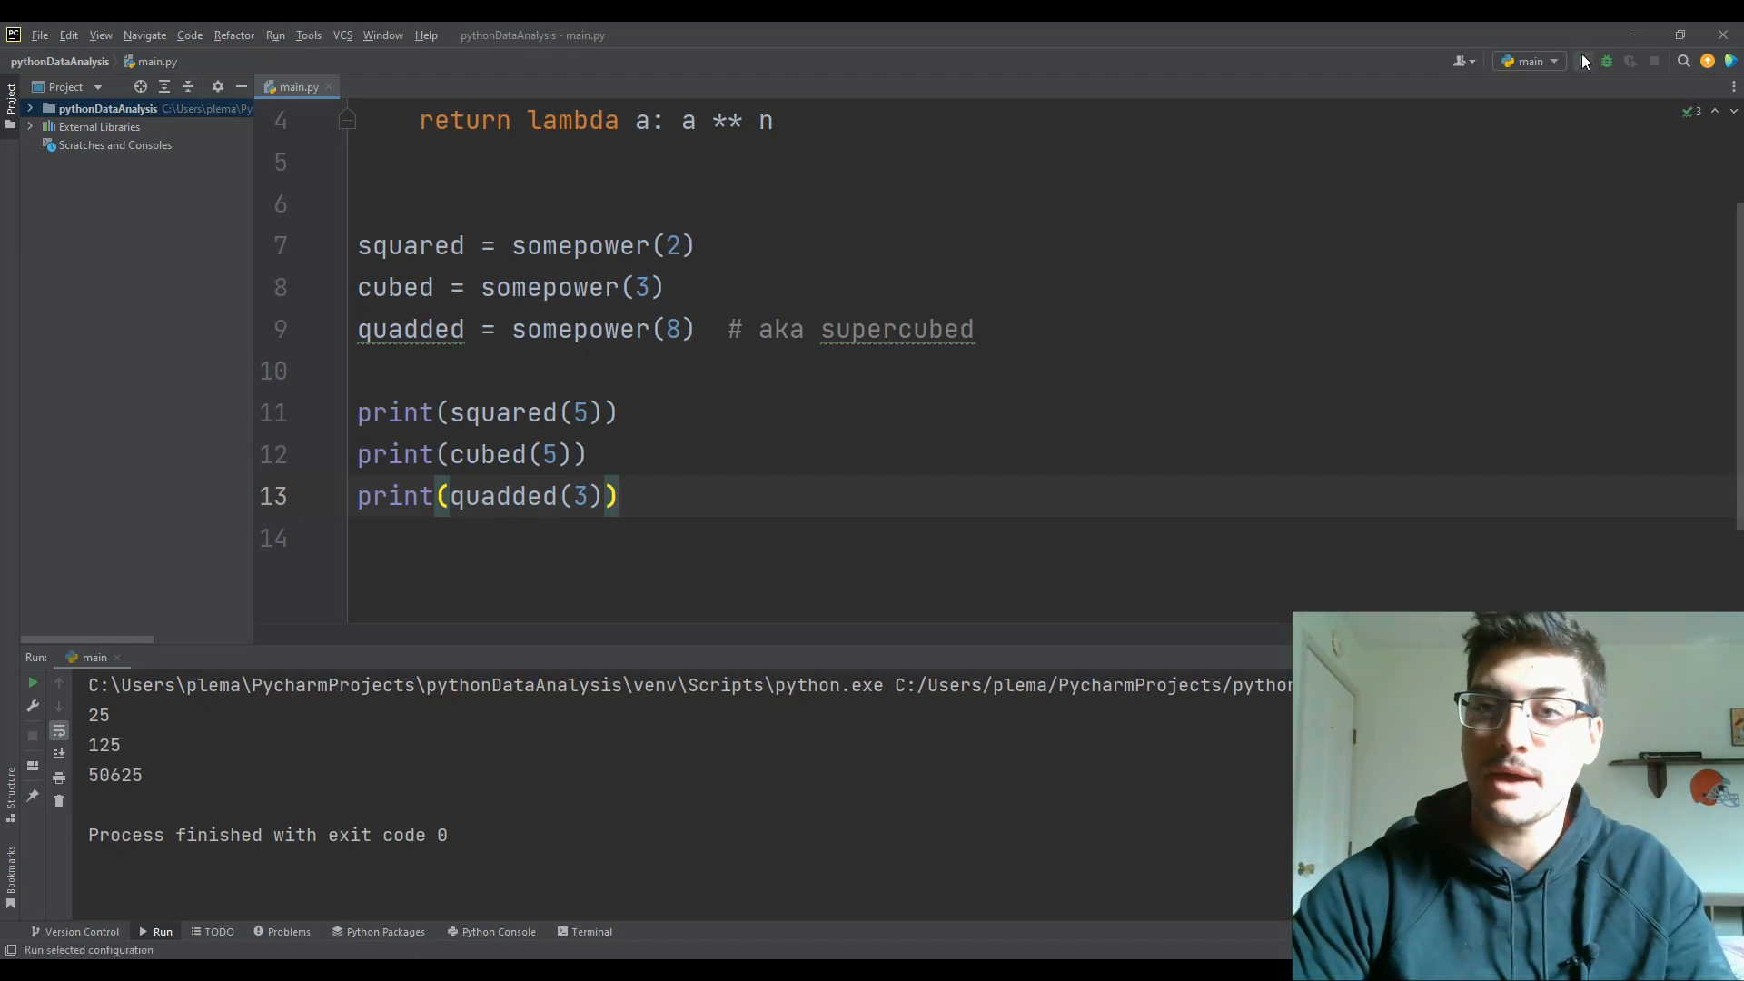
left_click(1584, 62)
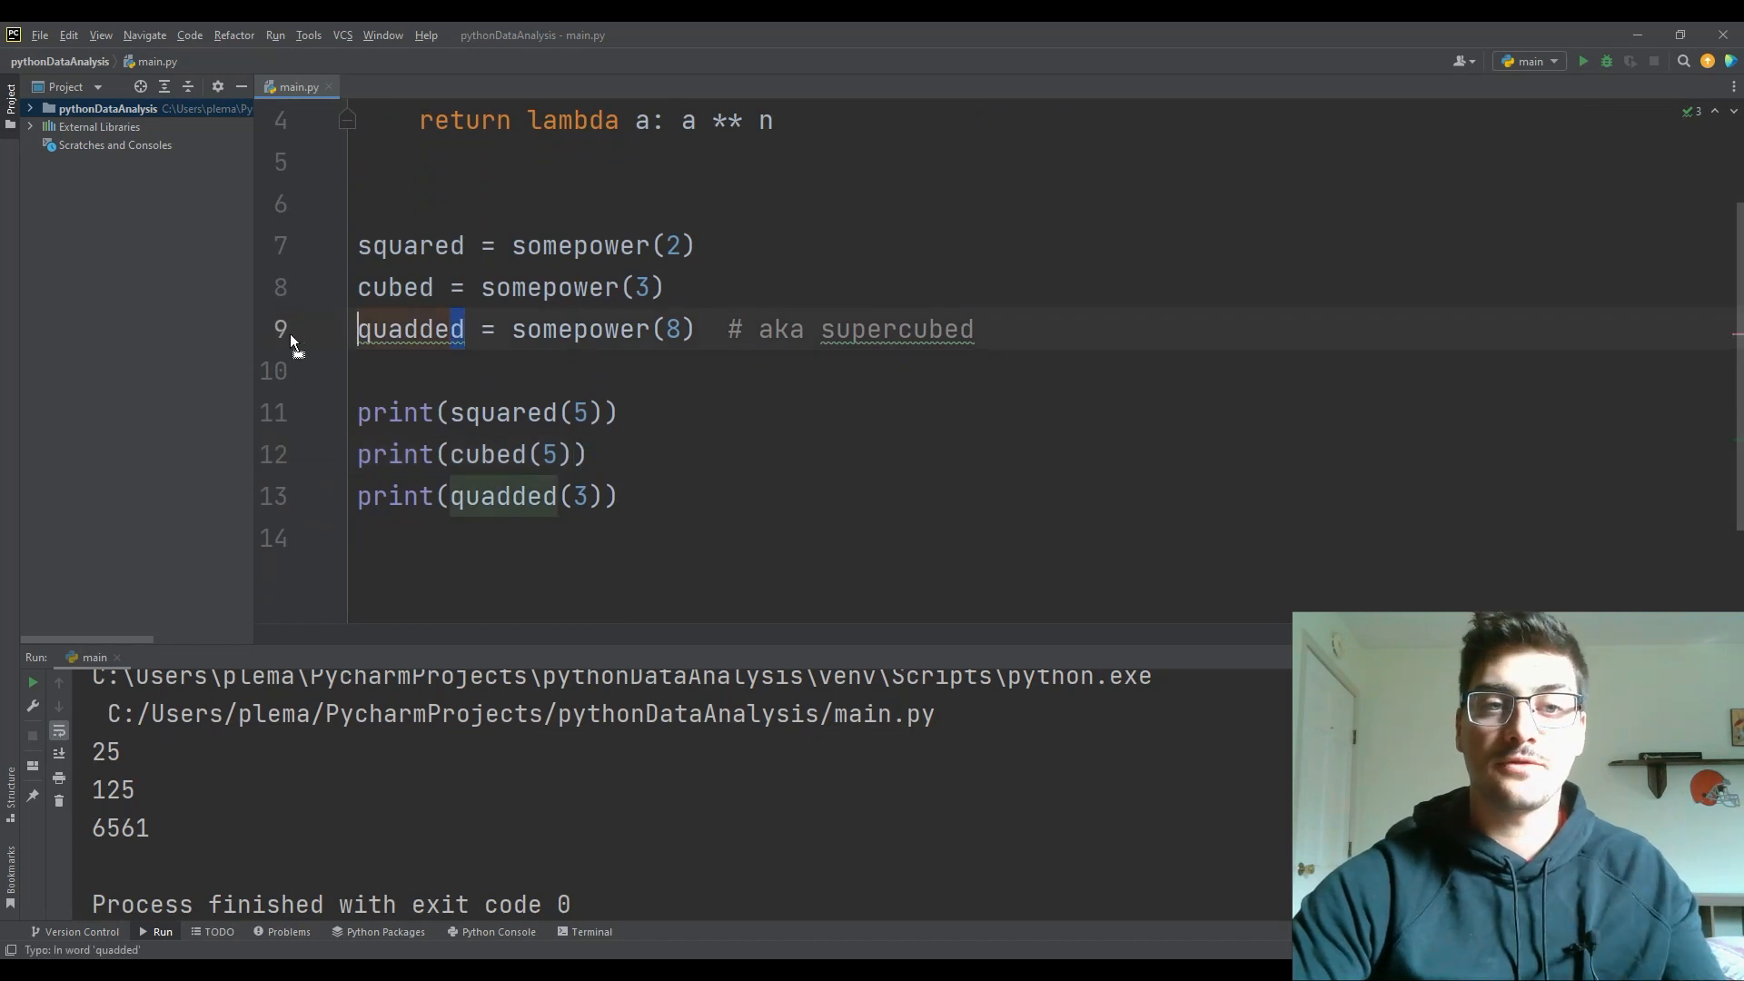
left_click(623, 412)
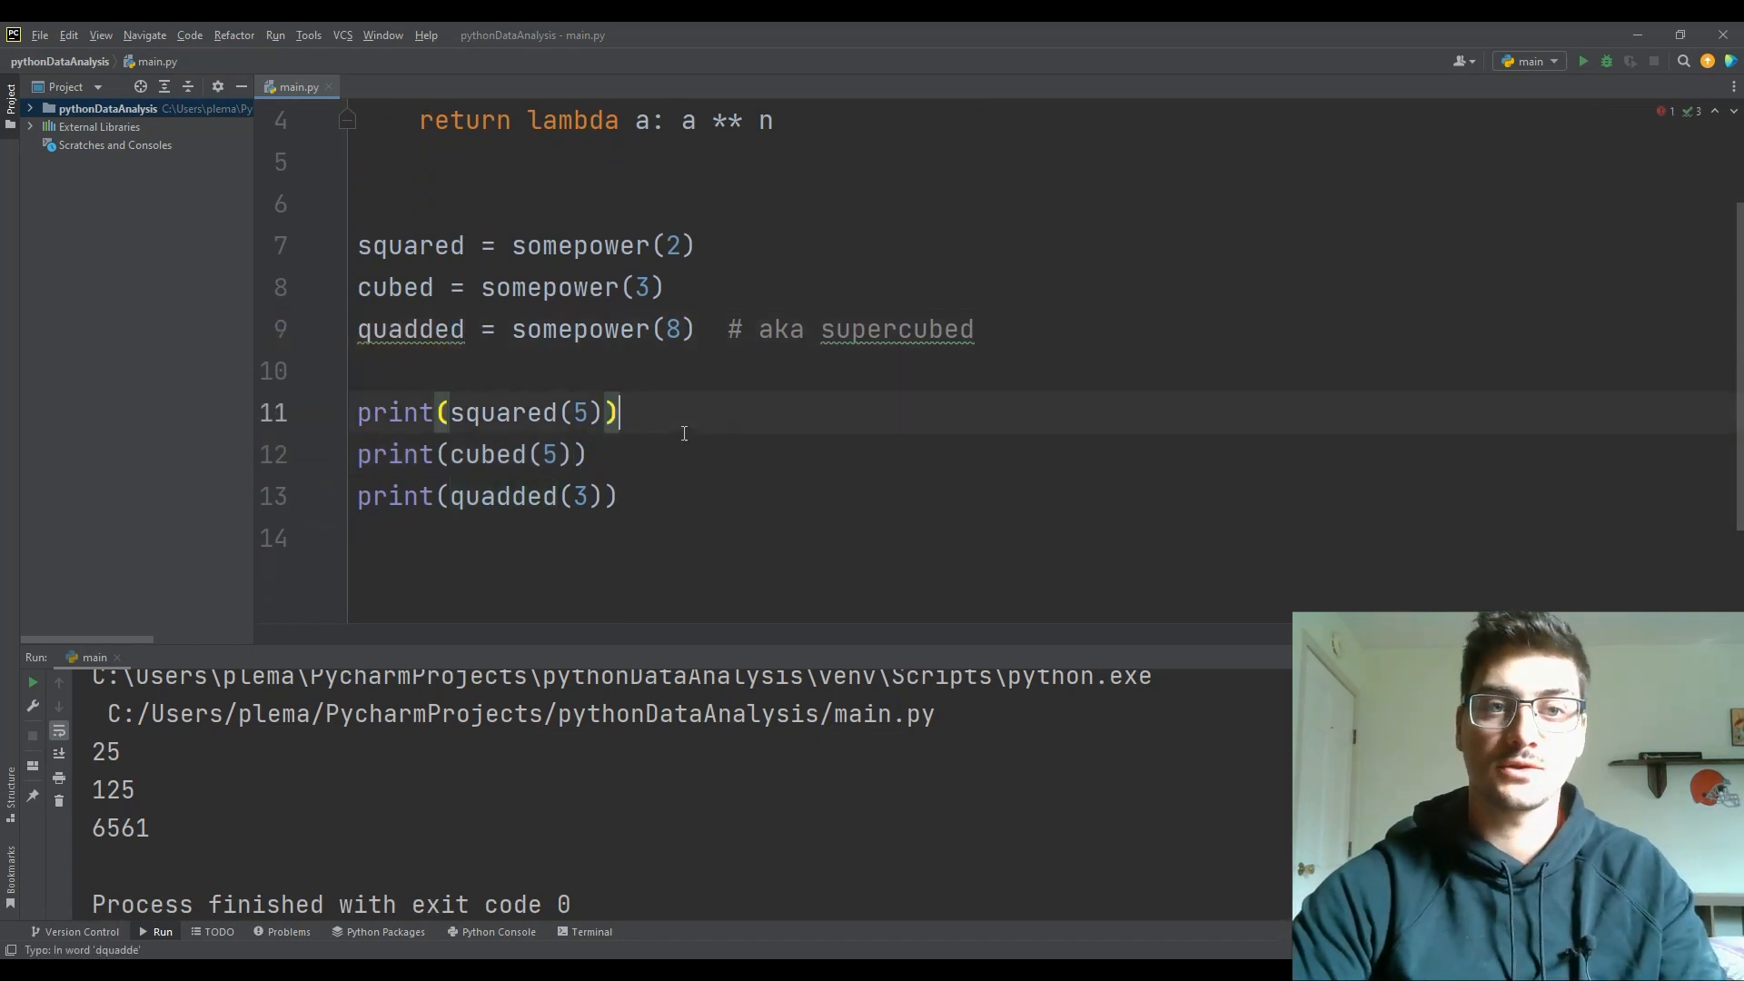
- Scroll up to line 9 to restore quadded to somepower(4)
scroll("up", 3)
type("4")
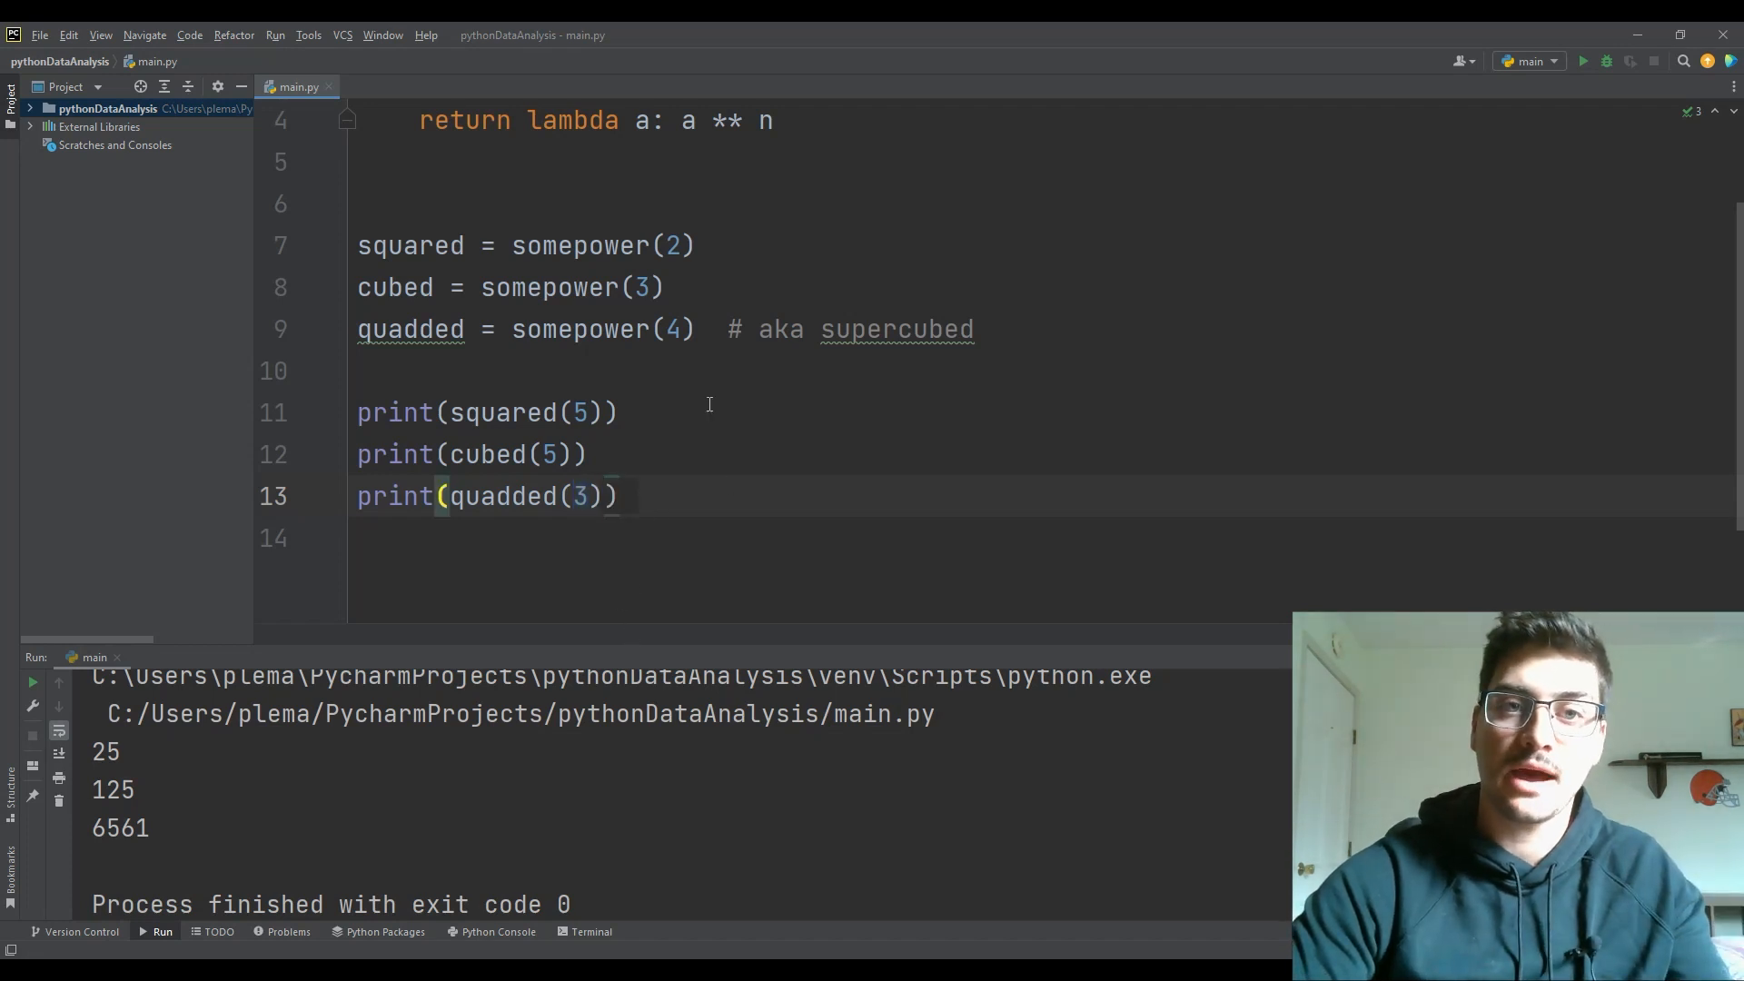
scroll("up", 3)
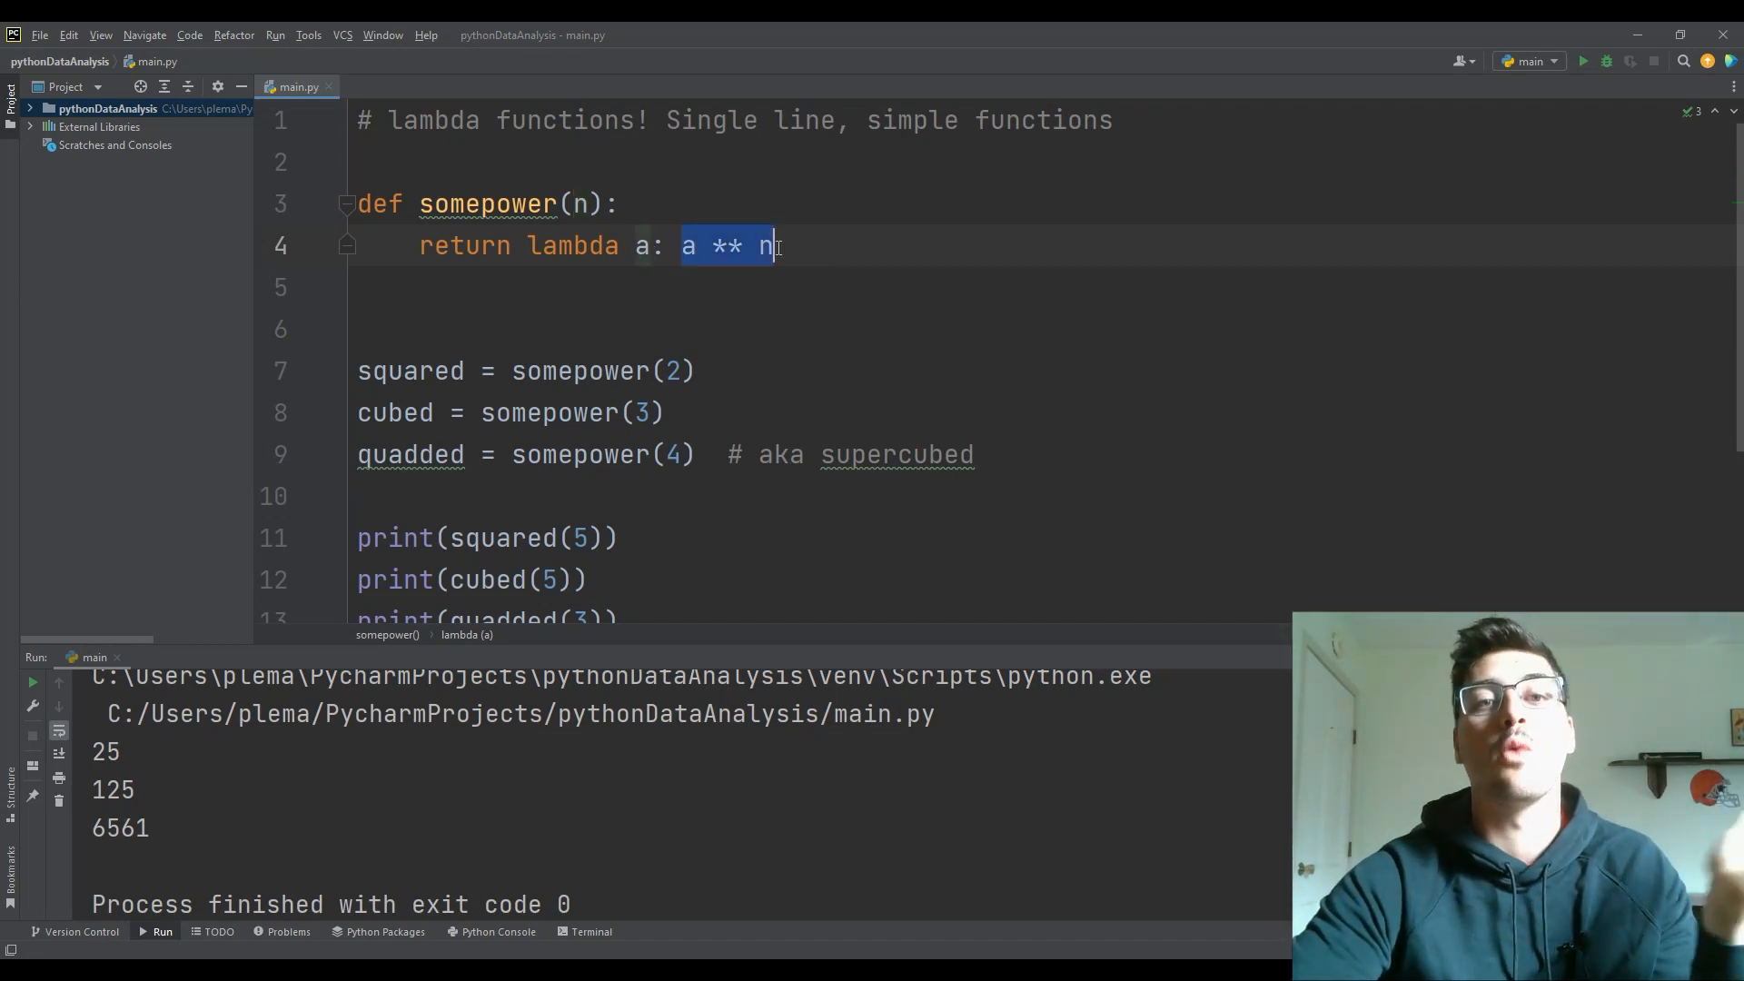
left_click(577, 245)
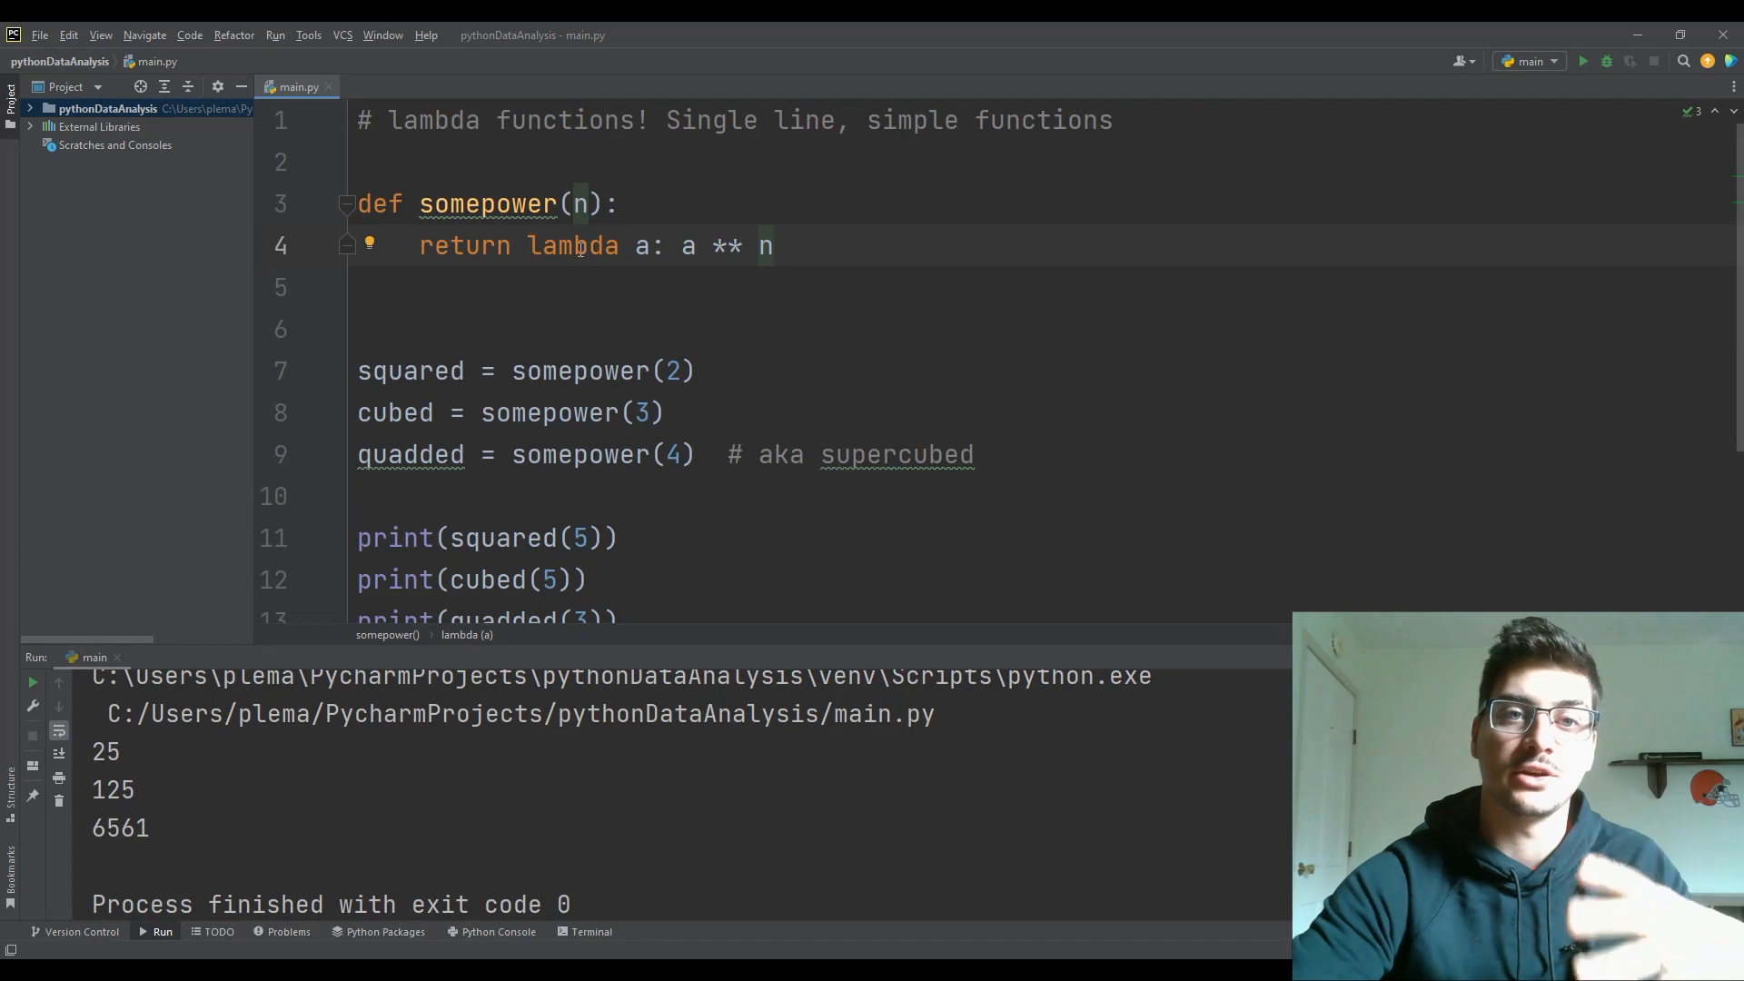
left_click(774, 245)
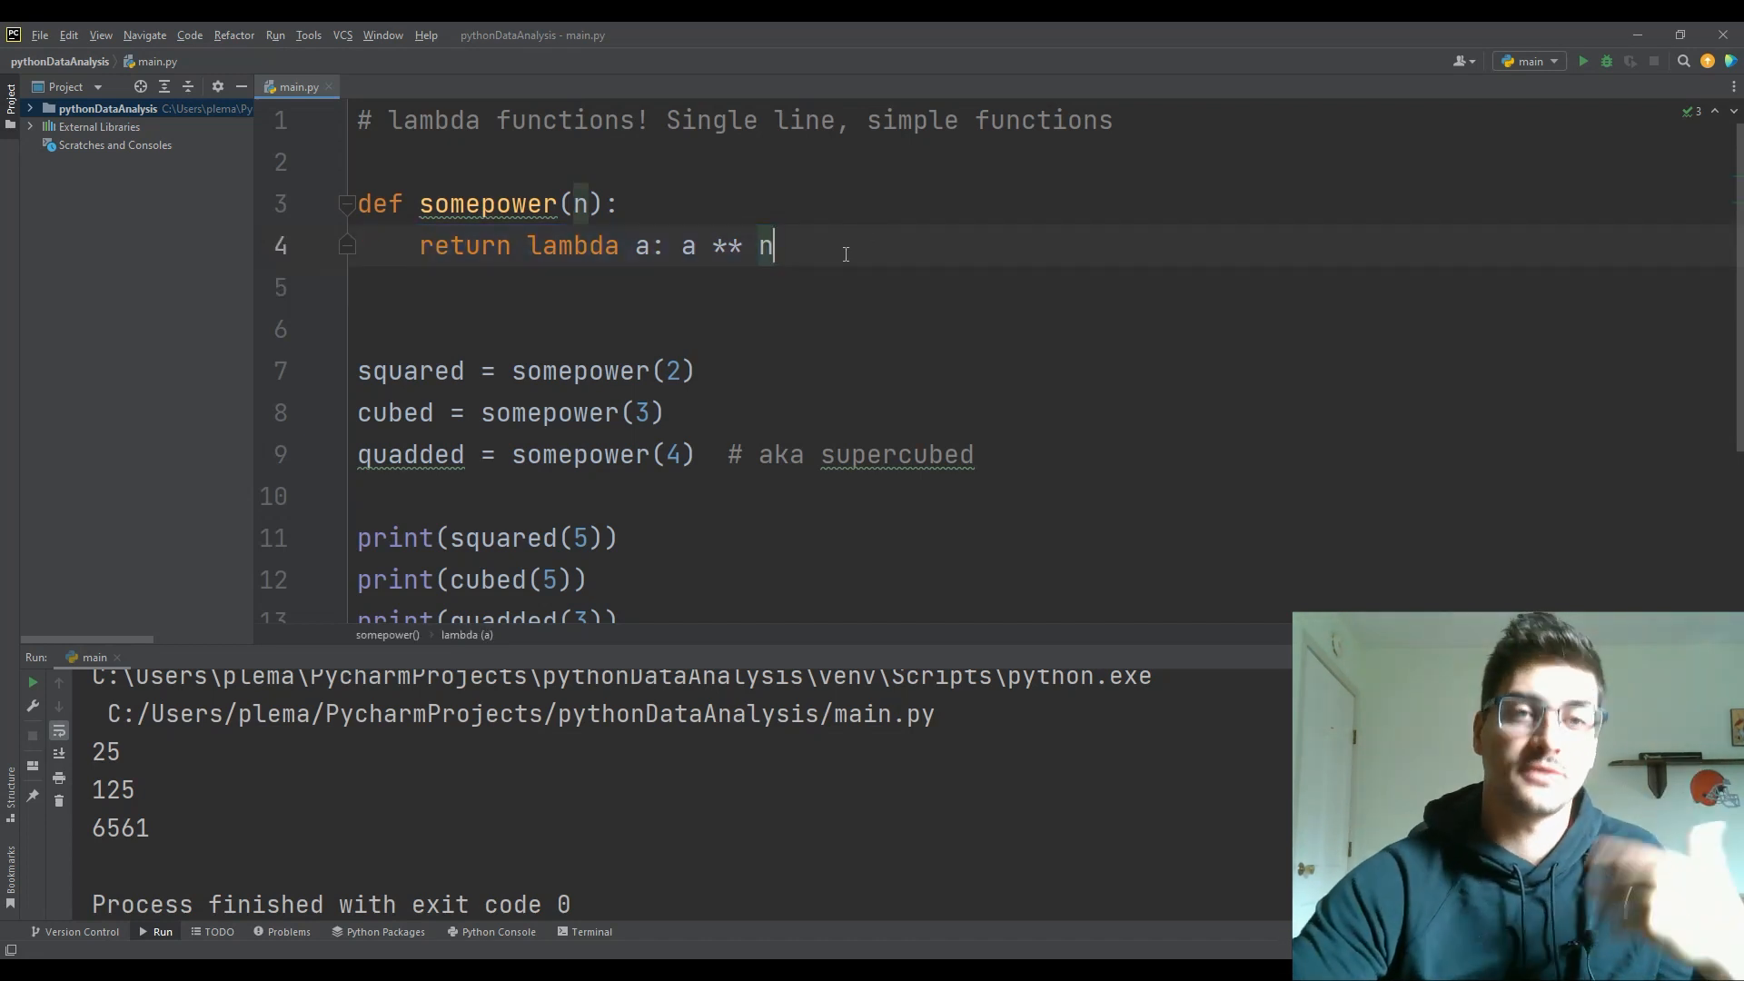
left_click(529, 245)
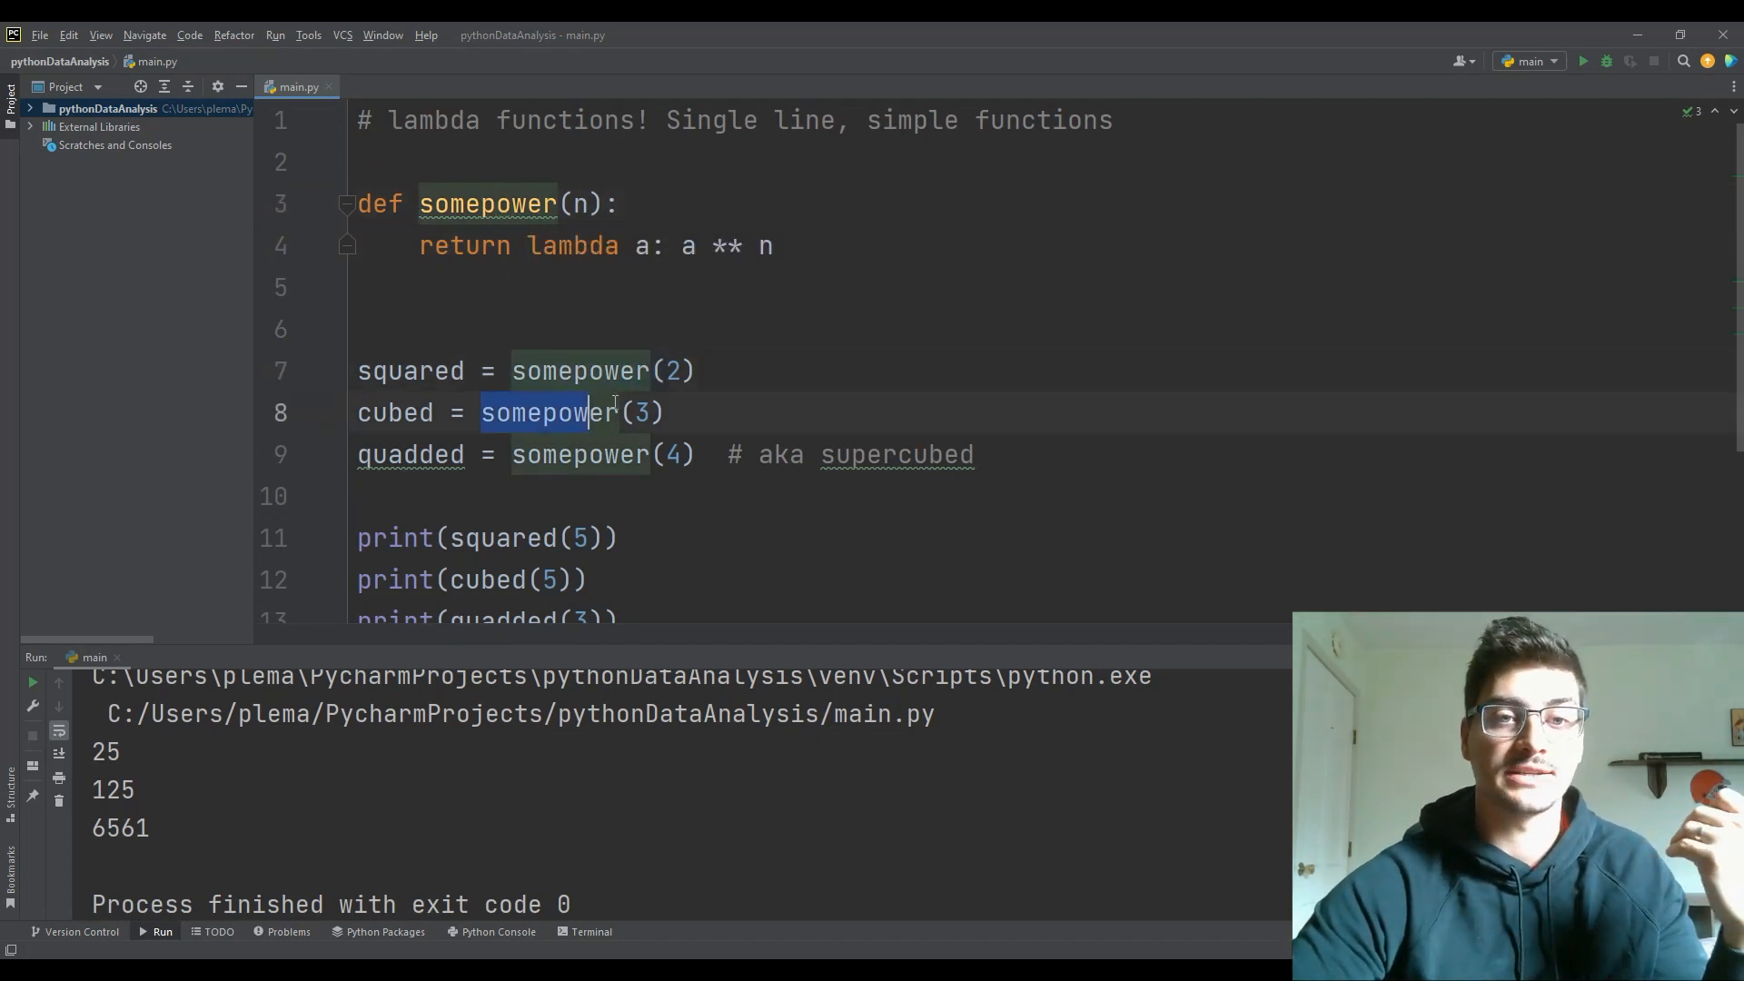
left_click(556, 245)
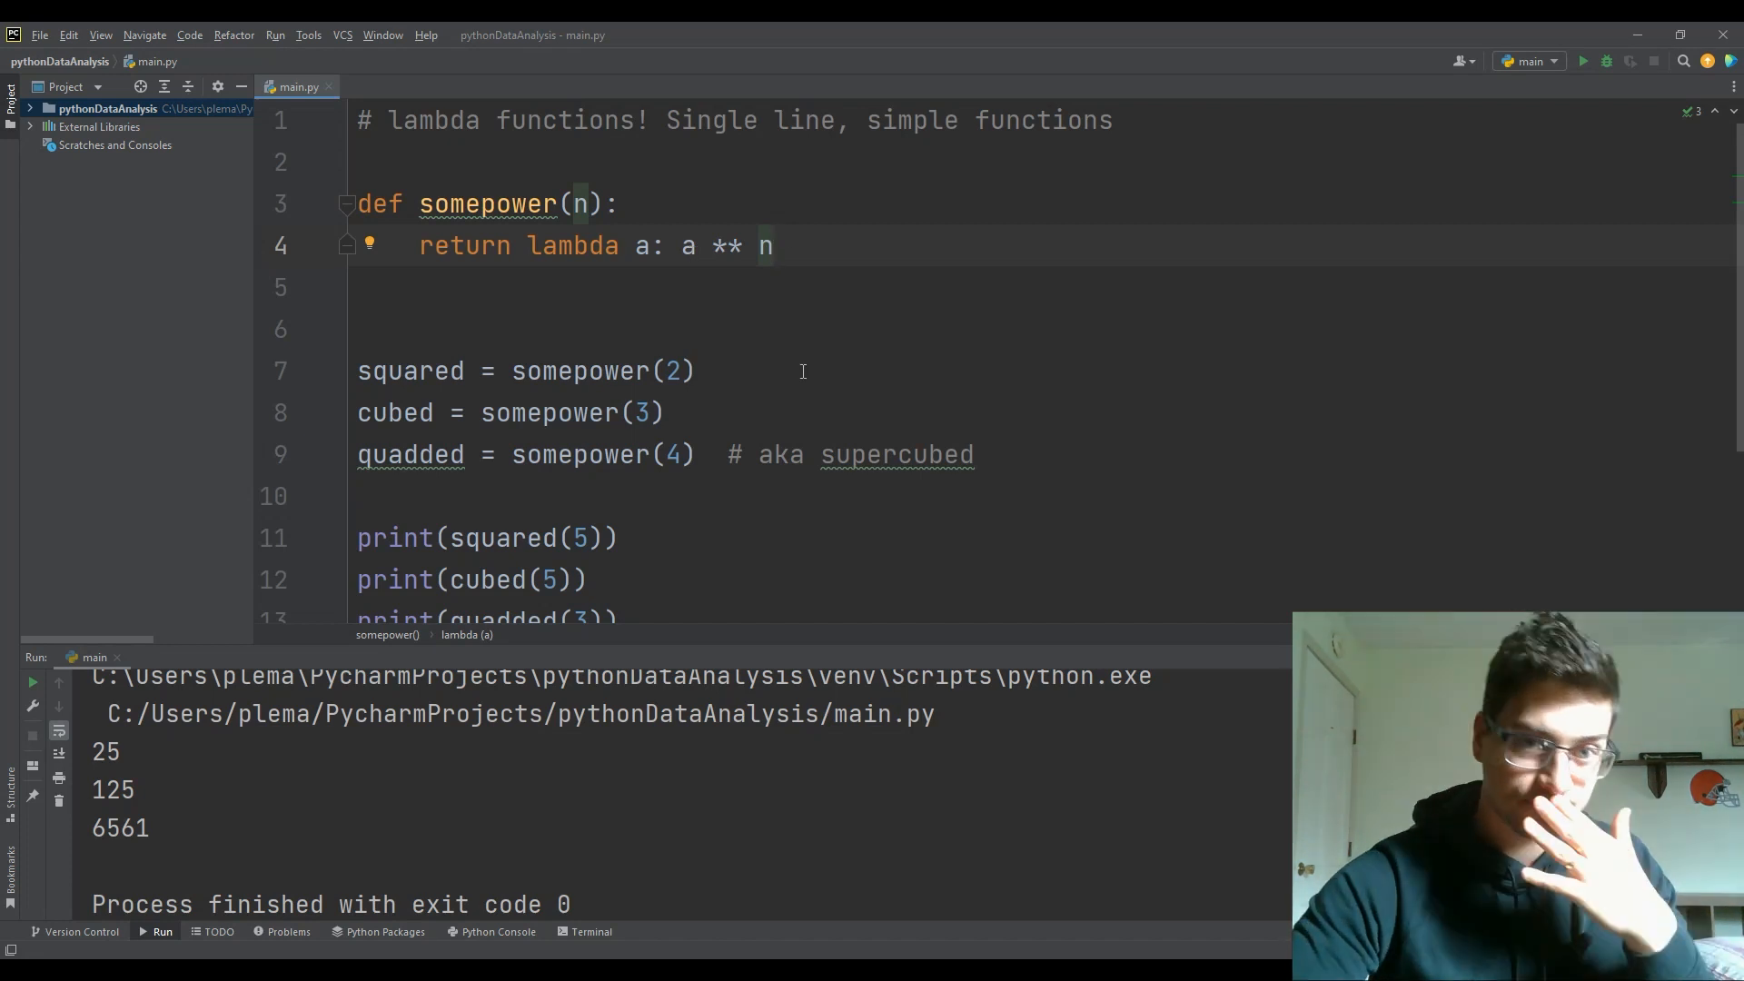
scroll("down", 3)
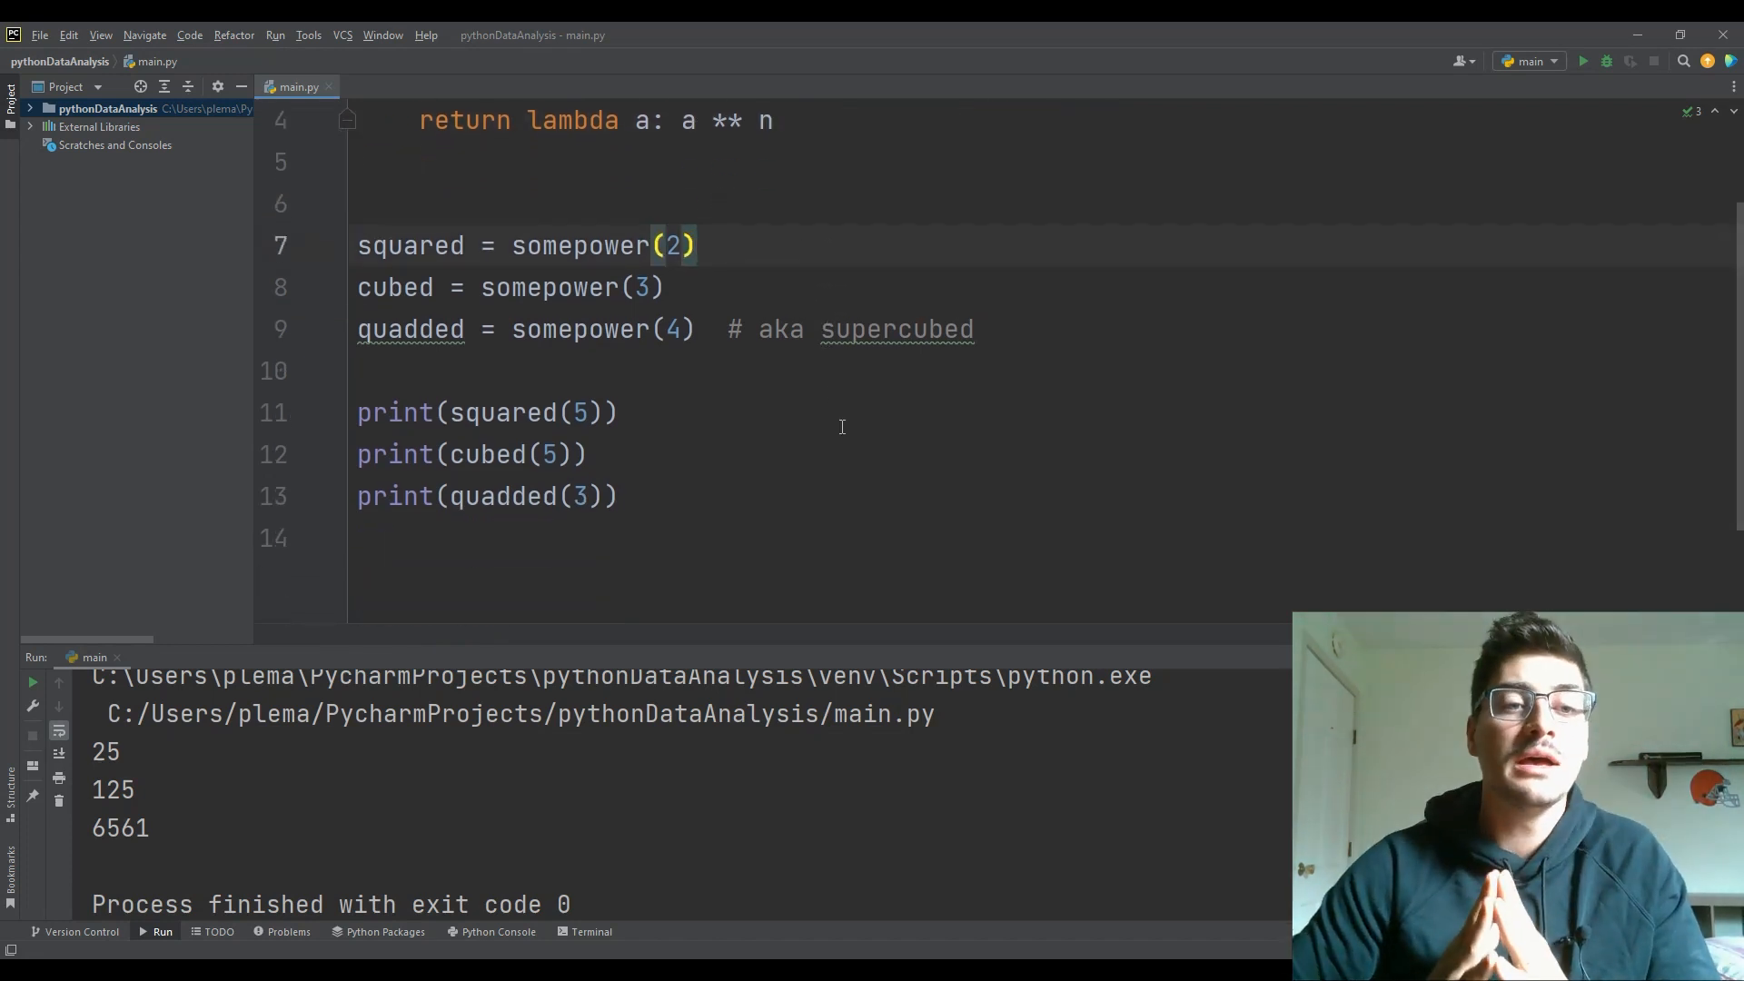